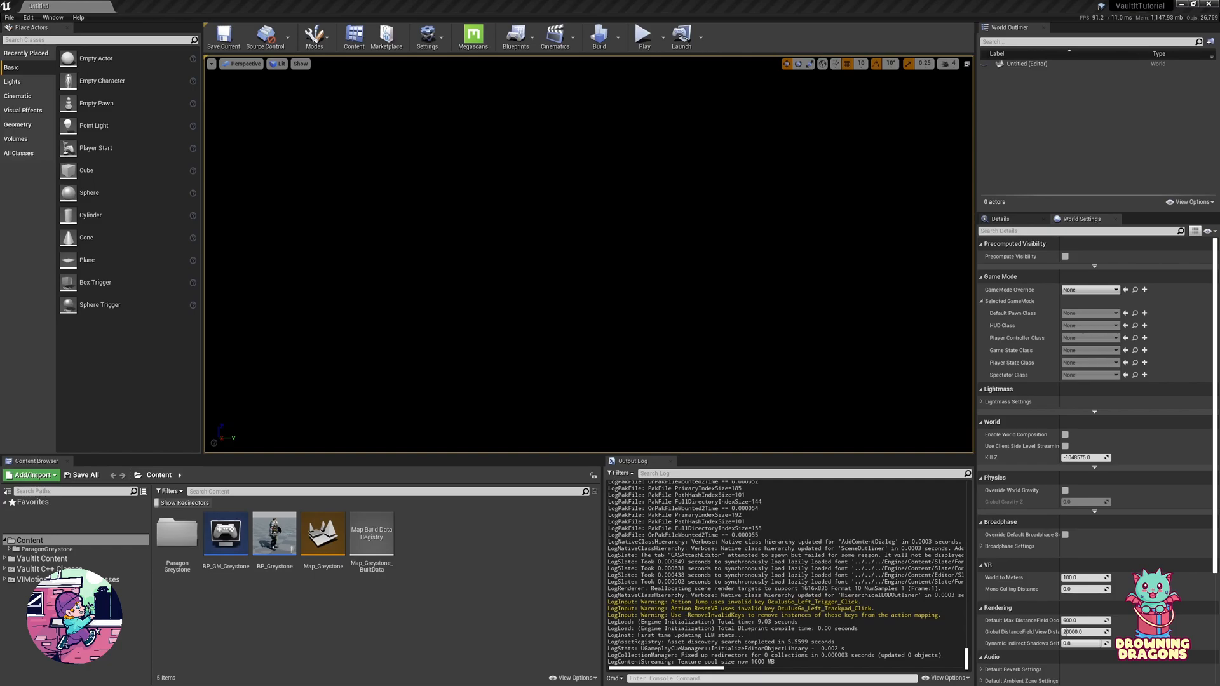
{"action": "mouse_move", "coordinate": [249, 621]}
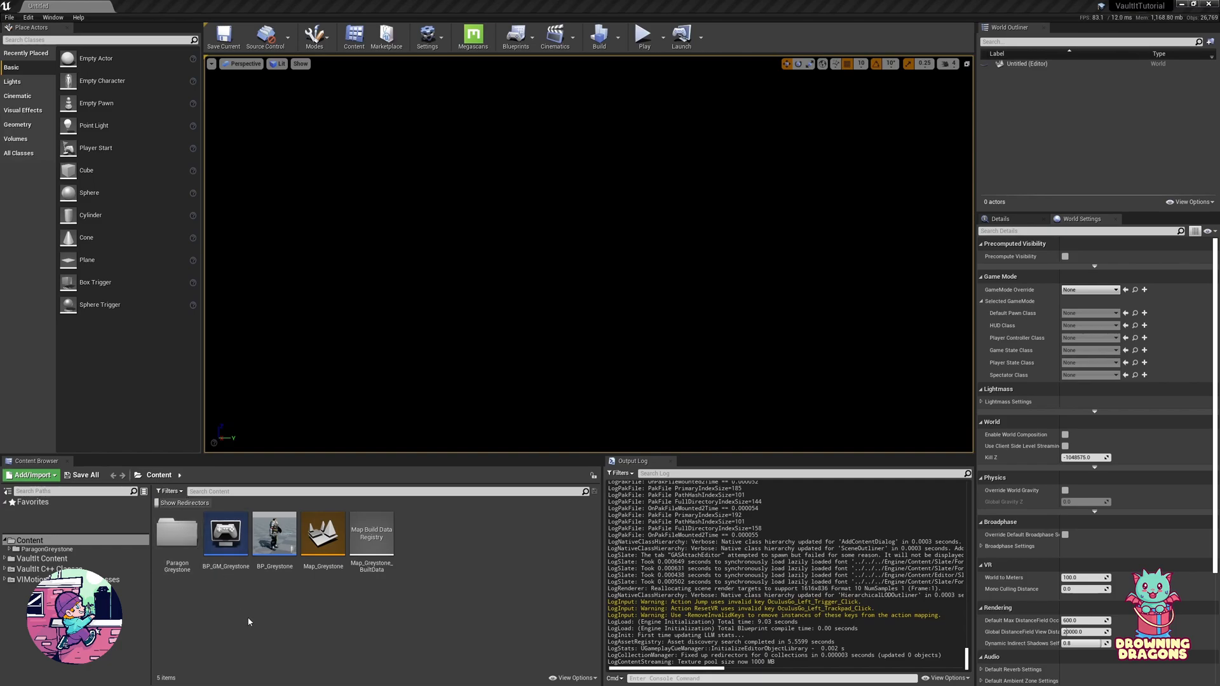
{"action": "mouse_move", "coordinate": [438, 398]}
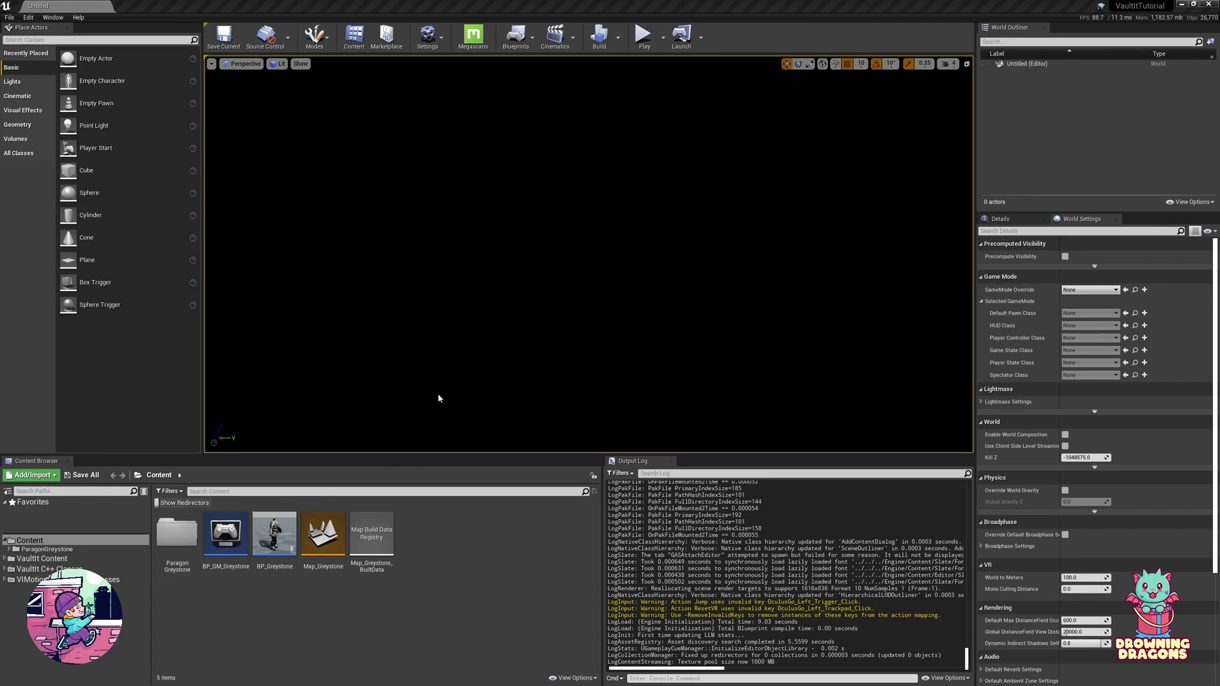
- Load Map_Greystone and browse to VaultIt Content's Anims folder, selecting the third-person AnimBP
{"action": "double_click", "coordinate": [323, 533]}
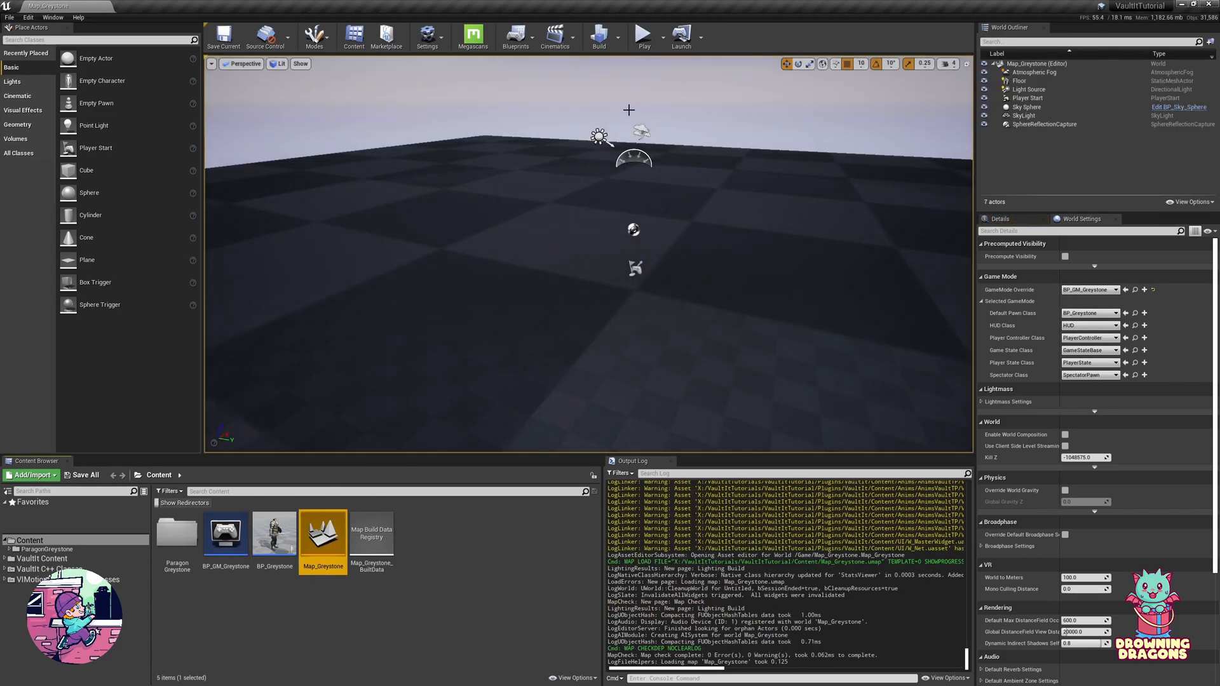
{"action": "left_click", "coordinate": [642, 36]}
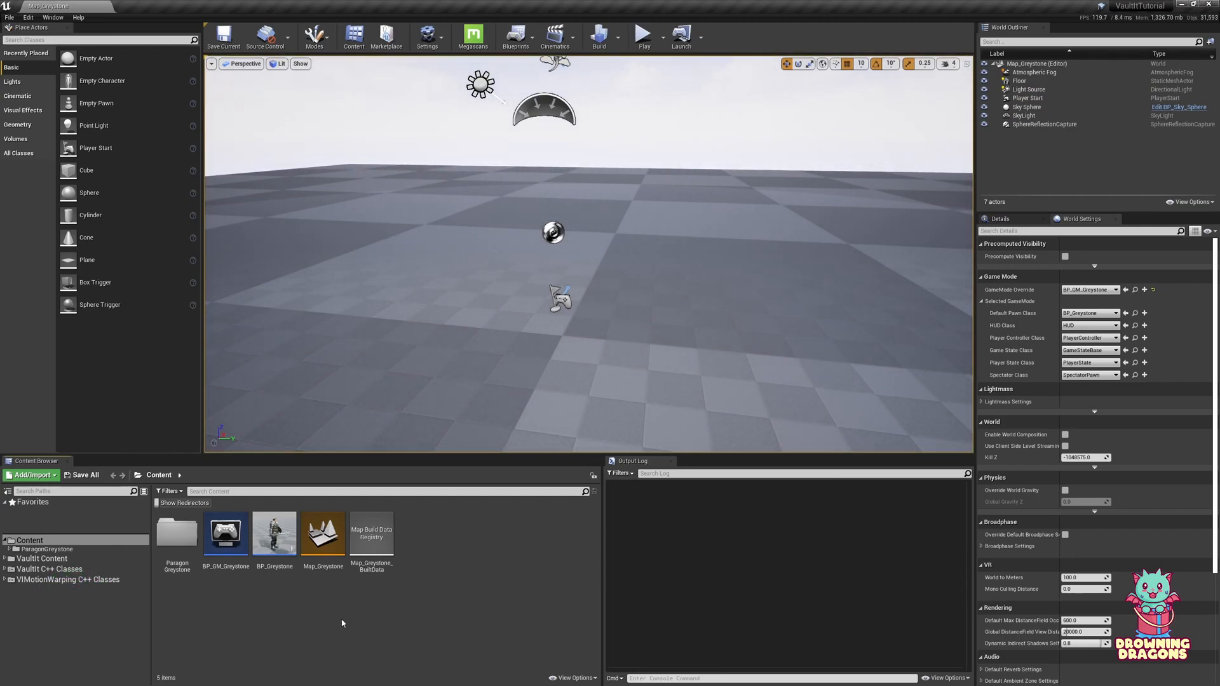
{"action": "mouse_move", "coordinate": [42, 559]}
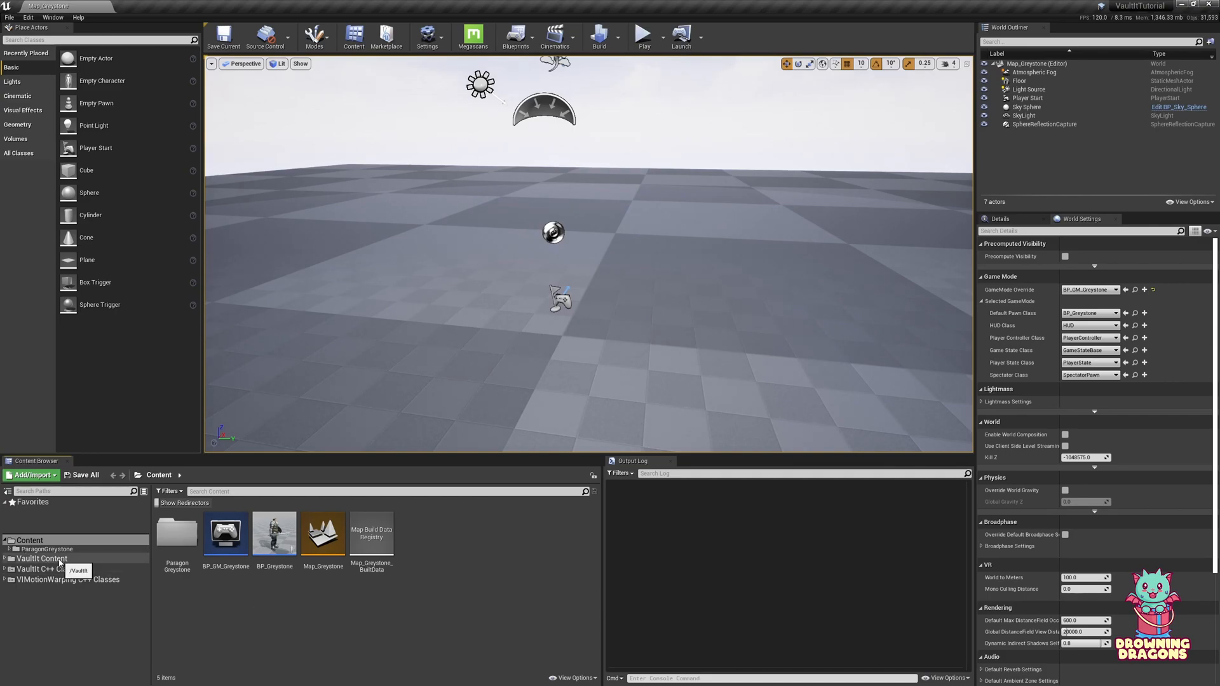
{"action": "left_click", "coordinate": [42, 558]}
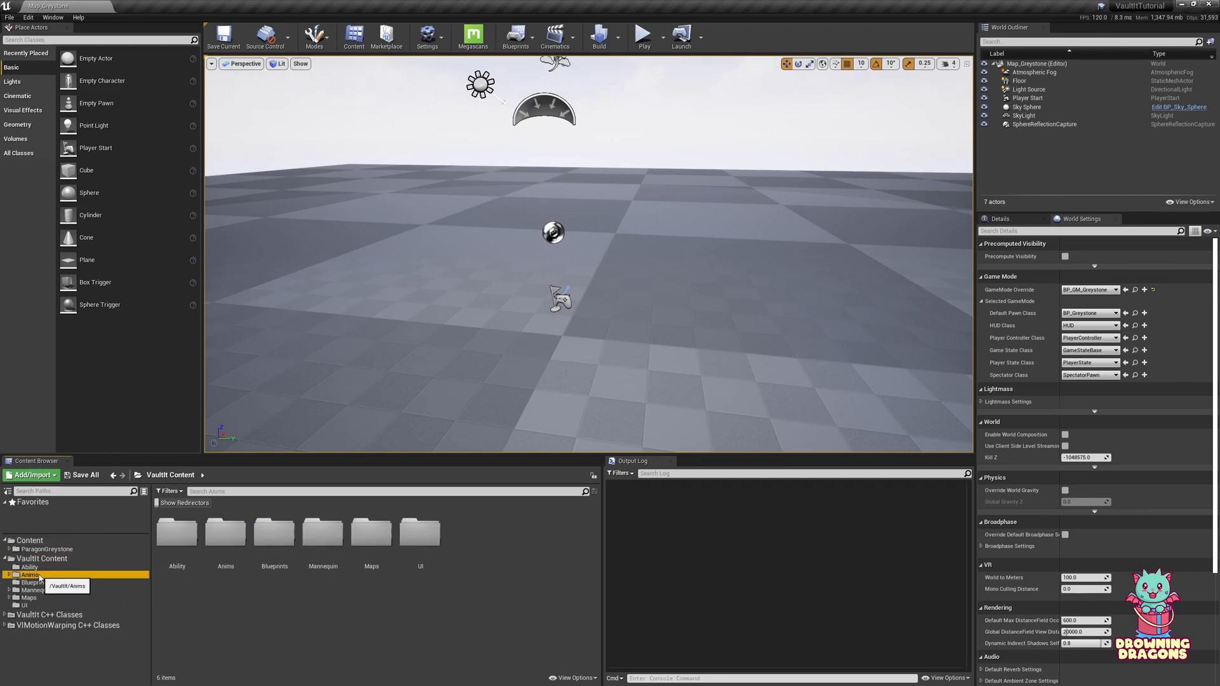
{"action": "double_click", "coordinate": [28, 574]}
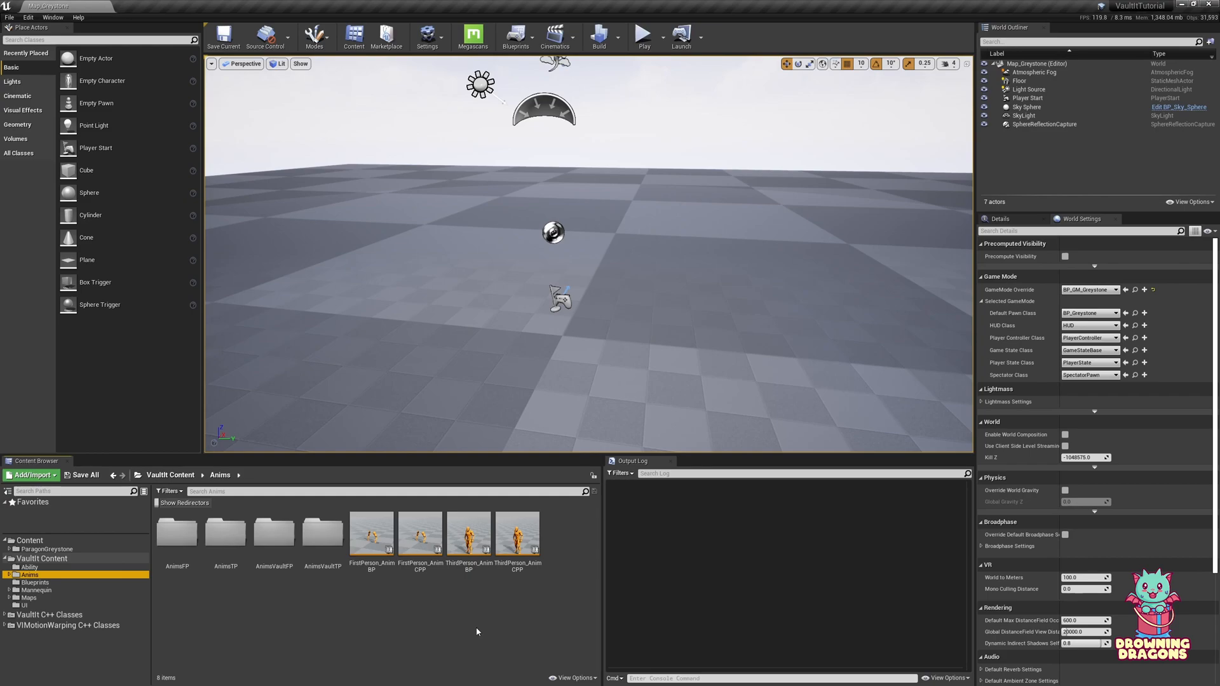
{"action": "mouse_move", "coordinate": [478, 585]}
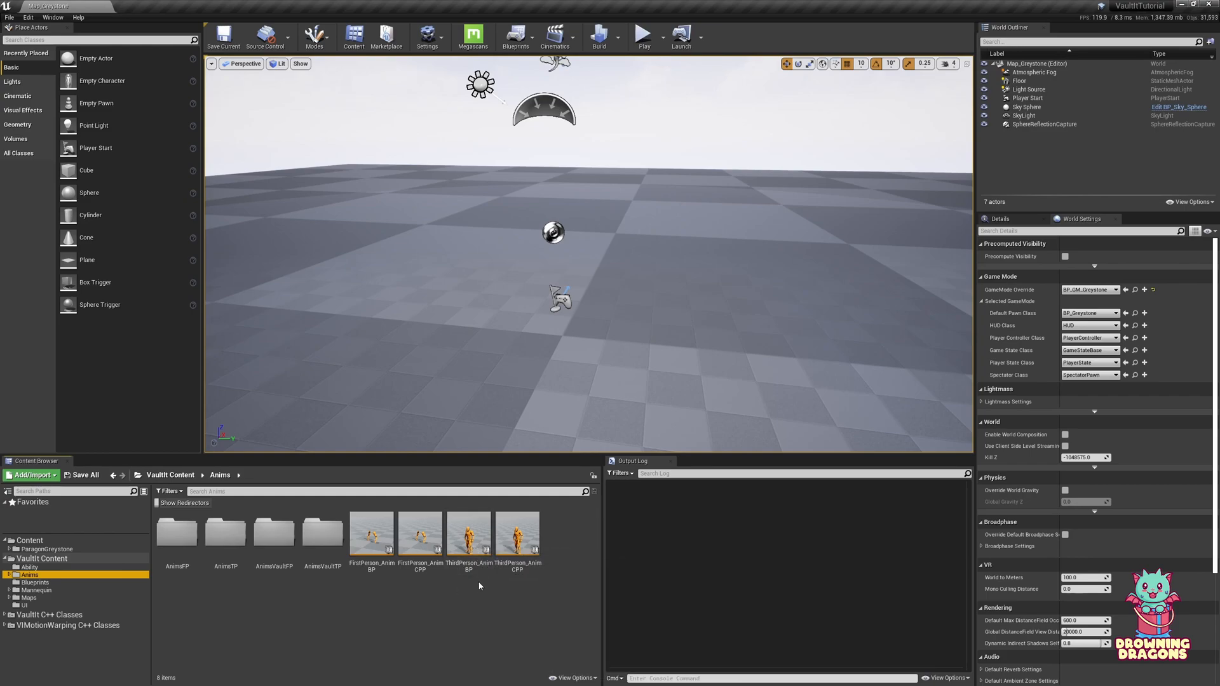
{"action": "left_click", "coordinate": [467, 533]}
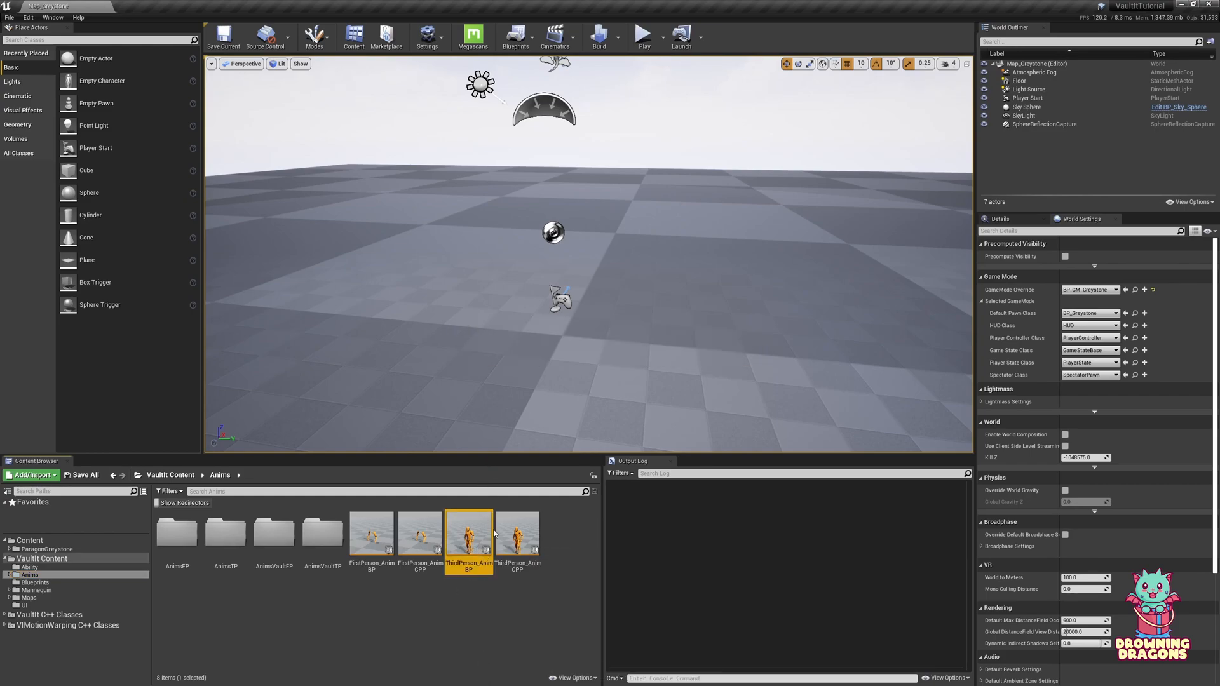
- Open ThirdPerson_AnimBP and review its class settings, control rig nodes and Event Graph
{"action": "double_click", "coordinate": [468, 534]}
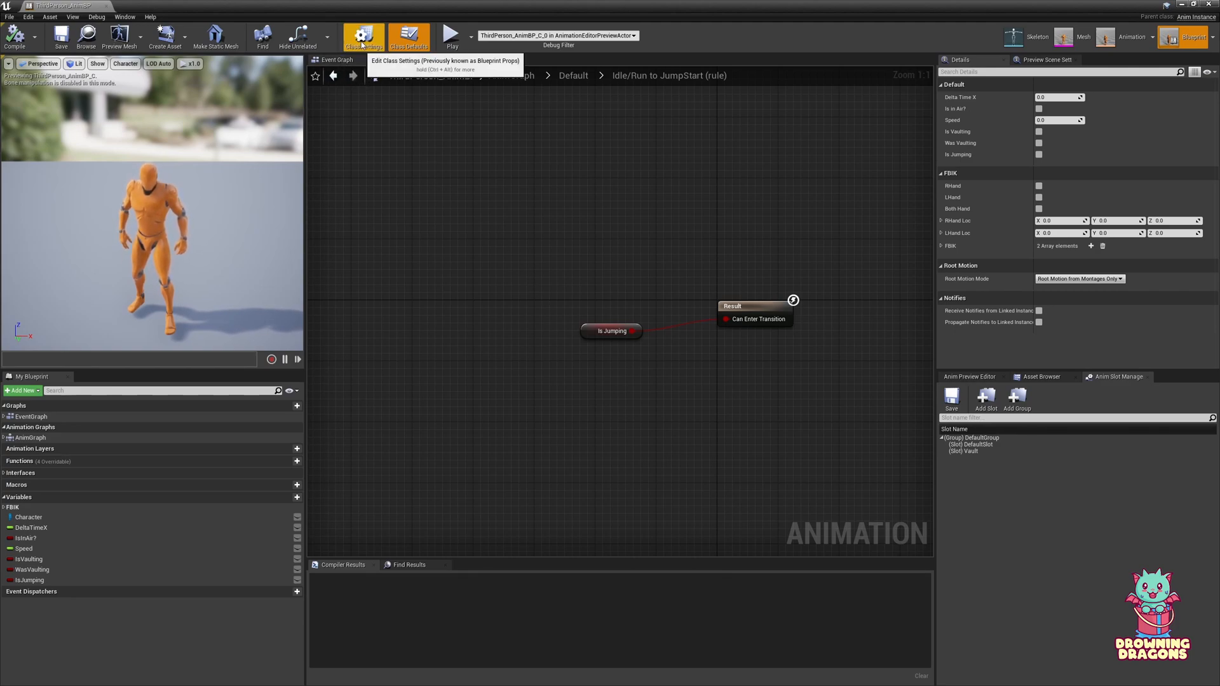
{"action": "left_click", "coordinate": [363, 36]}
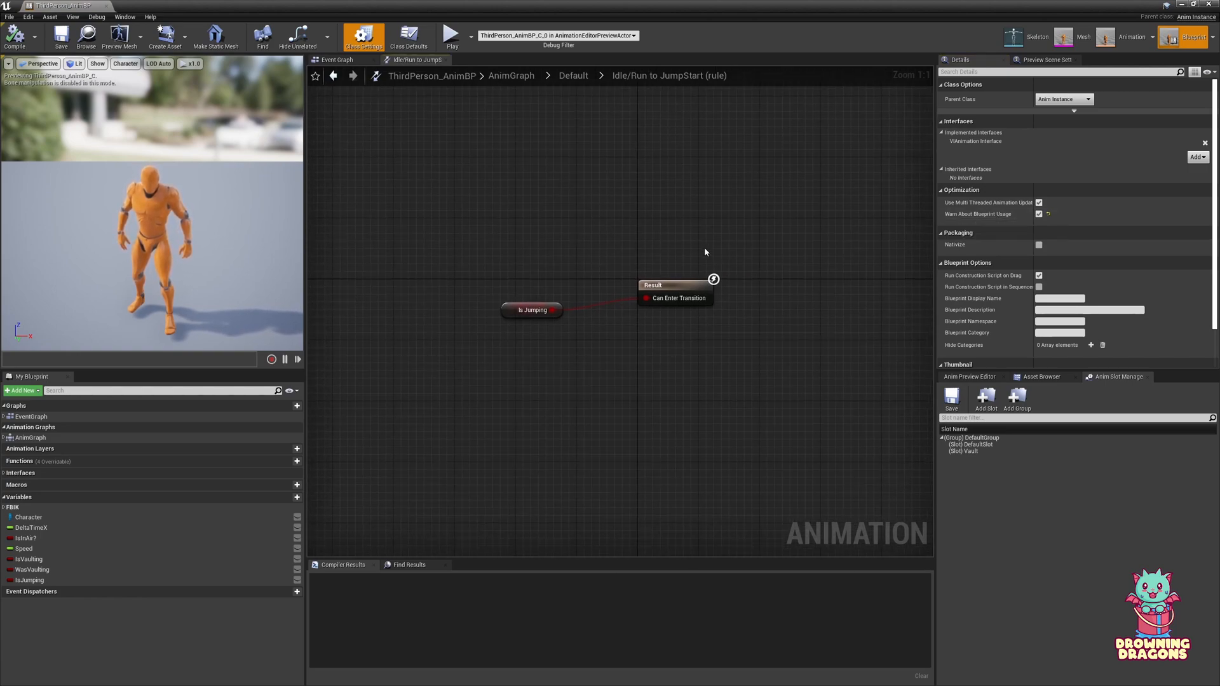
{"action": "mouse_move", "coordinate": [713, 280]}
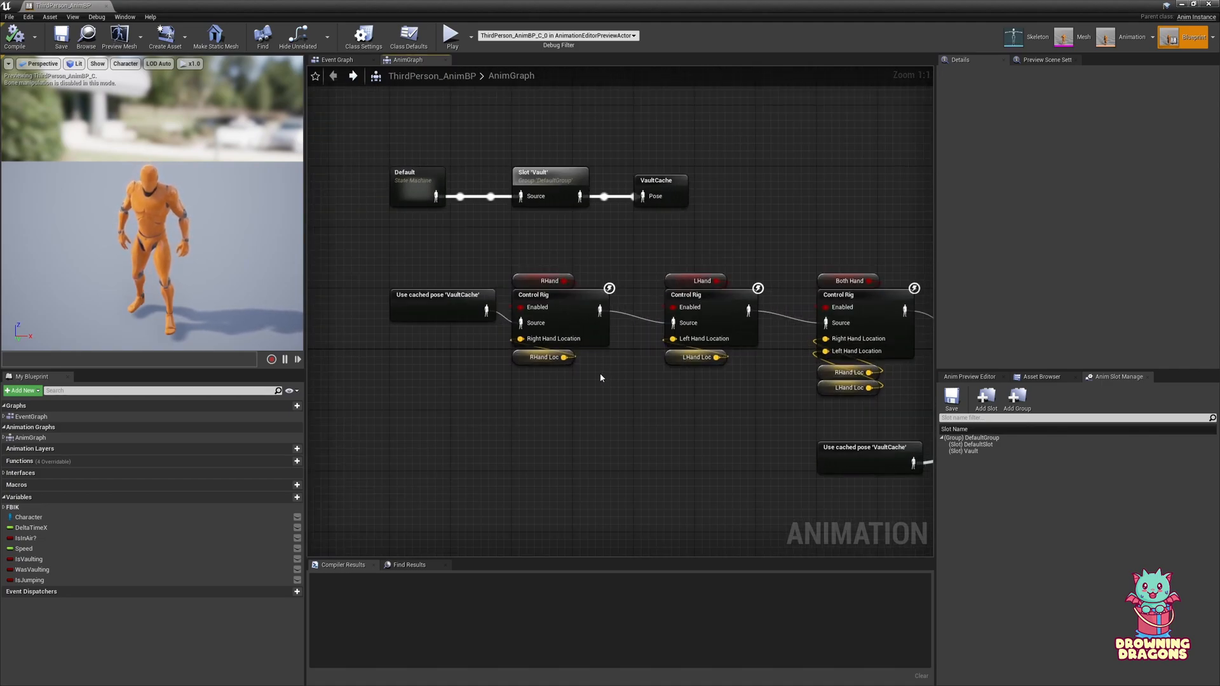
{"action": "mouse_move", "coordinate": [609, 288]}
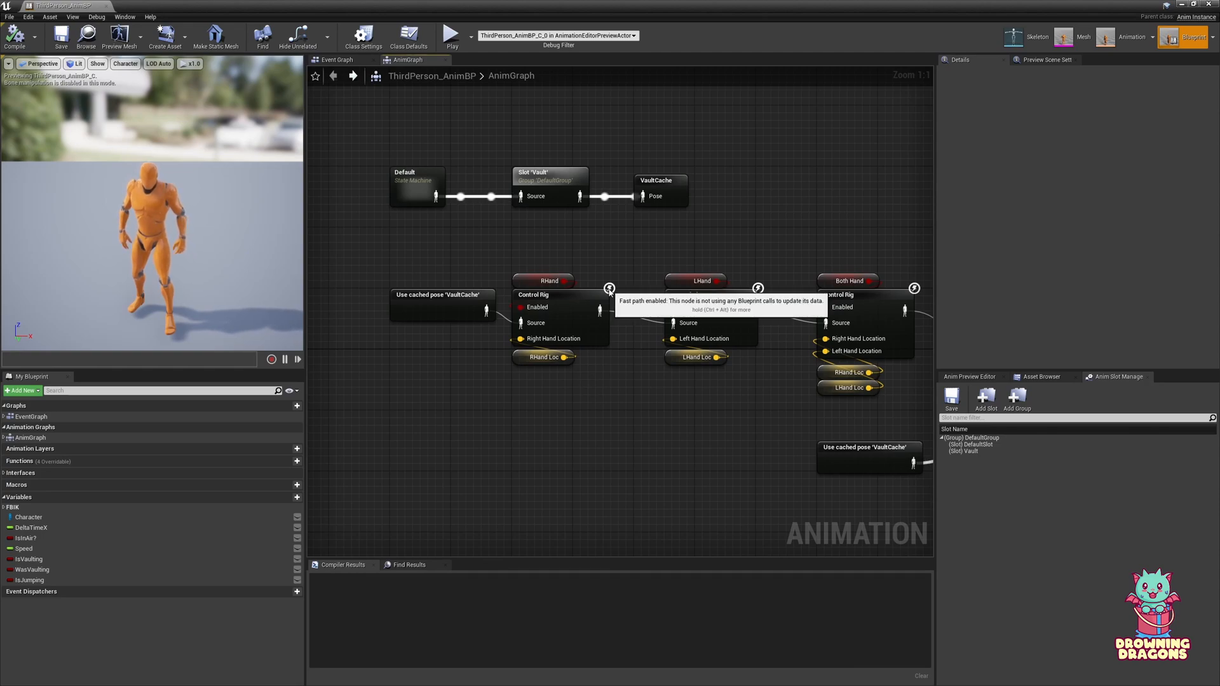
{"action": "left_click", "coordinate": [363, 37]}
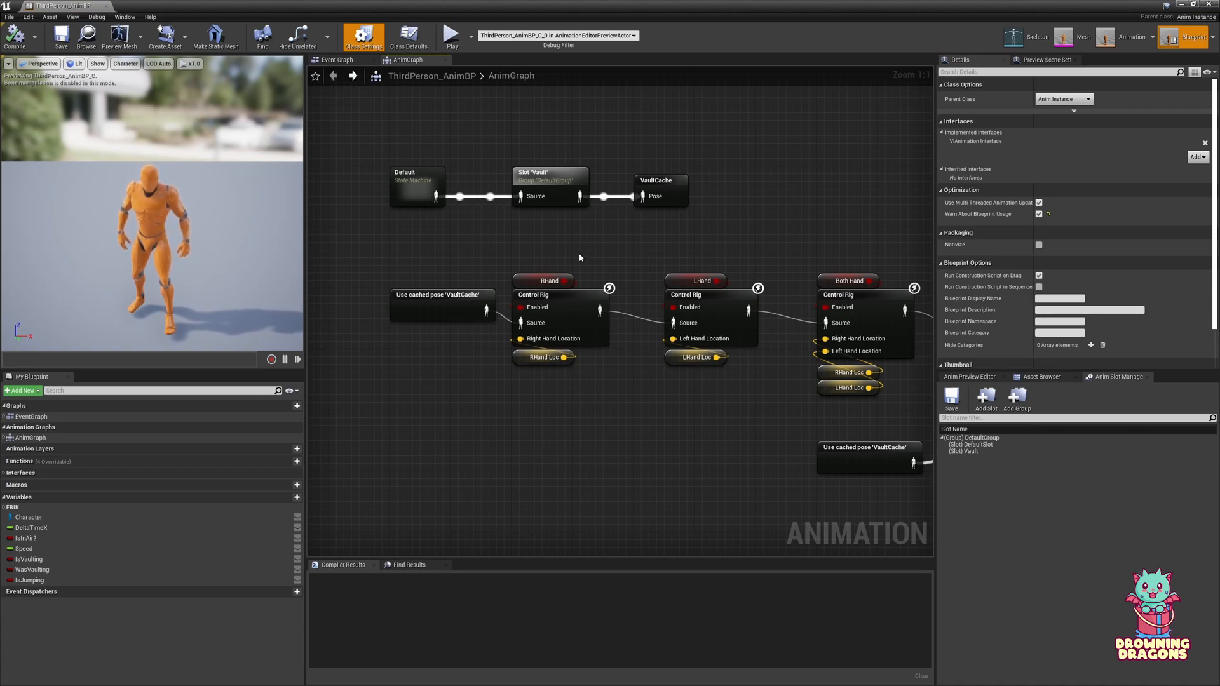
{"action": "left_click", "coordinate": [337, 60]}
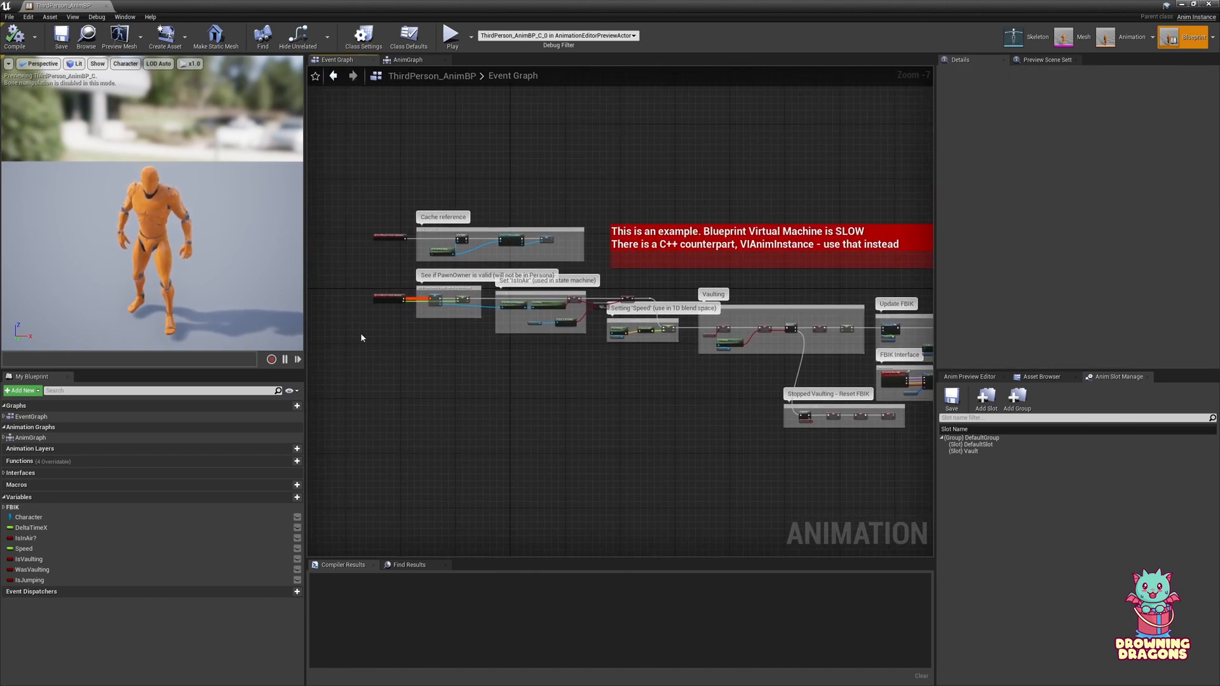
{"action": "scroll", "scroll_direction": "up", "scroll_amount": 3}
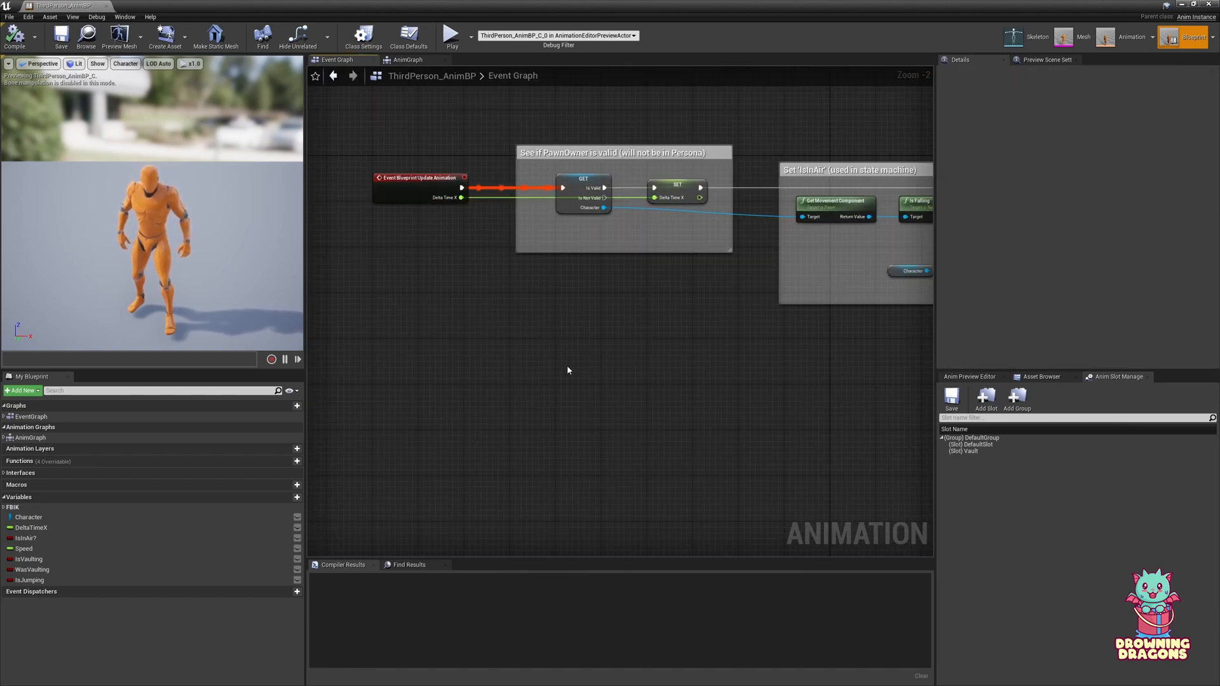
{"action": "scroll", "scroll_direction": "down", "scroll_amount": 3}
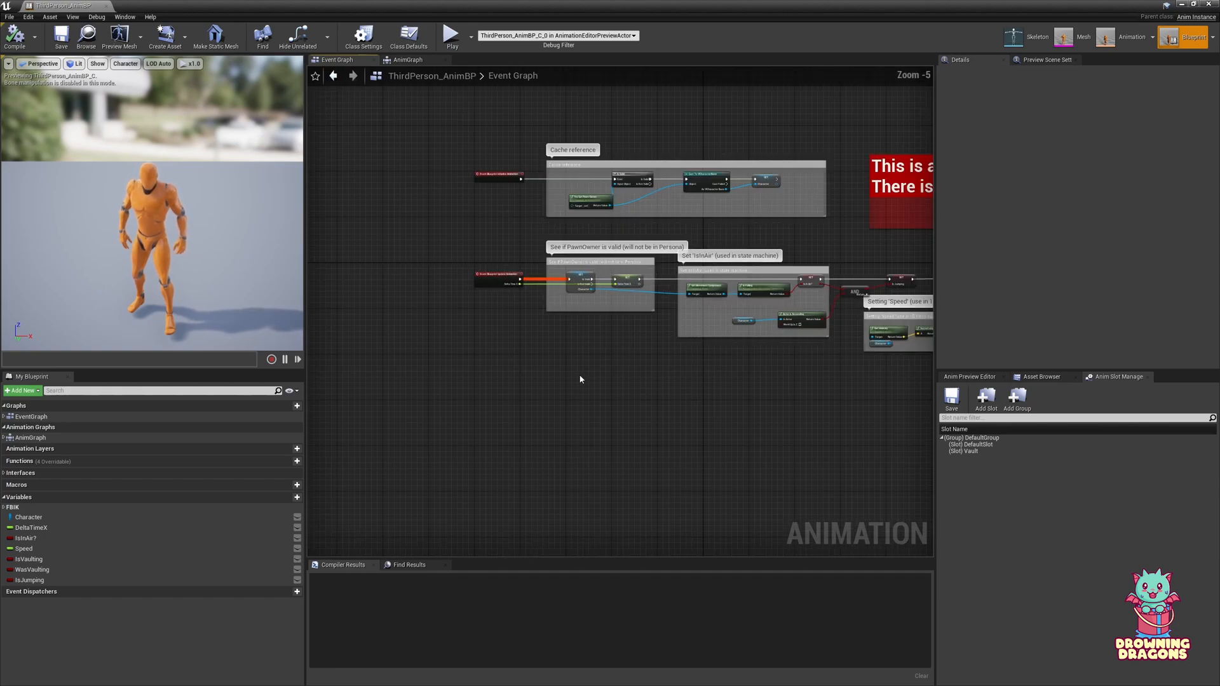
{"action": "scroll", "scroll_direction": "down", "scroll_amount": 3}
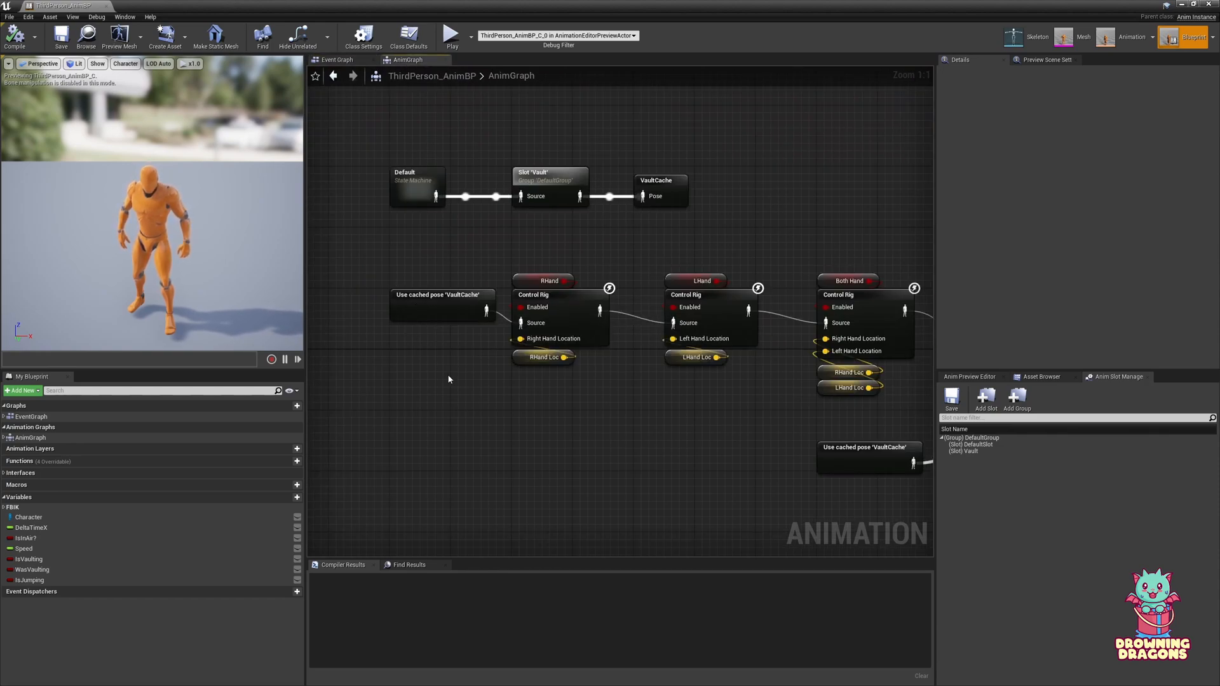
{"action": "scroll", "scroll_direction": "down", "scroll_amount": 3}
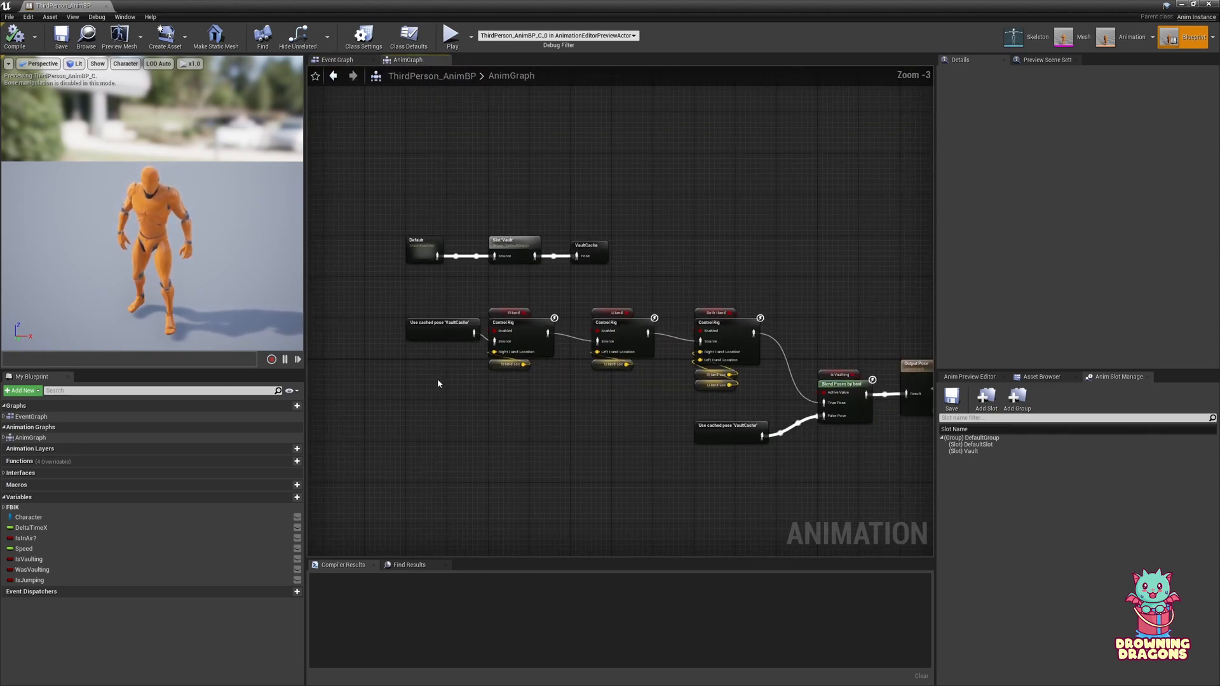
{"action": "left_click_drag", "start_coordinate": [377, 202], "coordinate": [599, 272]}
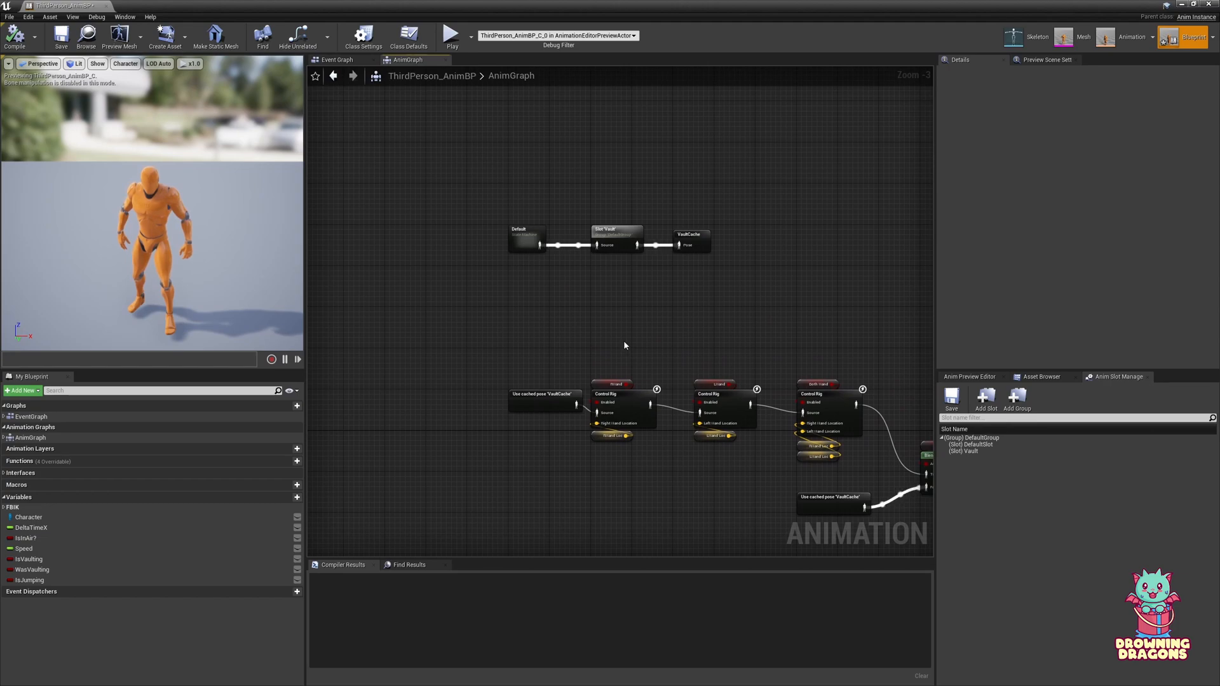
{"action": "left_click", "coordinate": [615, 235]}
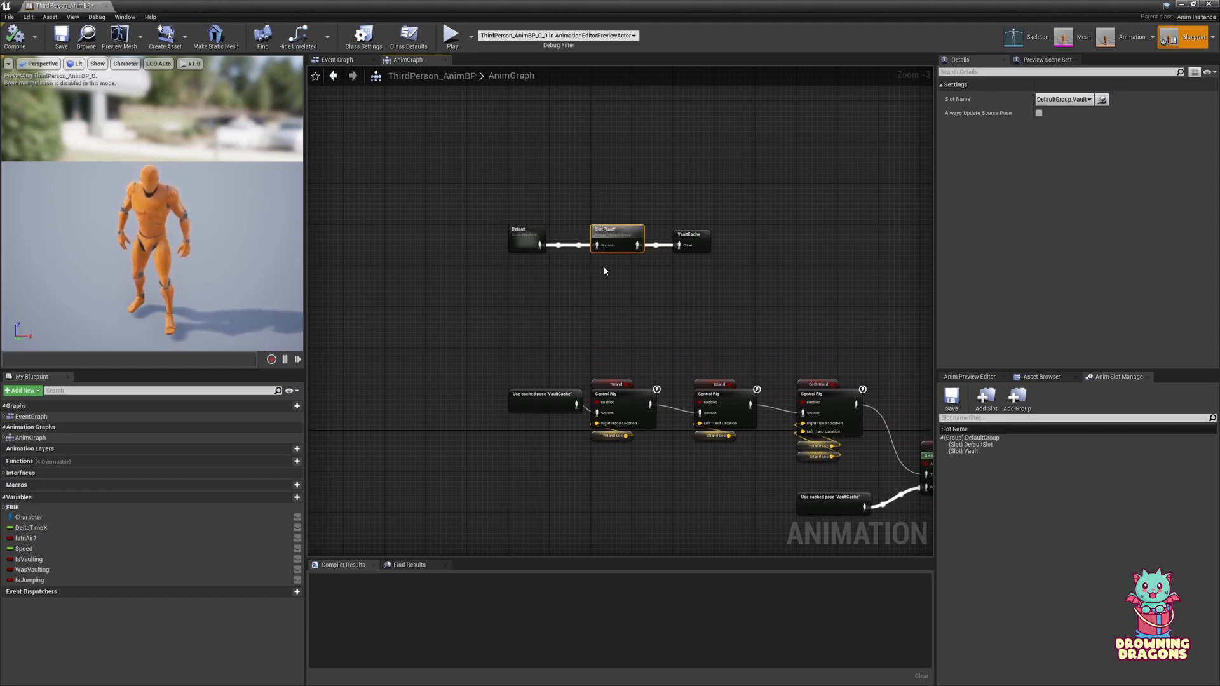
{"action": "left_click", "coordinate": [687, 240]}
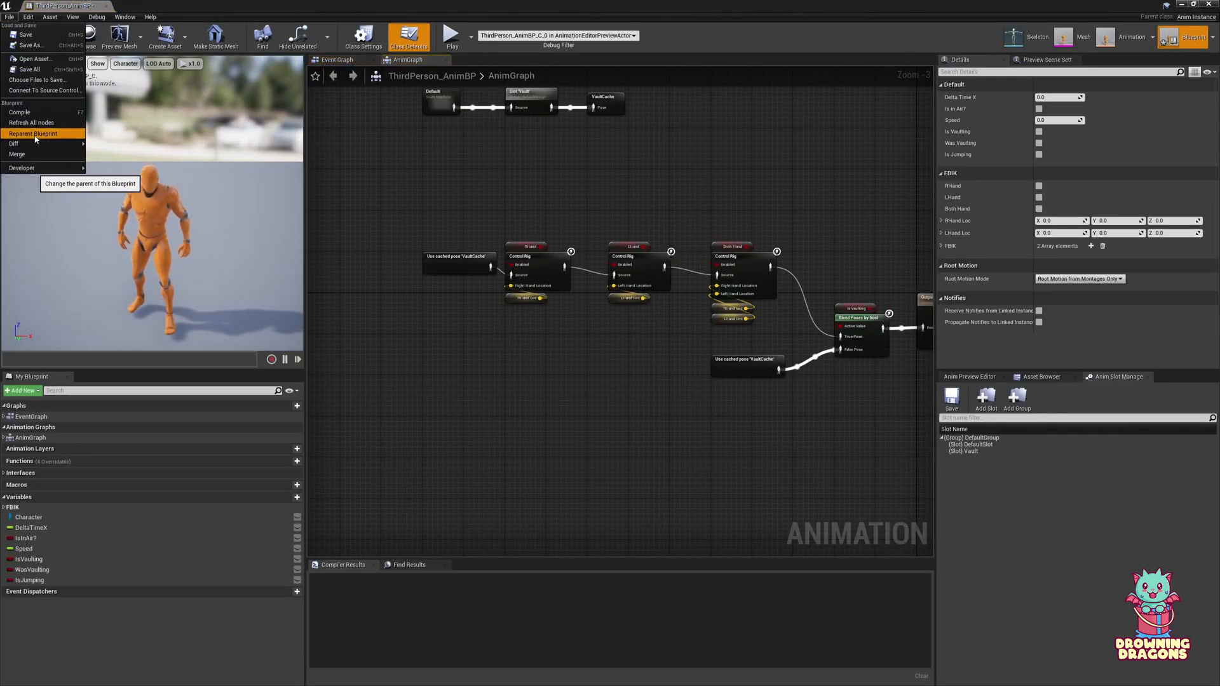
{"action": "left_click", "coordinate": [34, 133]}
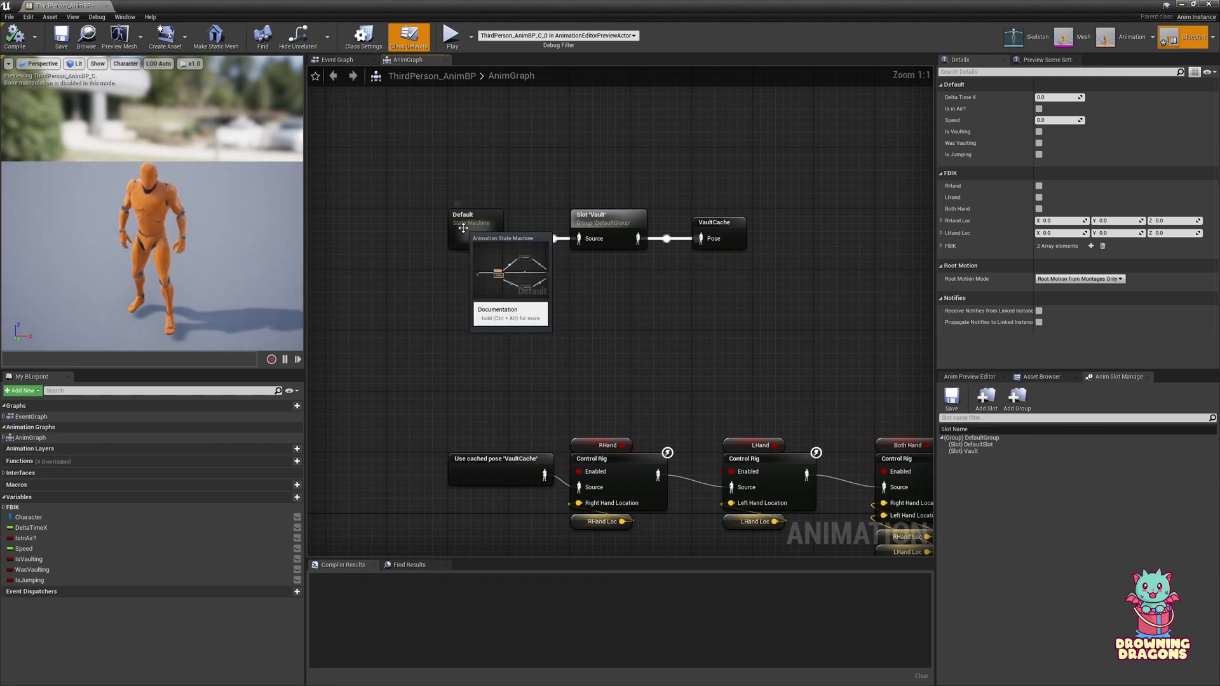
- Inspect the Idle/Run to JumpLoop and JumpEnd to Idle/Run transition rules, then close the blueprint
{"action": "double_click", "coordinate": [475, 225]}
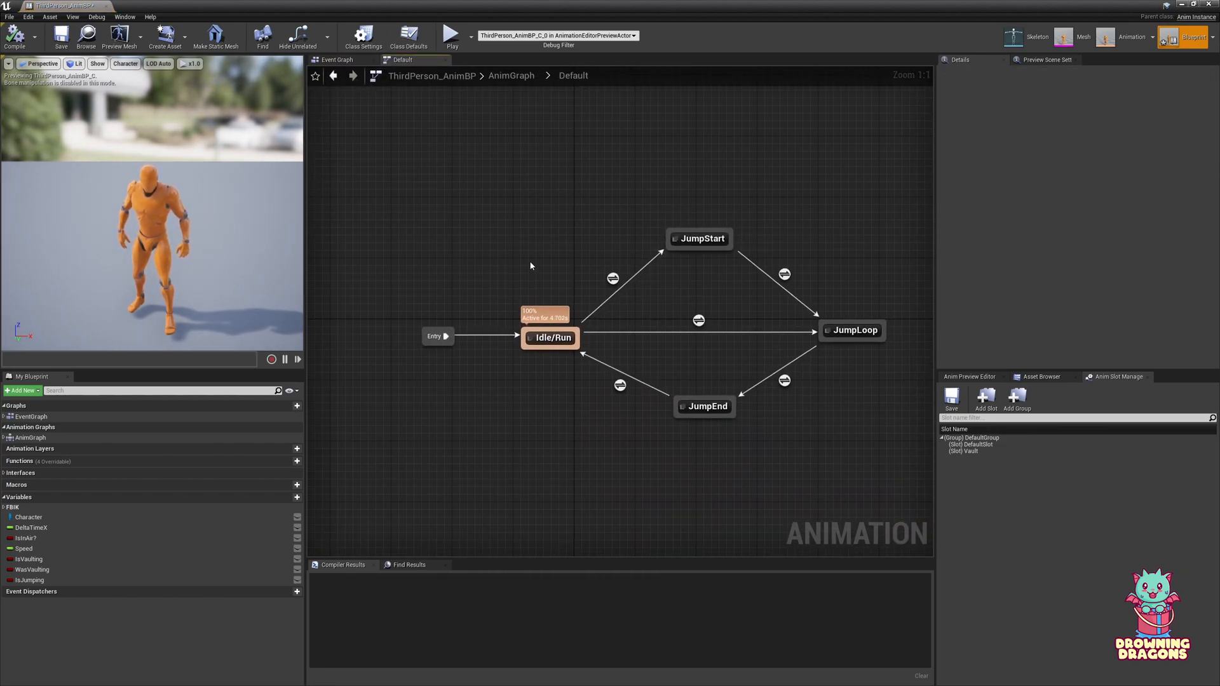
{"action": "mouse_move", "coordinate": [613, 277]}
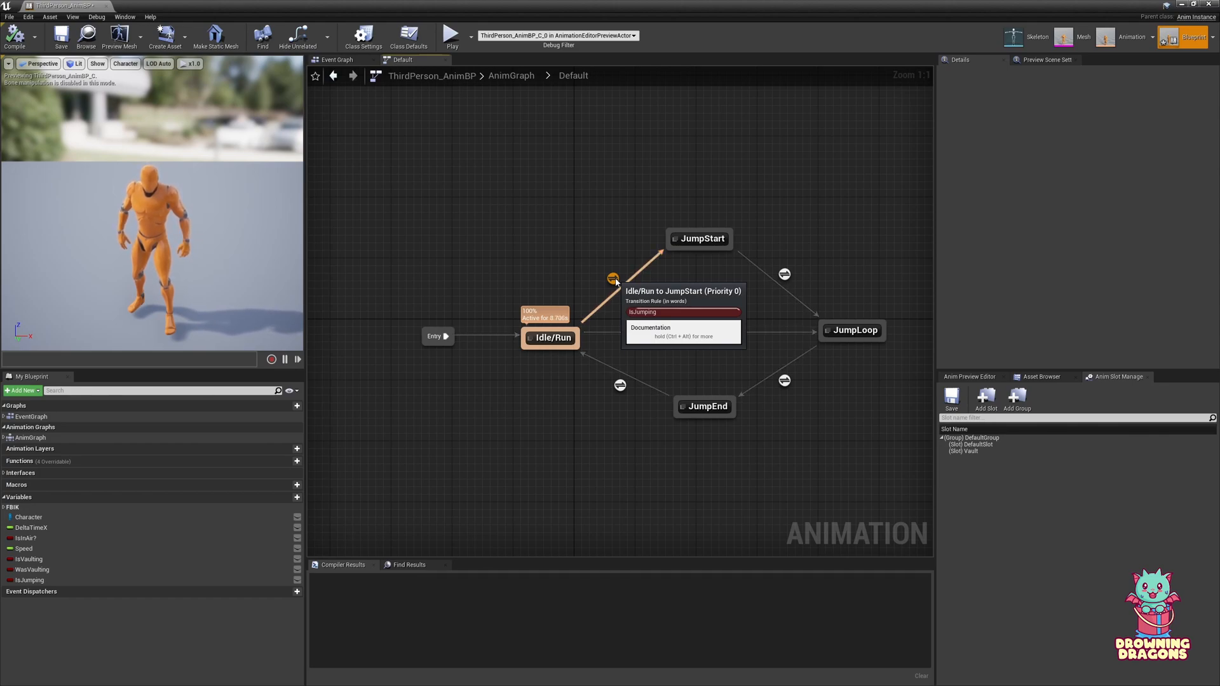
{"action": "mouse_move", "coordinate": [565, 267]}
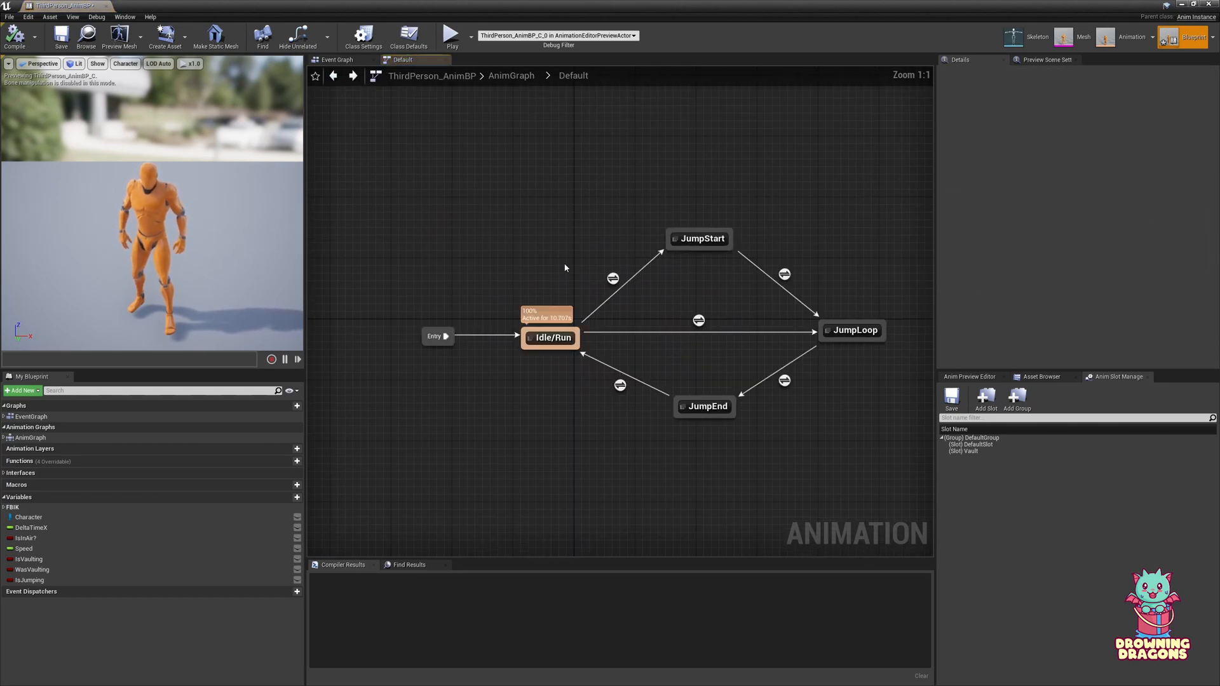
{"action": "double_click", "coordinate": [697, 320]}
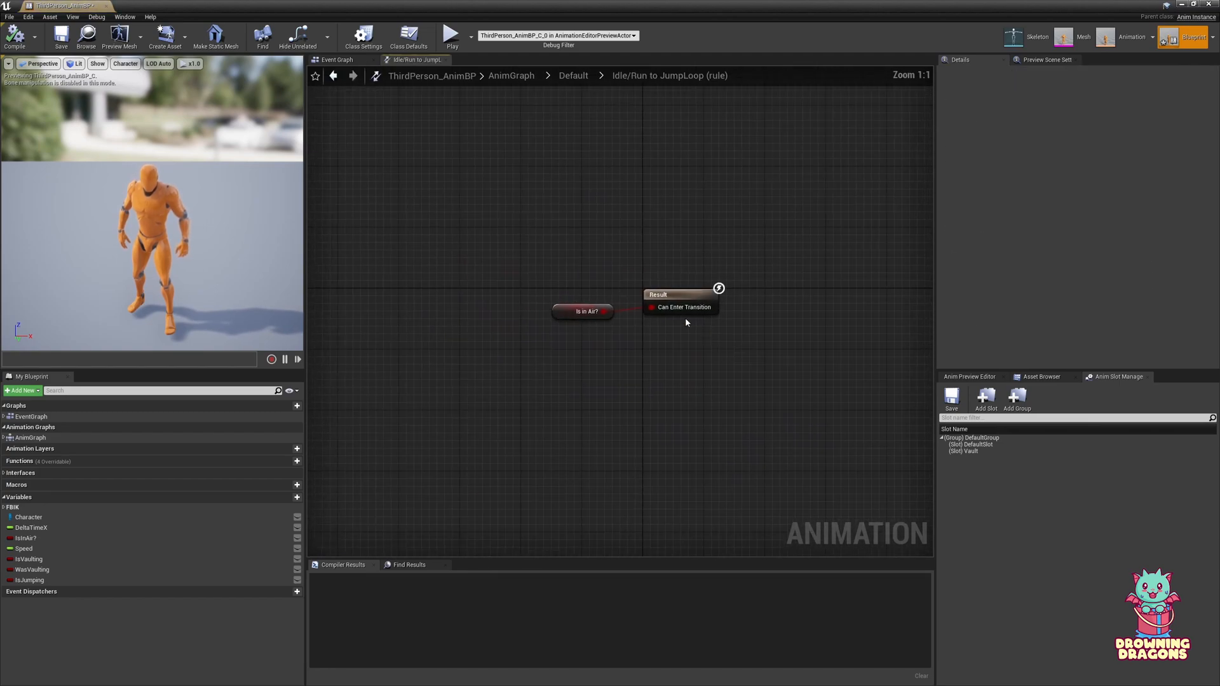
{"action": "left_click", "coordinate": [574, 75]}
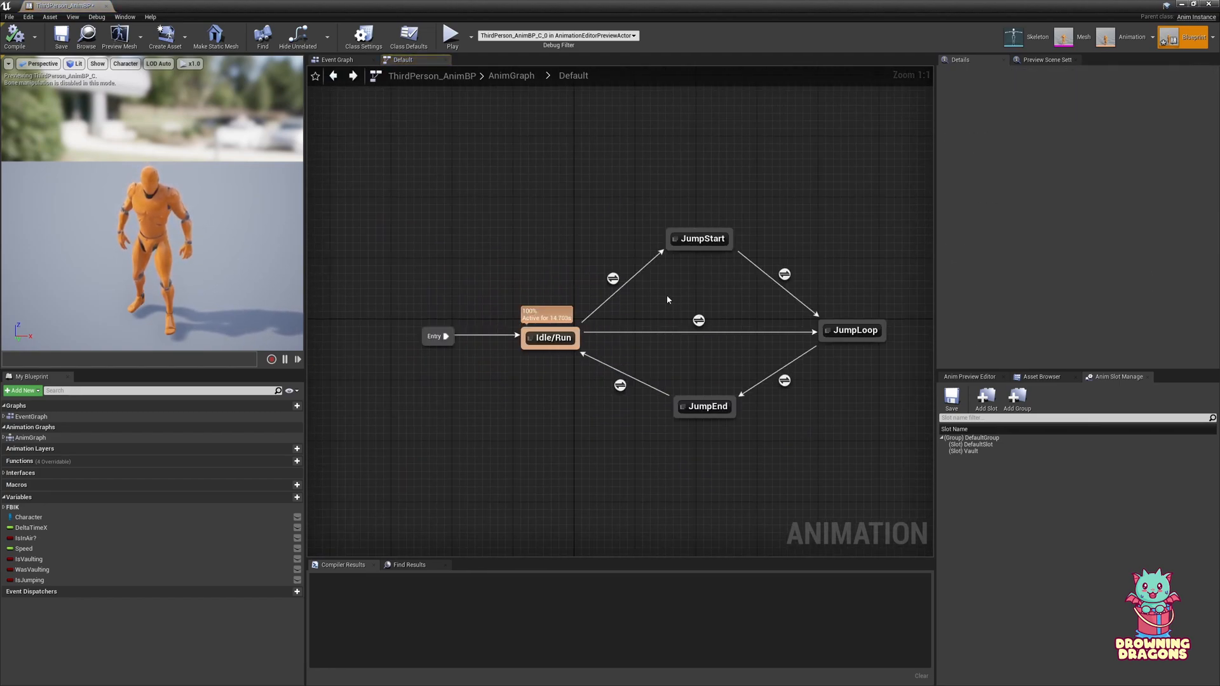
{"action": "double_click", "coordinate": [613, 278]}
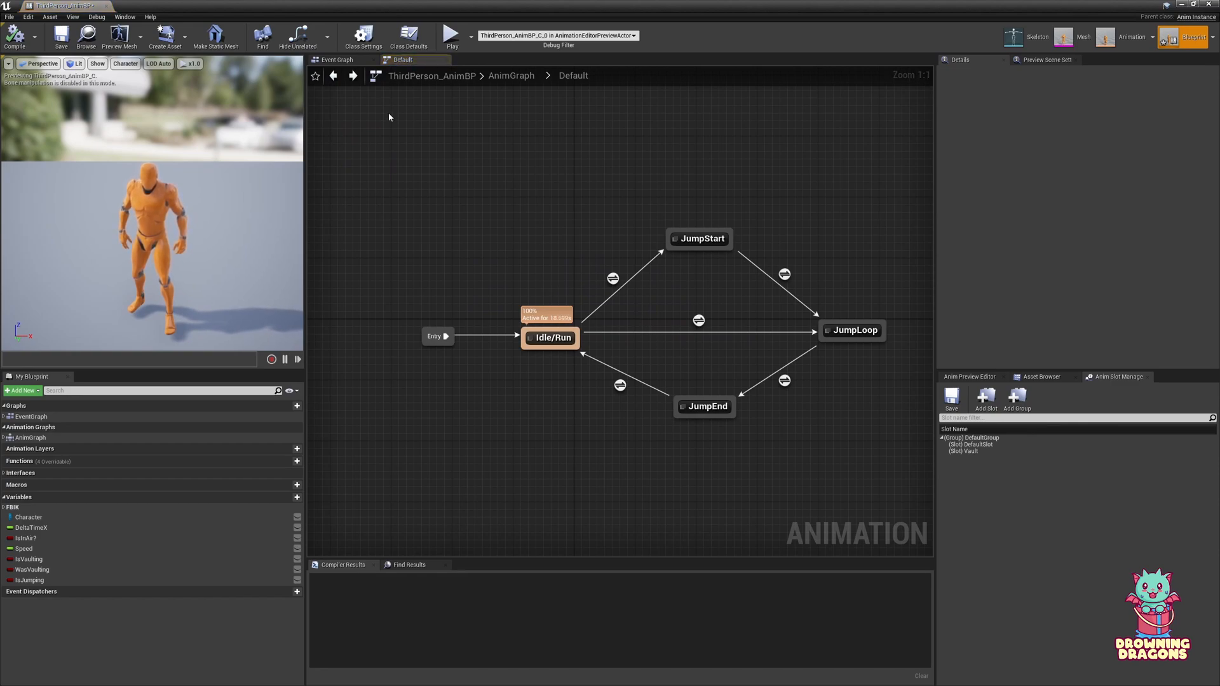
{"action": "mouse_move", "coordinate": [521, 181]}
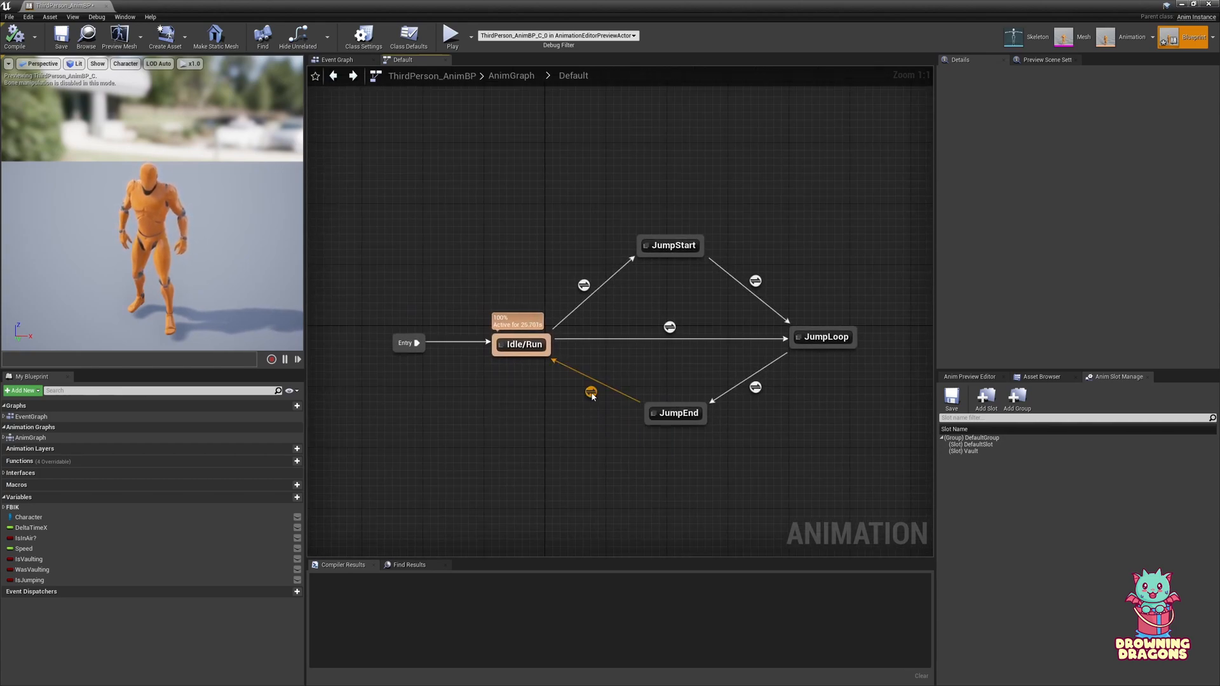
{"action": "left_click", "coordinate": [590, 391]}
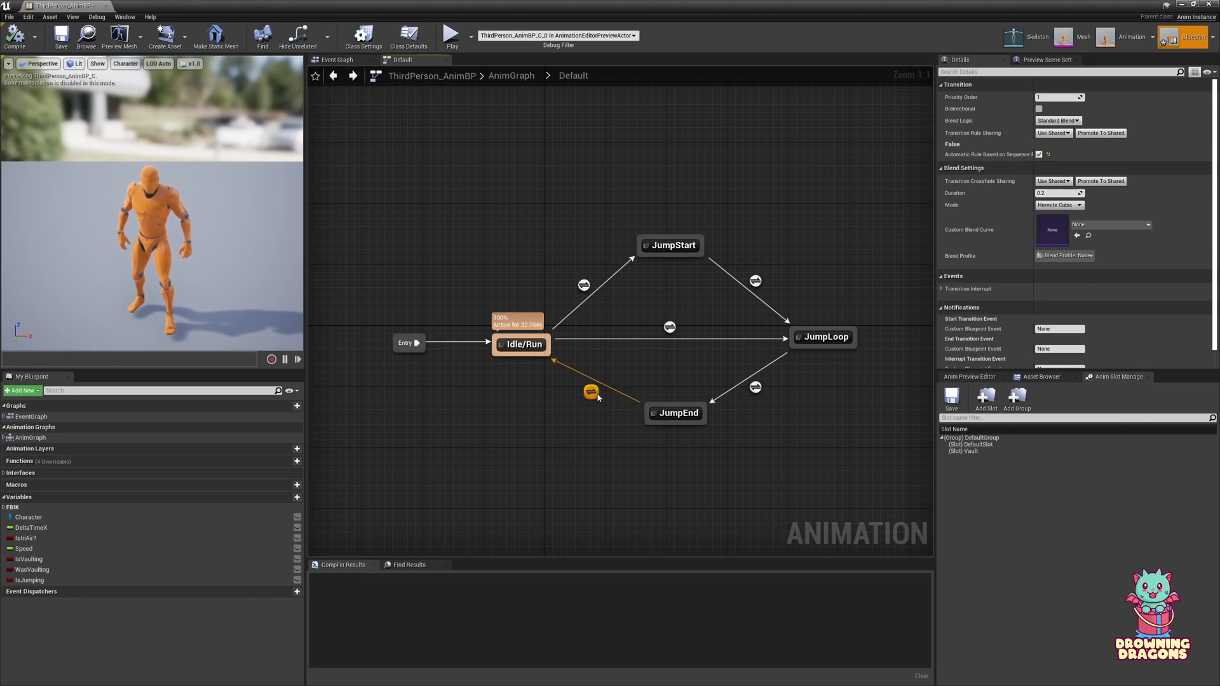
{"action": "double_click", "coordinate": [590, 391]}
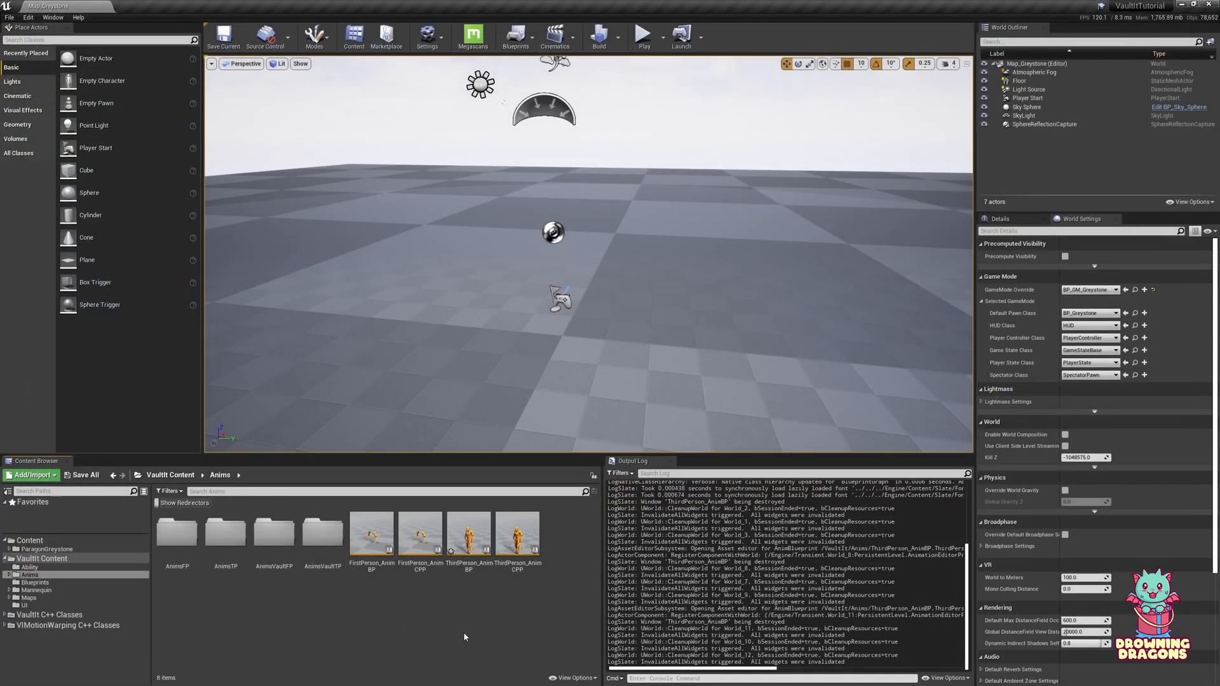
- Duplicate-retarget ThirdPerson_AnimCPP to Greystone_Skeleton as VIGreystone_AnimCPP in ParagonGreystone/Animation
{"action": "right_click", "coordinate": [517, 533]}
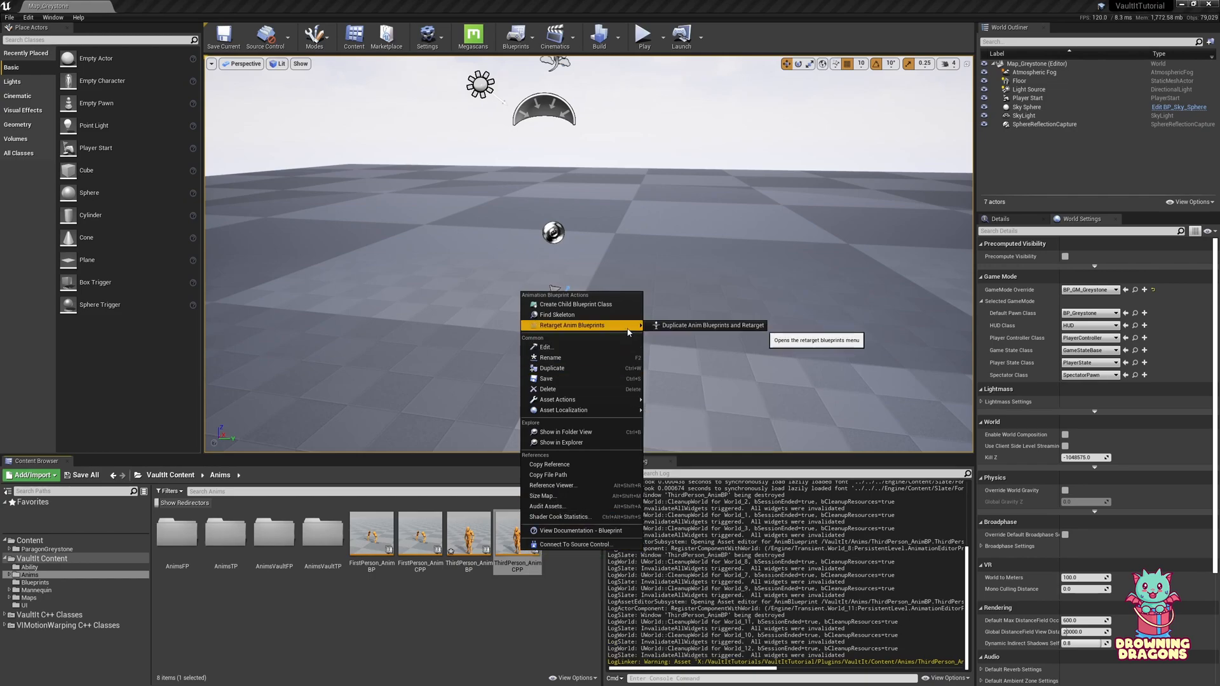
{"action": "mouse_move", "coordinate": [706, 325]}
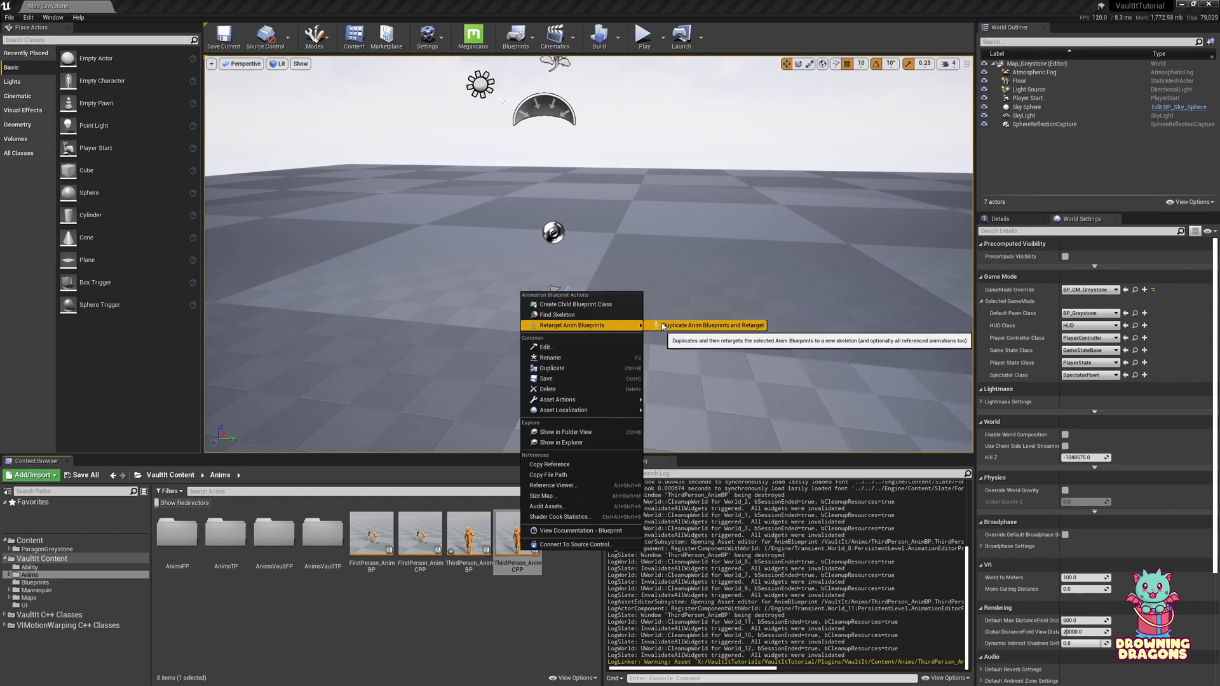
{"action": "left_click", "coordinate": [710, 325]}
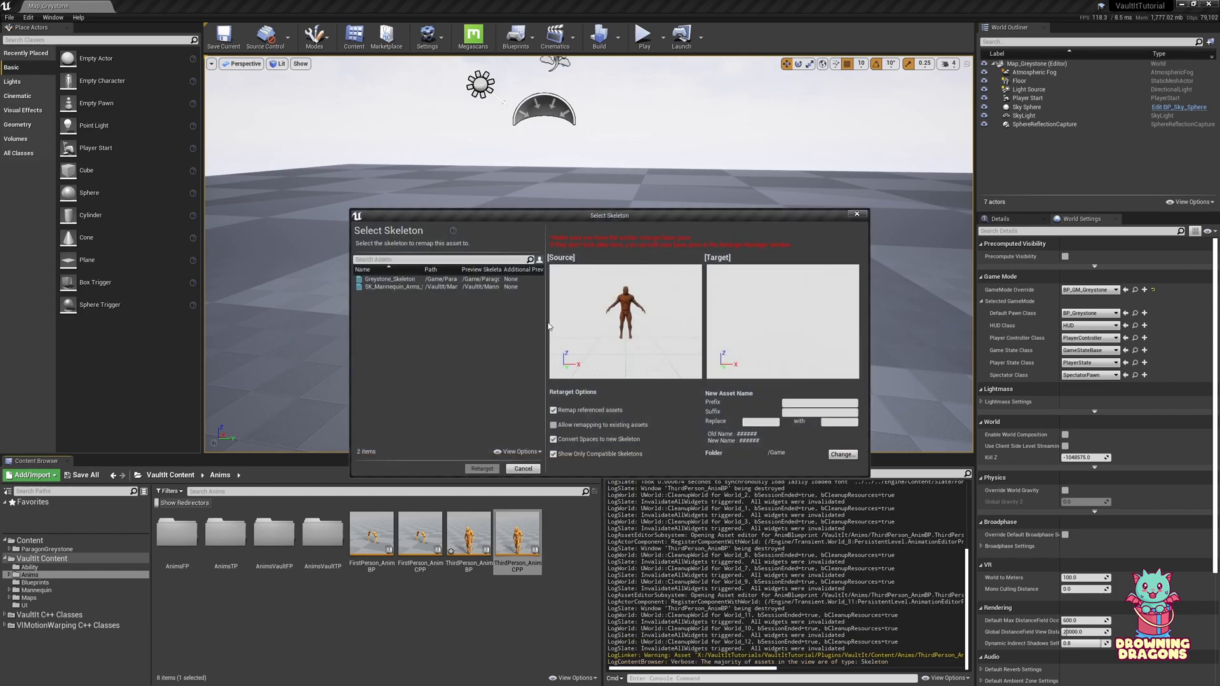
{"action": "left_click", "coordinate": [389, 278]}
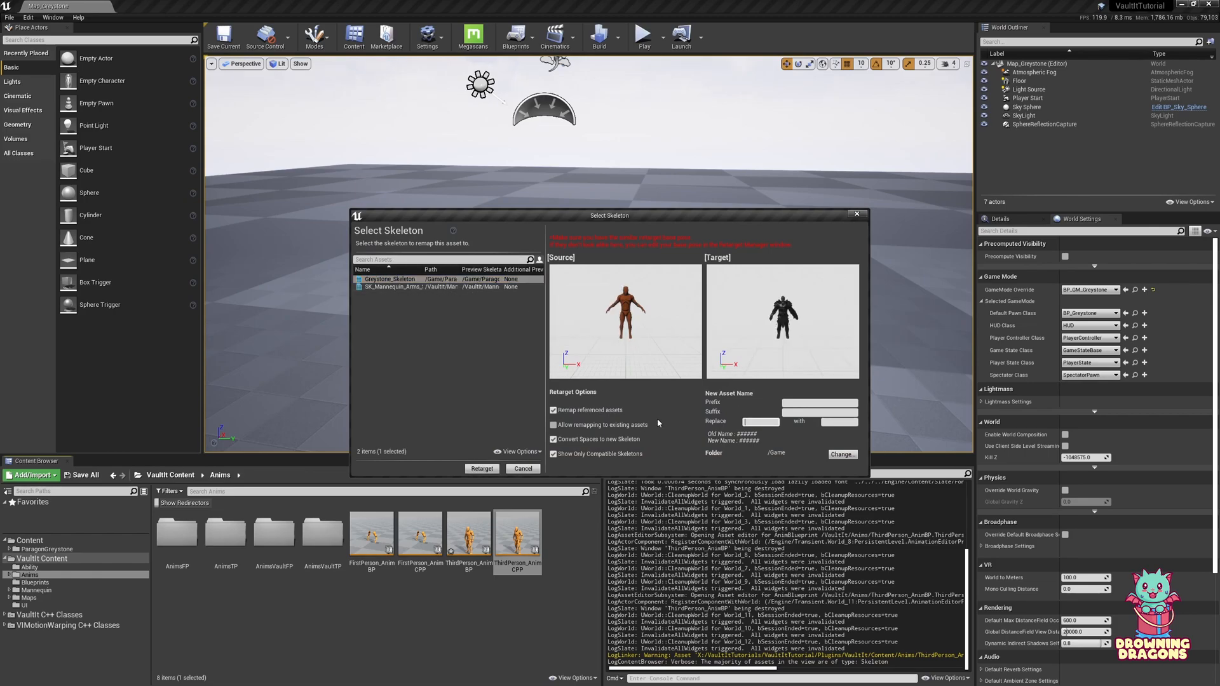
{"action": "type", "text": "ThirdPerson"}
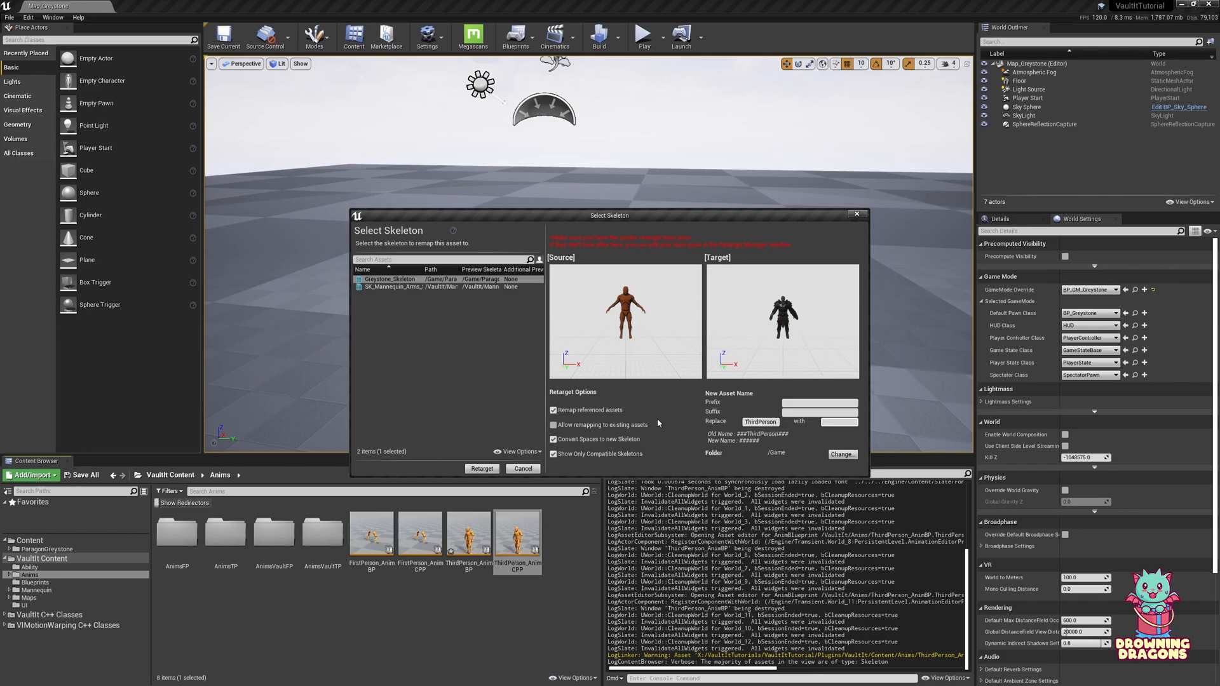
{"action": "type", "text": "VIG"}
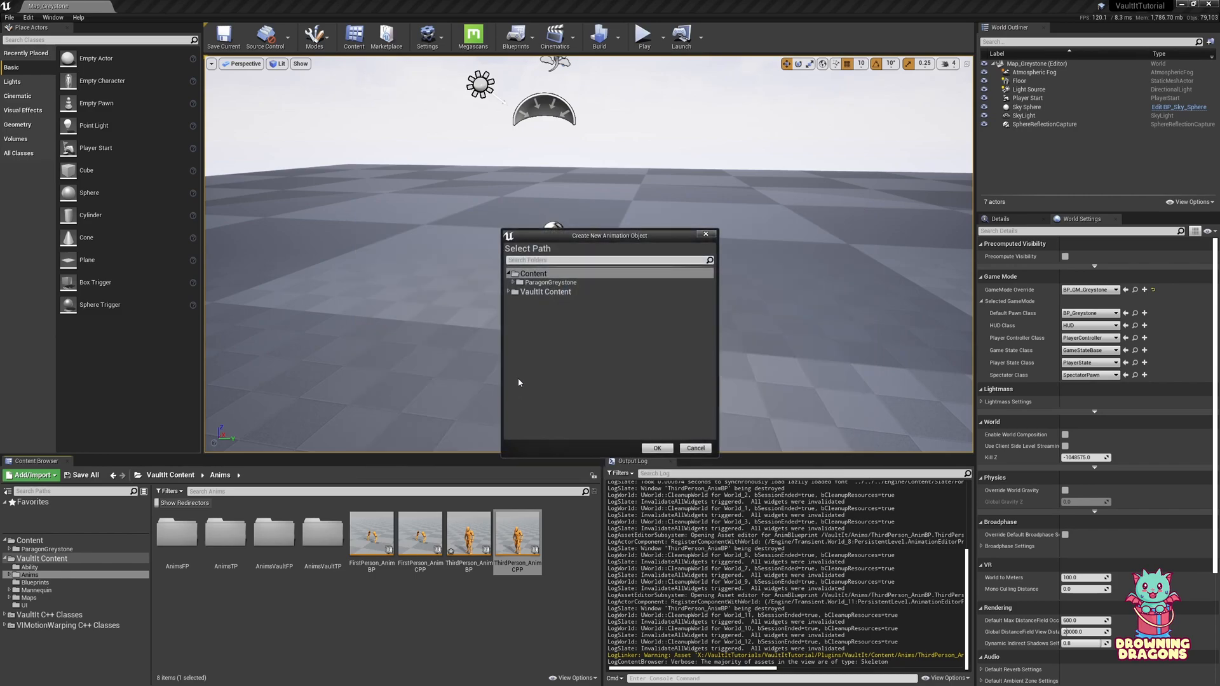
{"action": "left_click", "coordinate": [514, 281]}
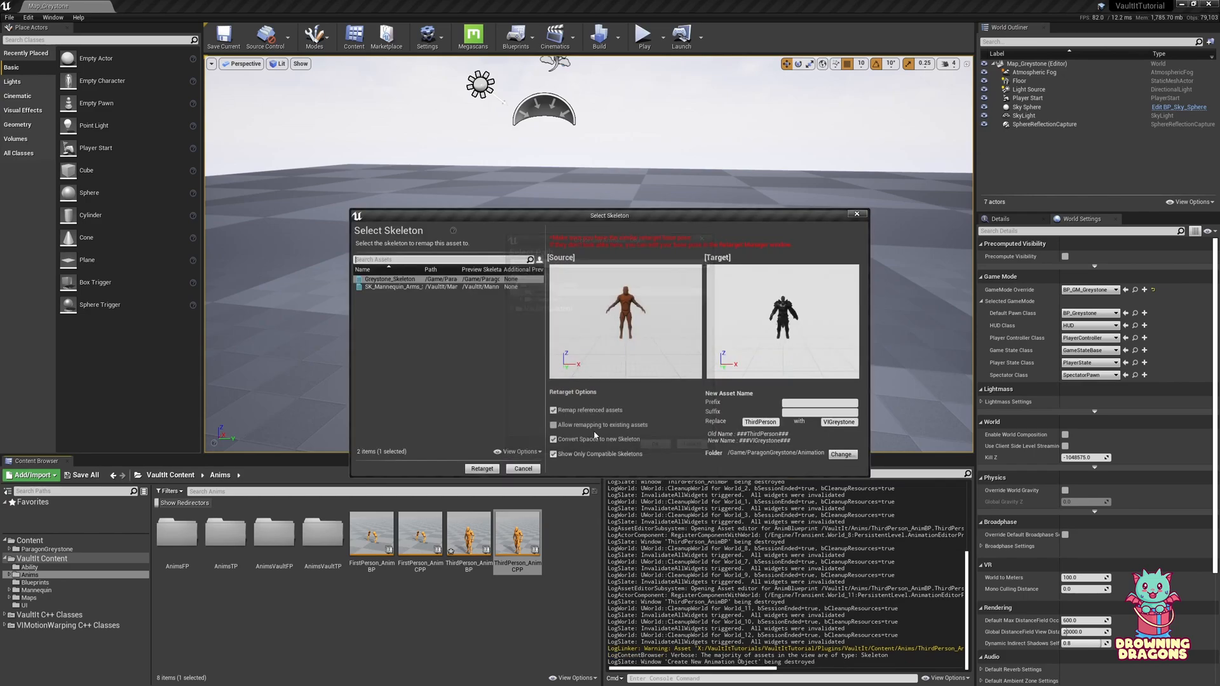
{"action": "left_click", "coordinate": [481, 467]}
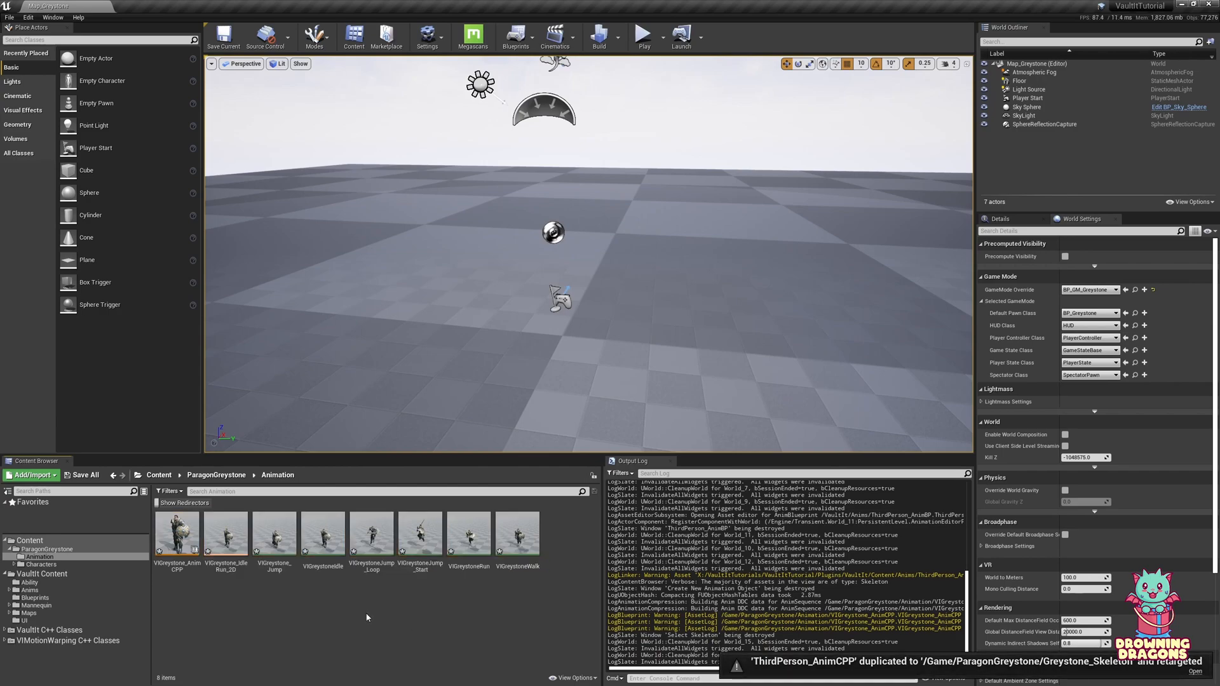
{"action": "mouse_move", "coordinate": [142, 585]}
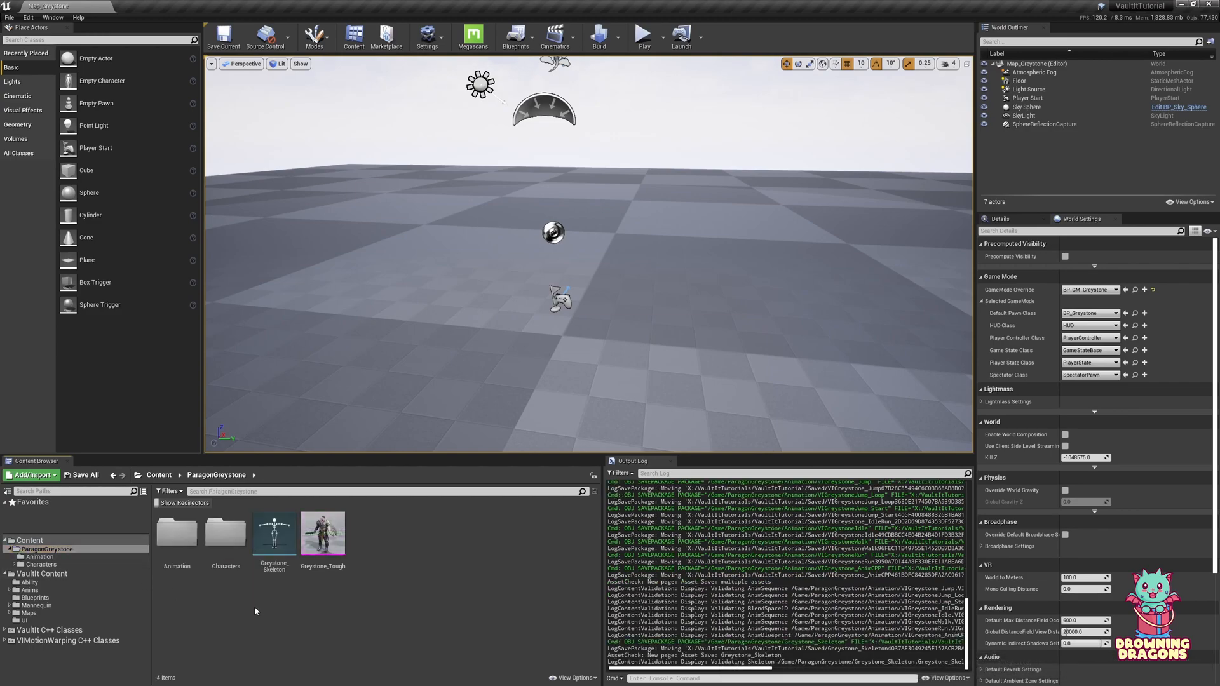
- Open BP_Greystone and set its mesh Anim Class to VIGreystone_AnimCPP
{"action": "double_click", "coordinate": [176, 533]}
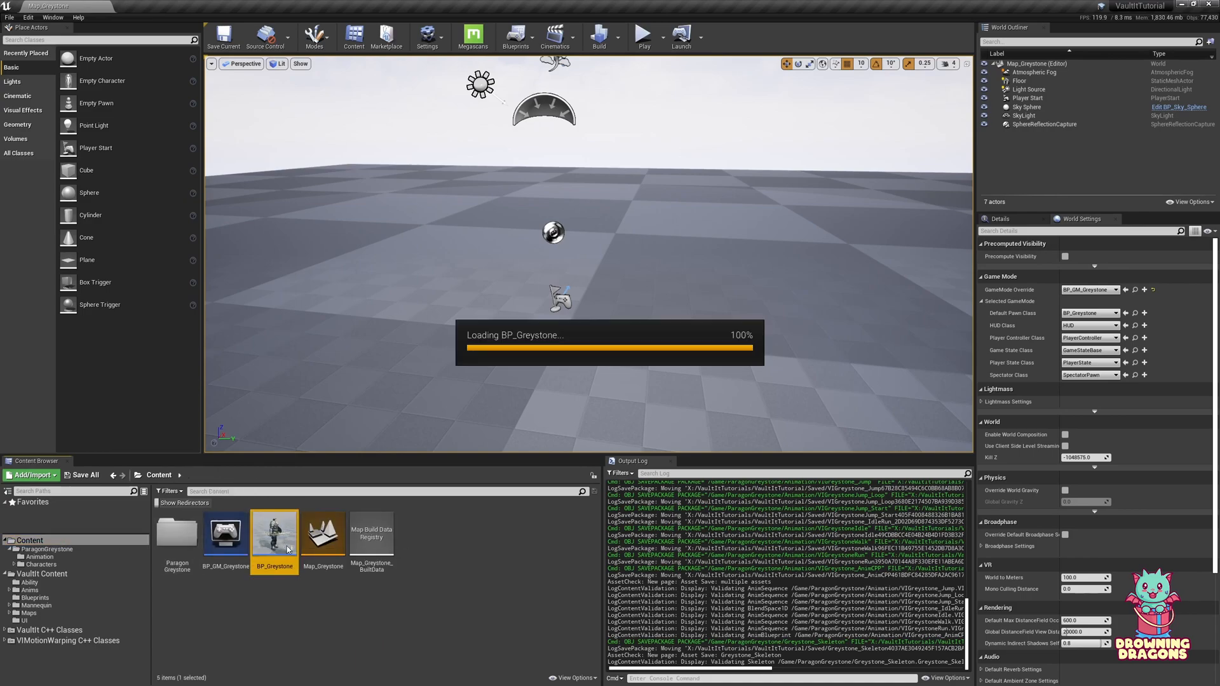
{"action": "double_click", "coordinate": [274, 533]}
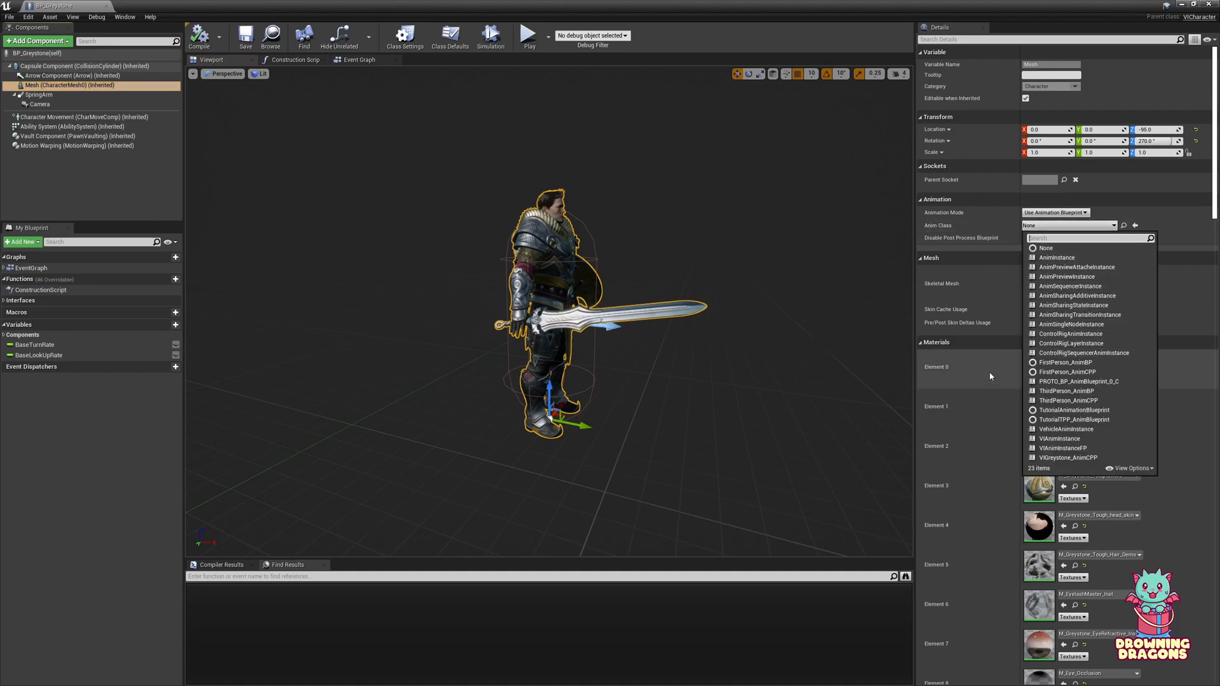
{"action": "mouse_move", "coordinate": [991, 375]}
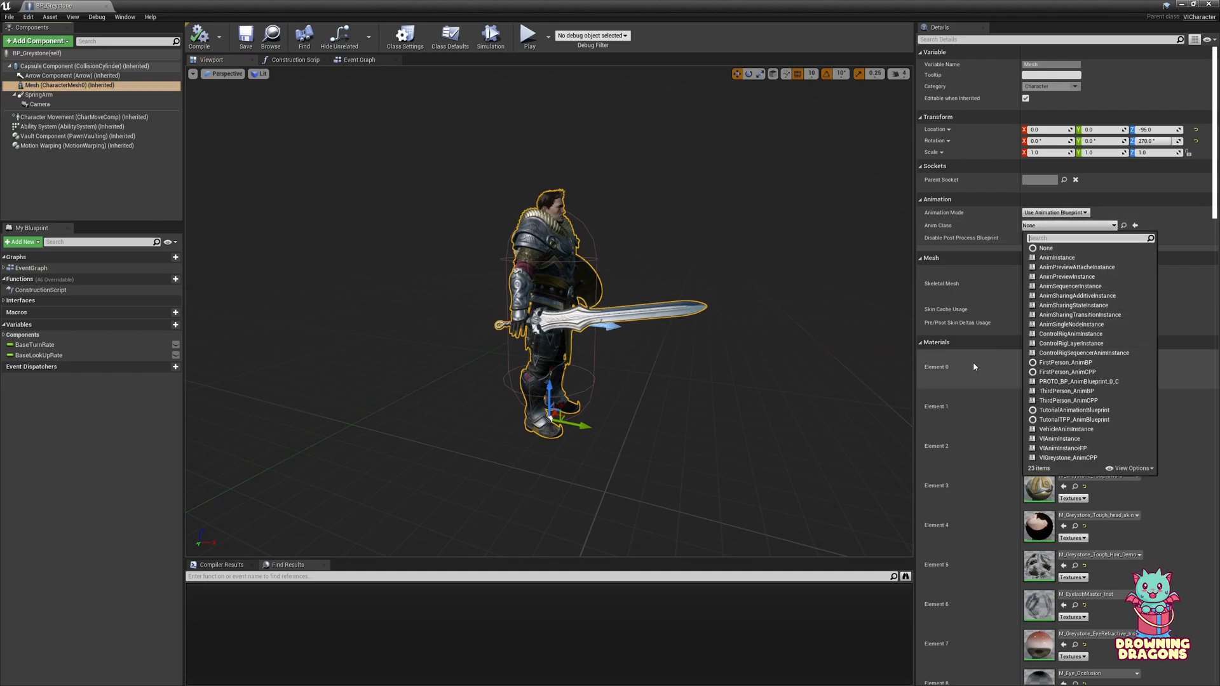
{"action": "type", "text": "gre"}
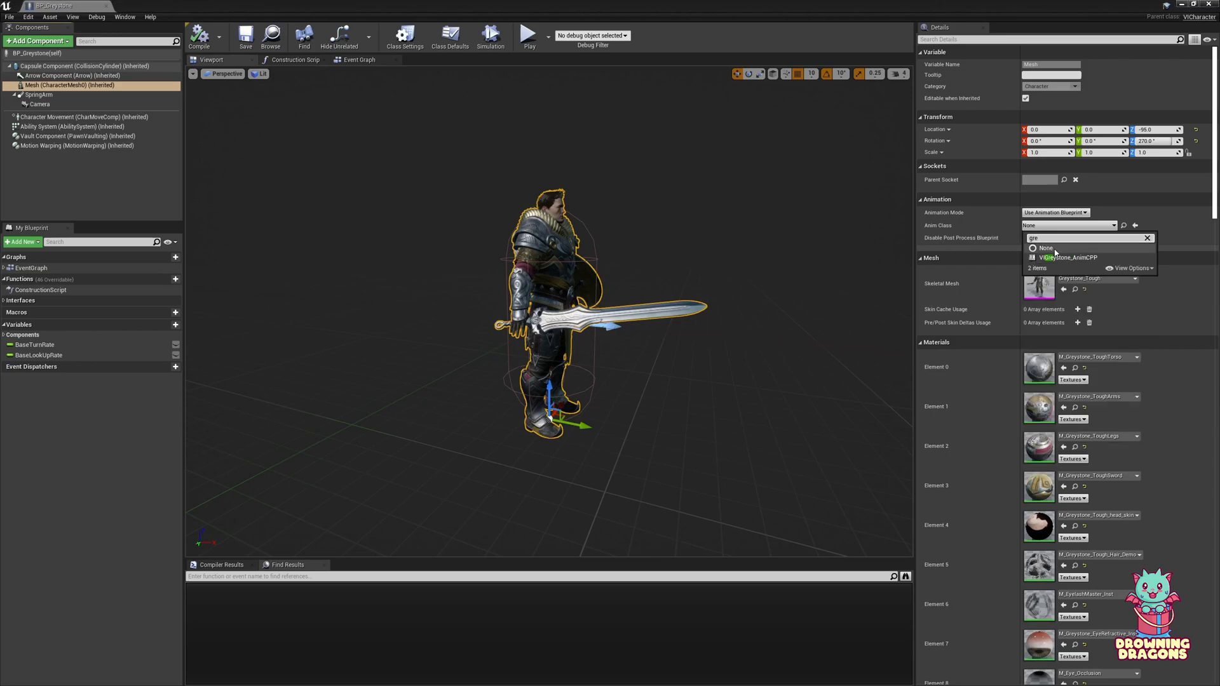
{"action": "left_click", "coordinate": [1070, 257]}
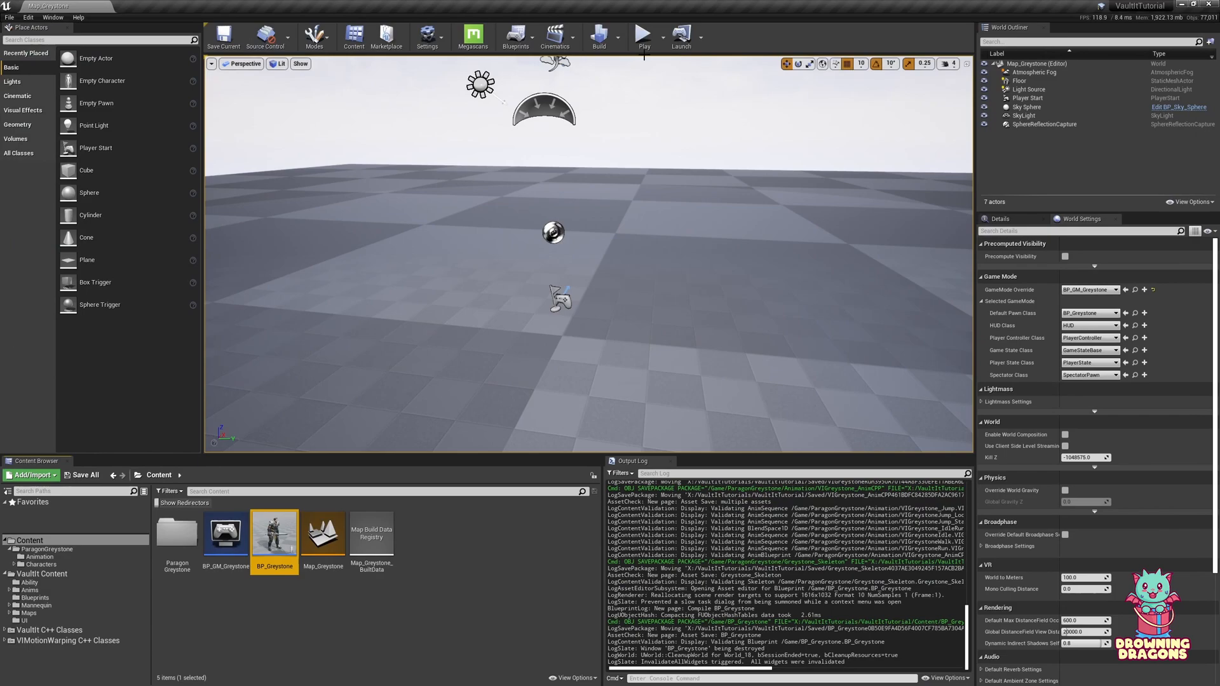
- Play-test the Greystone character, then browse to ParagonGreystone Characters and Animation folders
{"action": "left_click", "coordinate": [642, 35]}
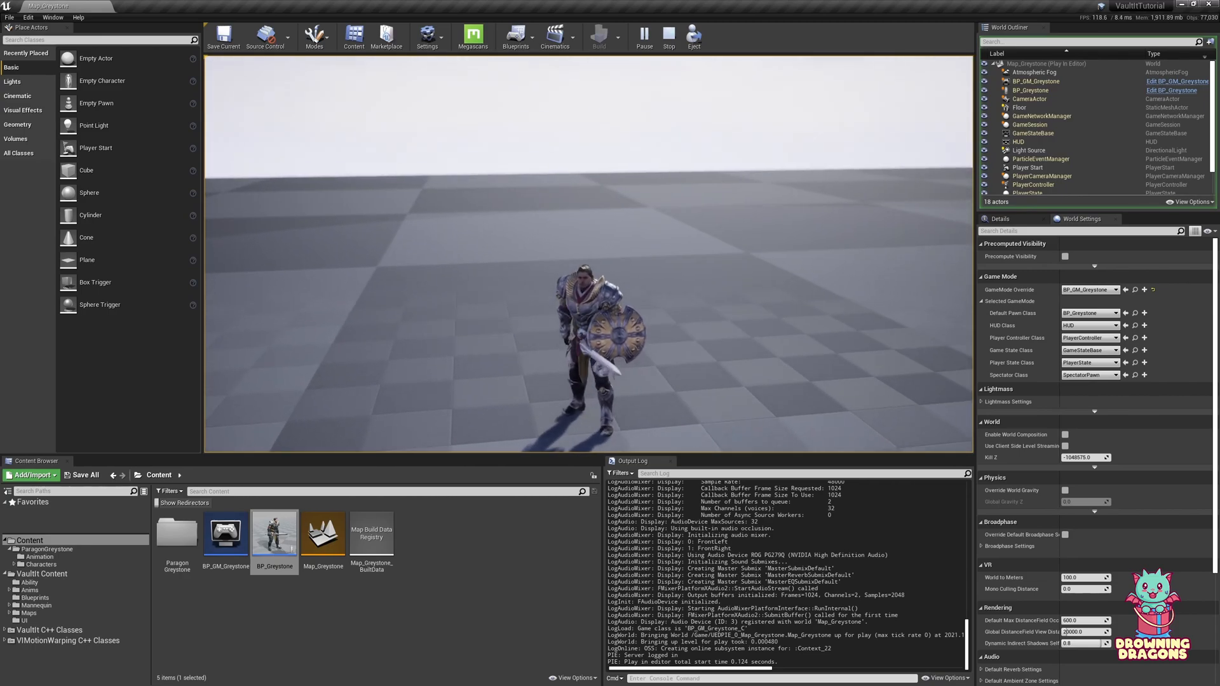
{"action": "left_click", "coordinate": [669, 36]}
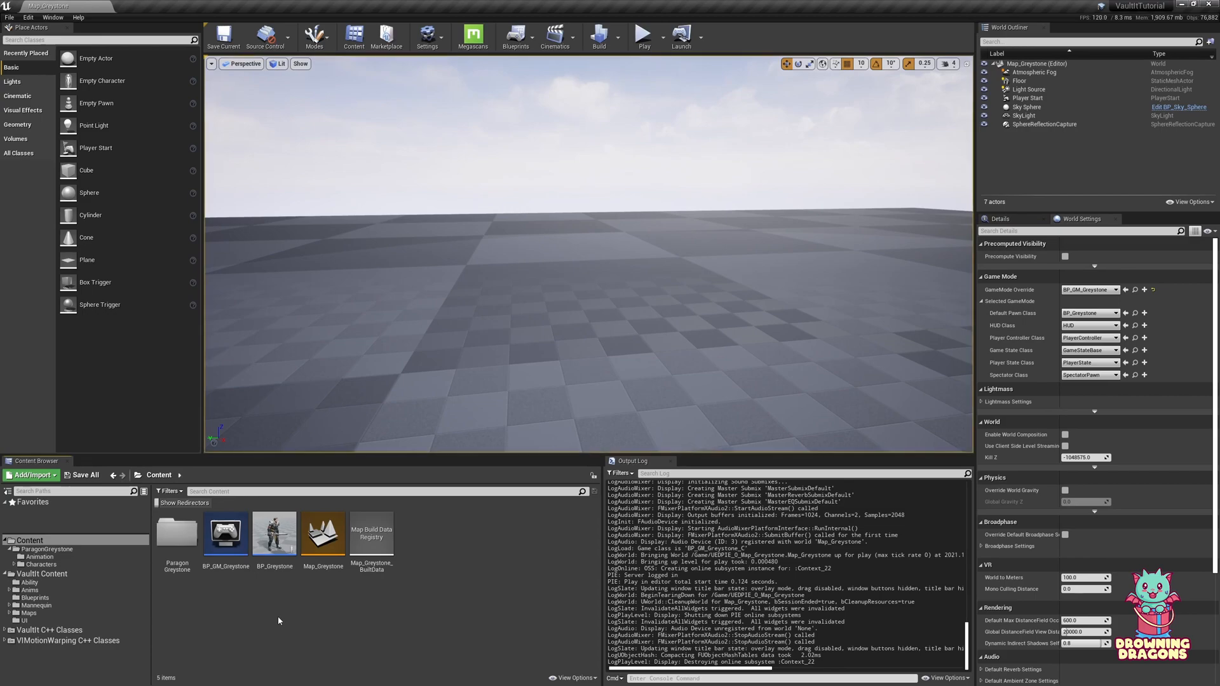
{"action": "left_click", "coordinate": [39, 564]}
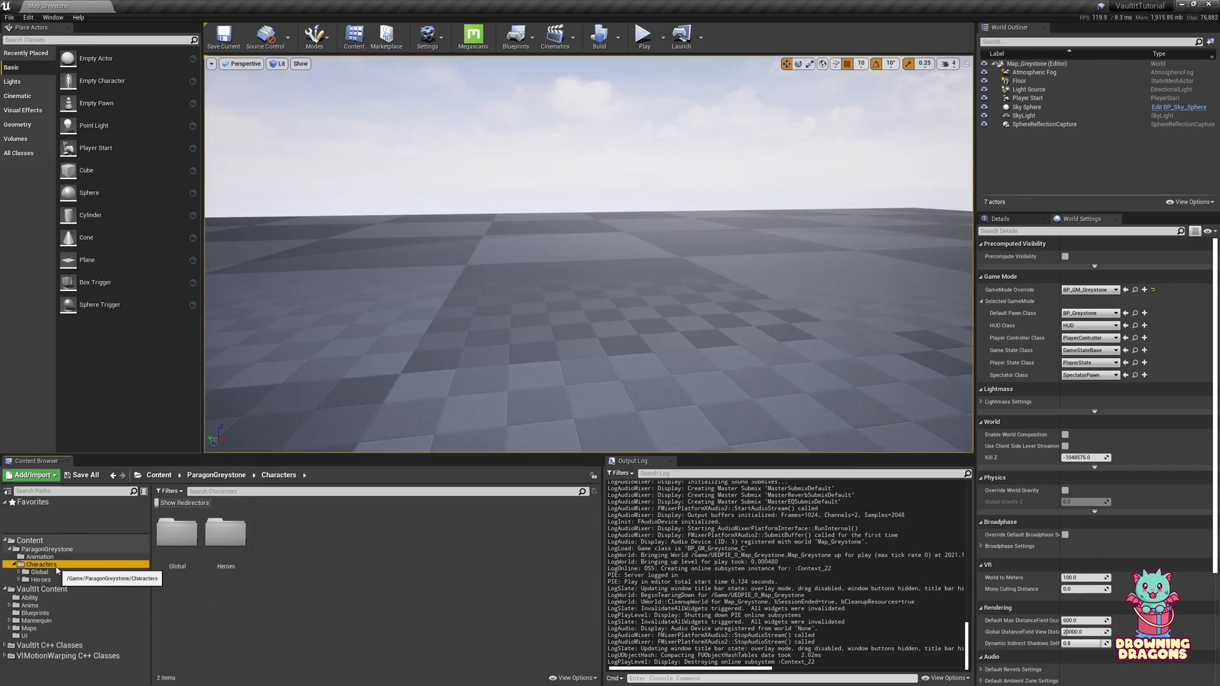
{"action": "left_click", "coordinate": [40, 557]}
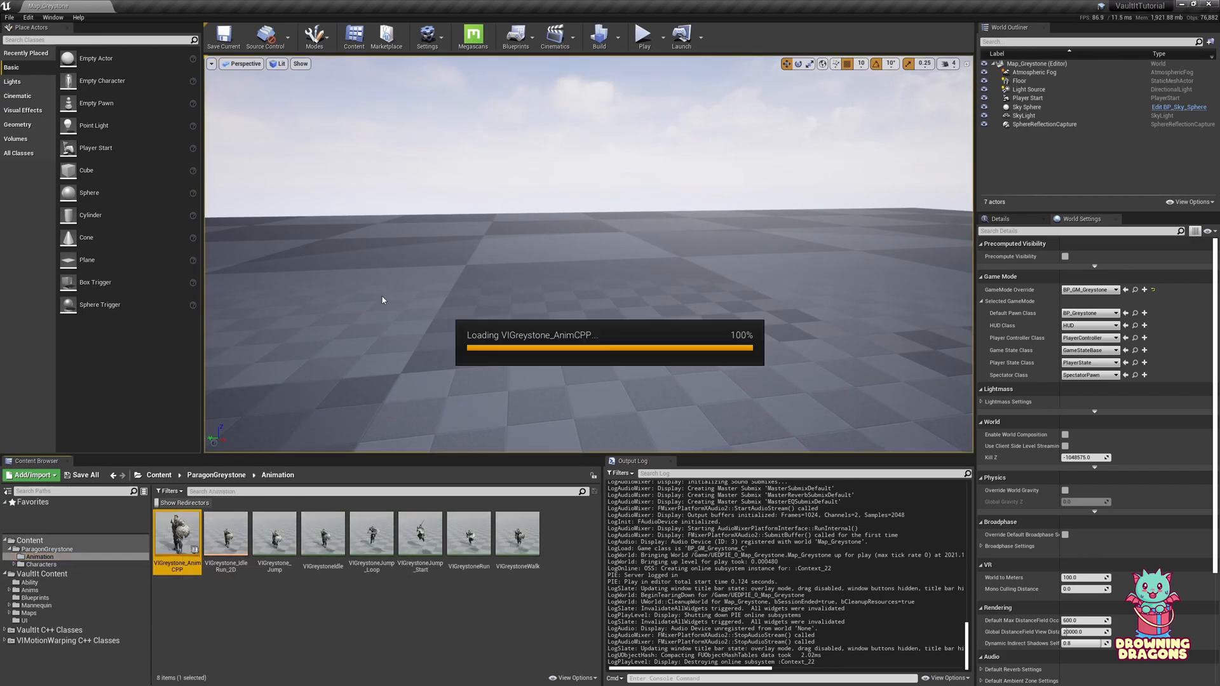
- Open VIGreystone_AnimCPP and inspect its R Hand control rig node in the AnimGraph
{"action": "double_click", "coordinate": [177, 533]}
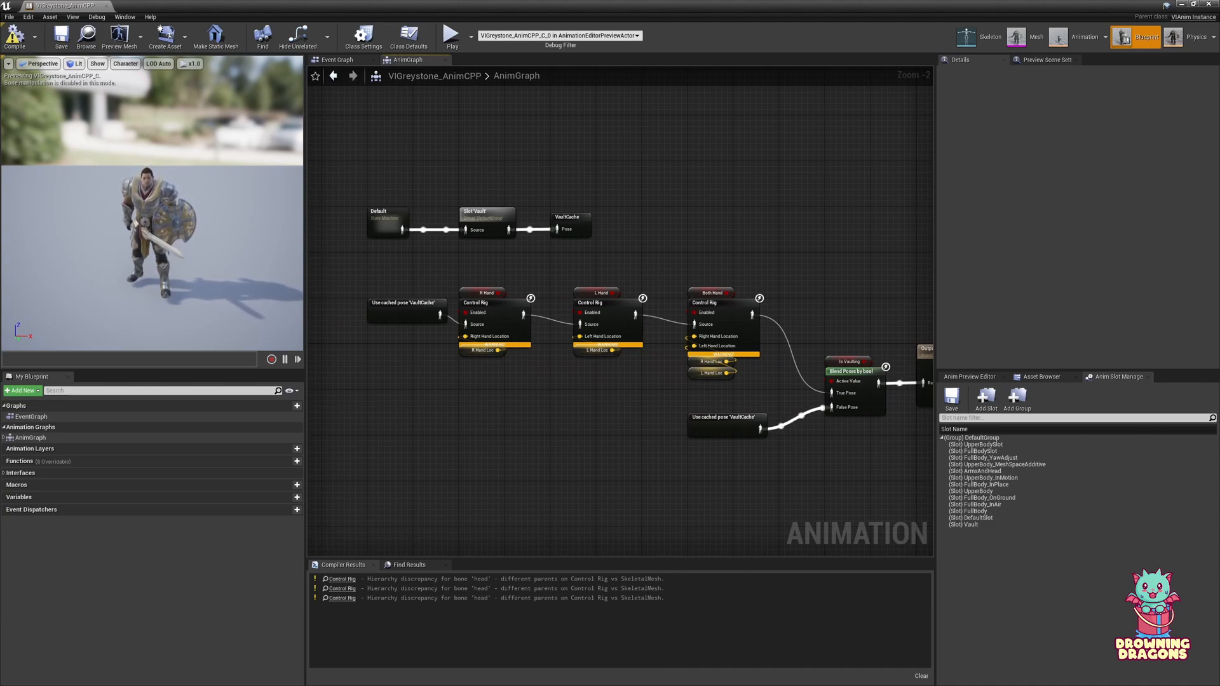
{"action": "mouse_move", "coordinate": [540, 418]}
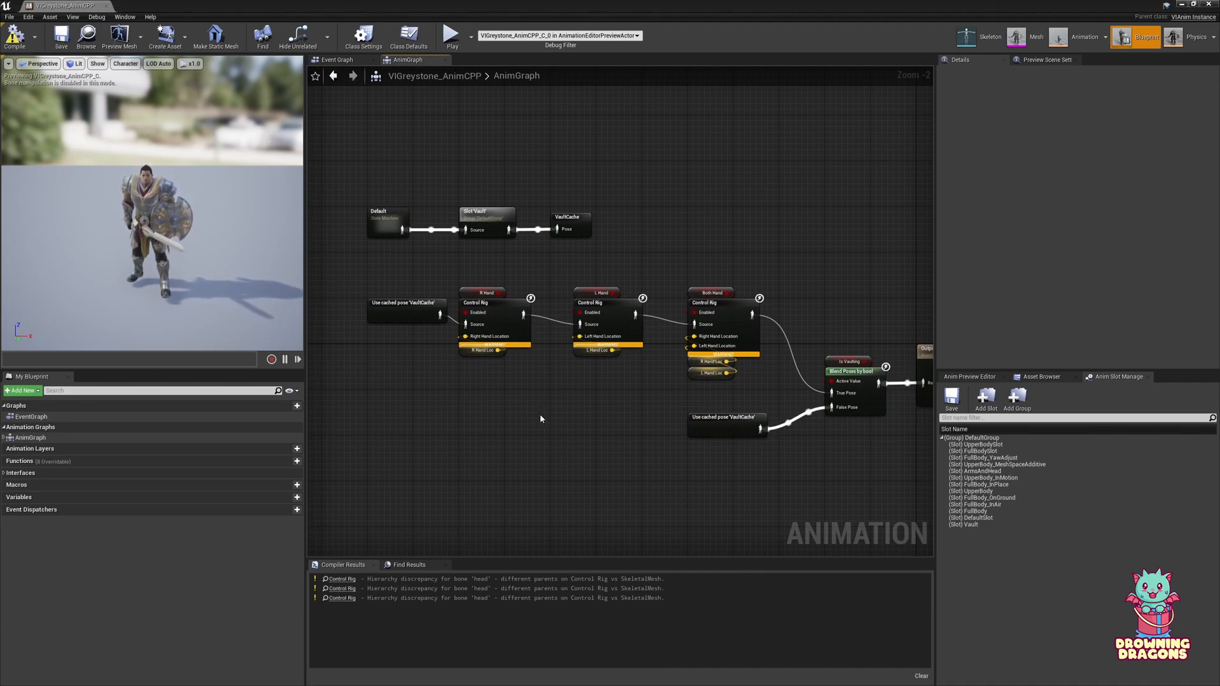
{"action": "mouse_move", "coordinate": [528, 346]}
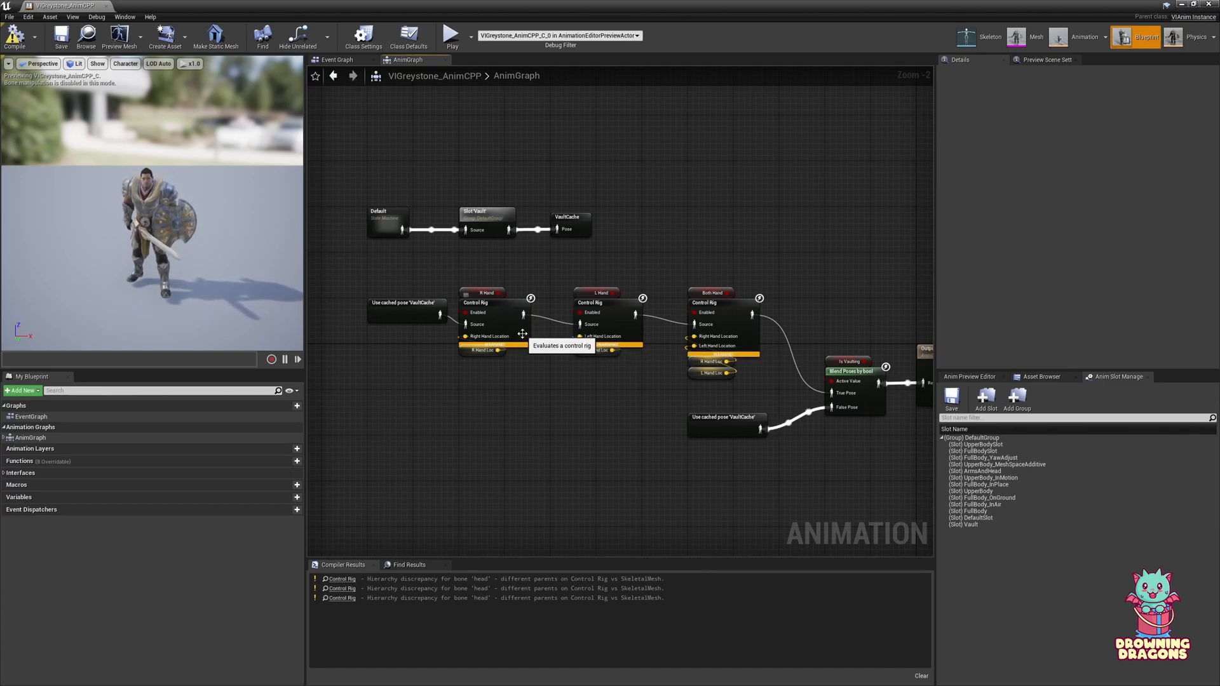
{"action": "left_click", "coordinate": [495, 302]}
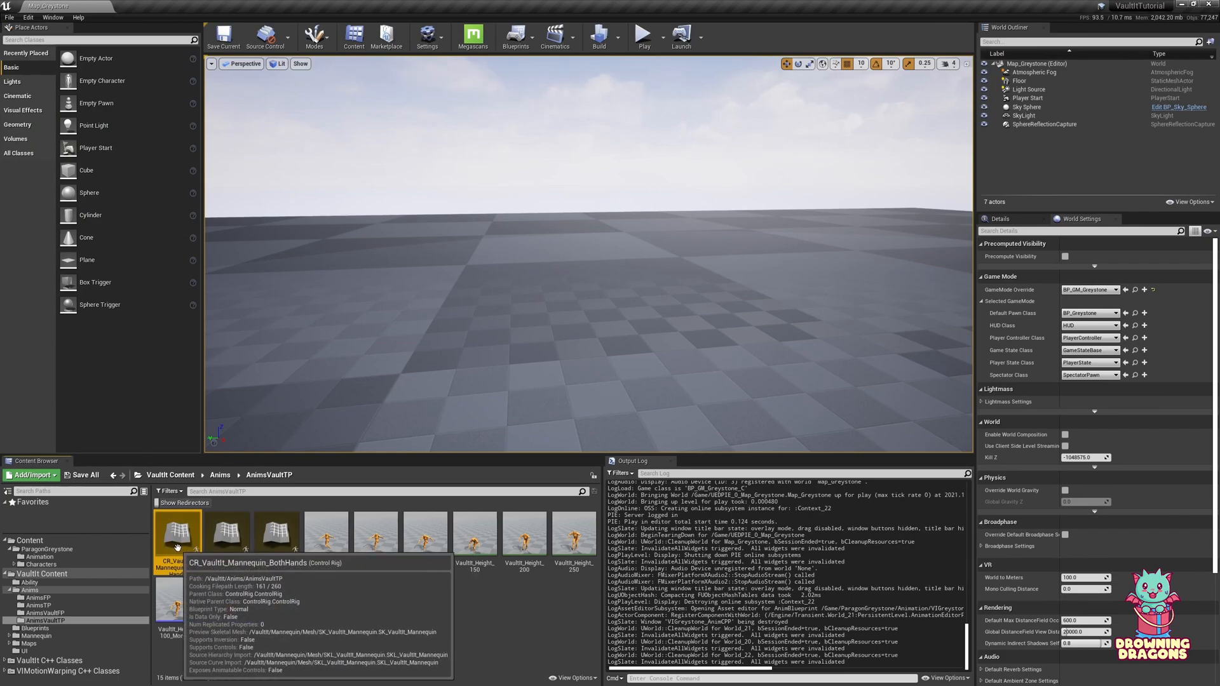
- Open CR_VaultIt_Mannequin_BothHands to copy its rig graph, then add a new ParagonGreystone folder
{"action": "double_click", "coordinate": [176, 532]}
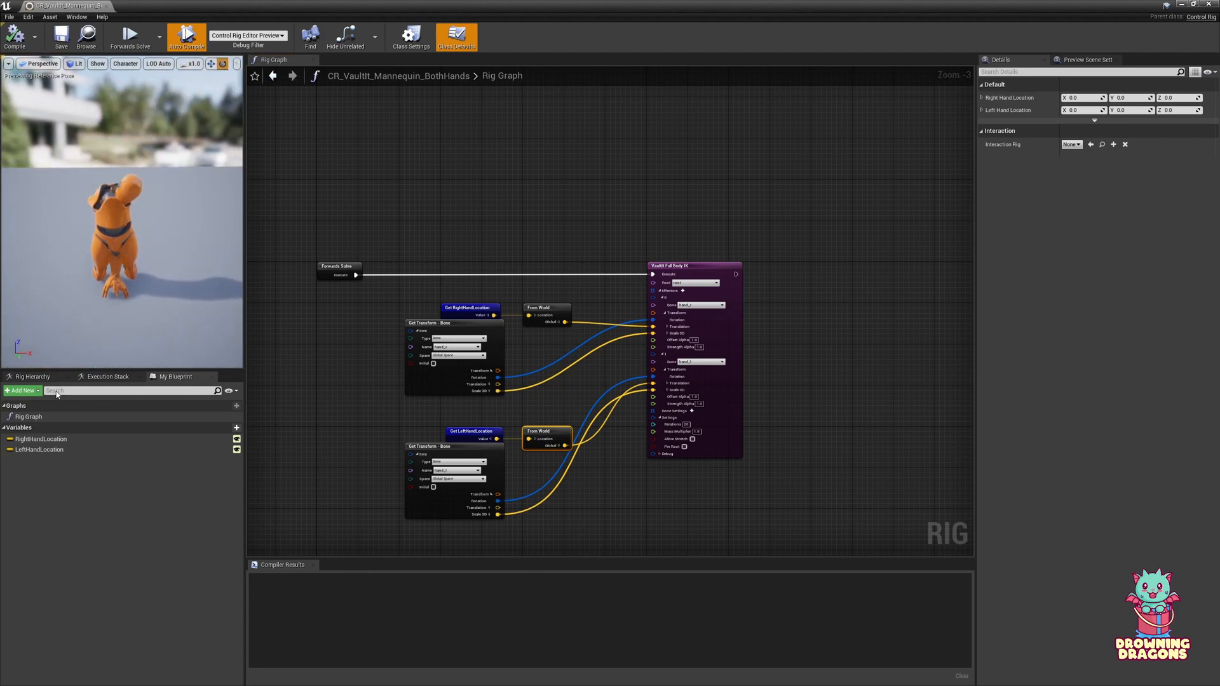
{"action": "left_click", "coordinate": [41, 438]}
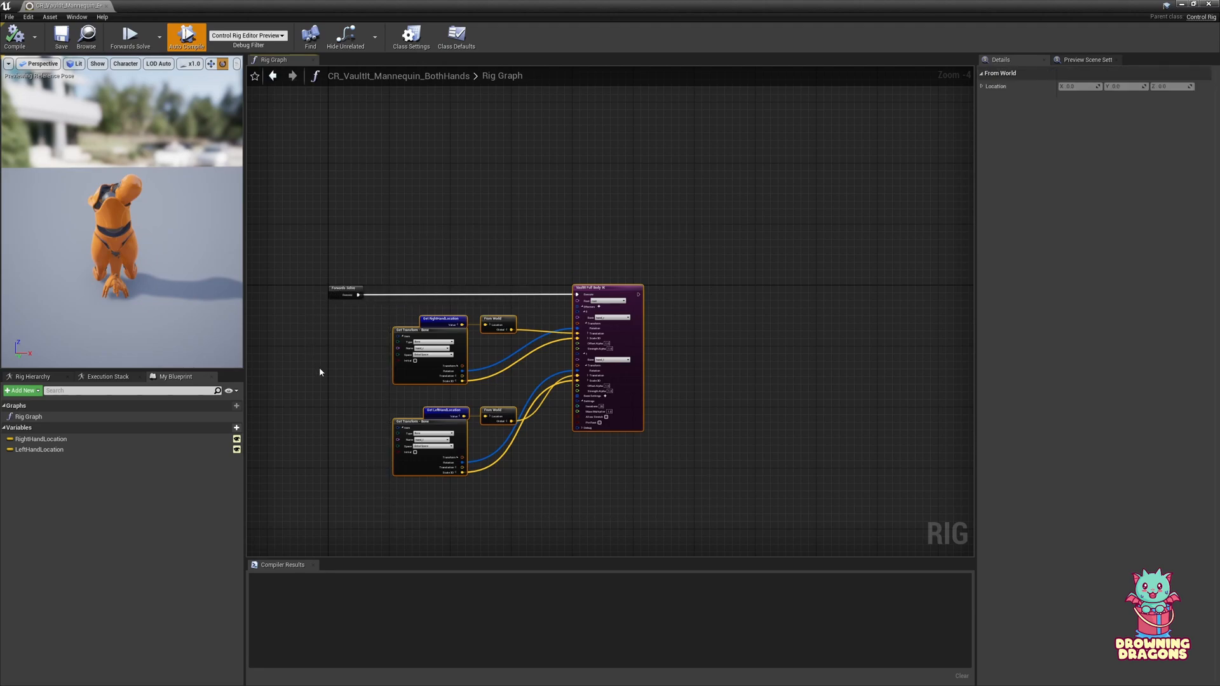
{"action": "mouse_move", "coordinate": [329, 389]}
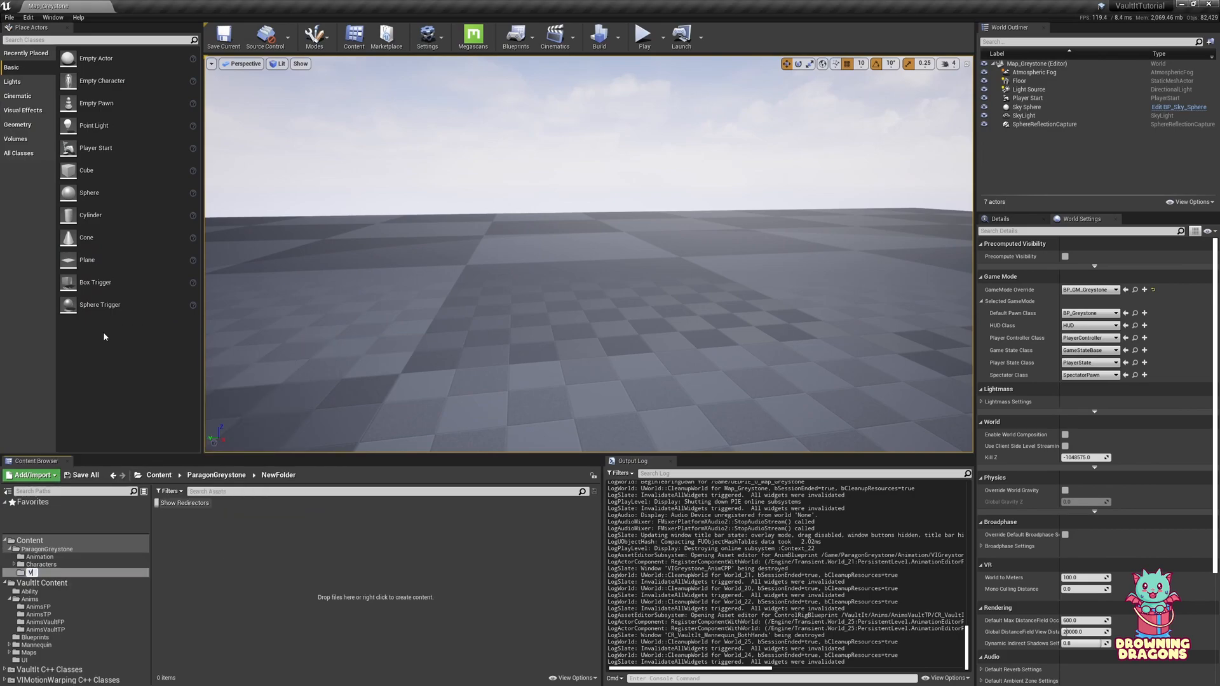
- Name the folder VaultIt and create CR_Greystone_BothHands, a ControlRig-parented rig, inside it
{"action": "left_click", "coordinate": [33, 571]}
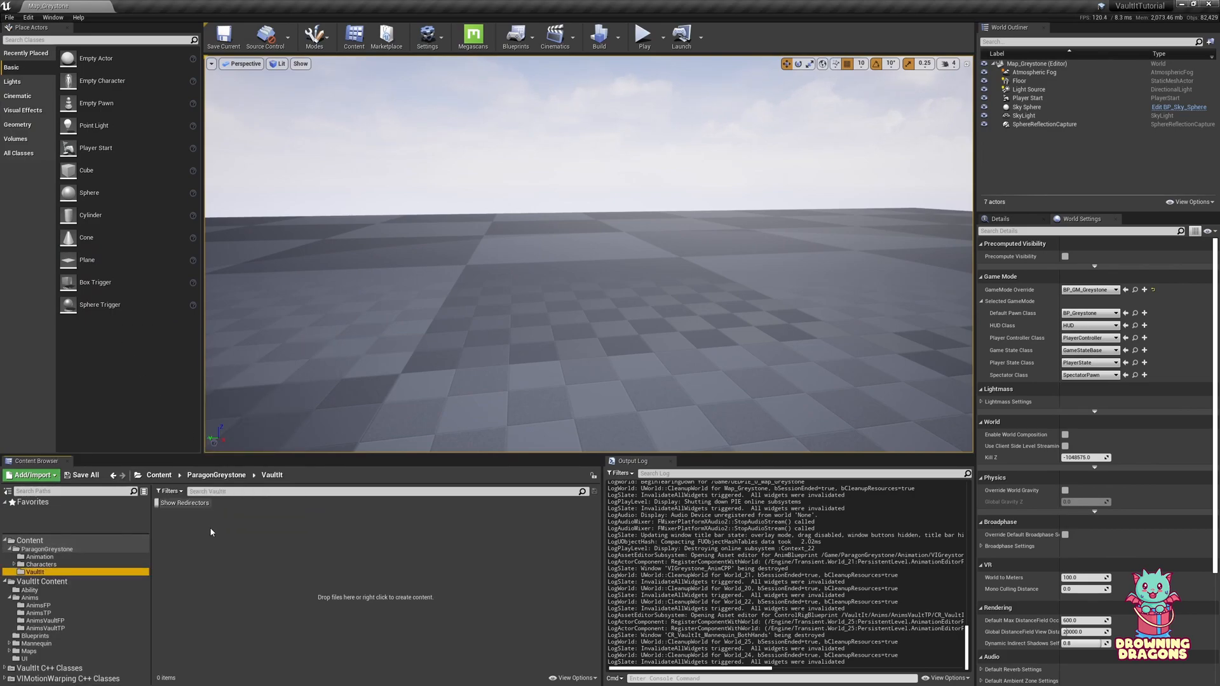
{"action": "right_click", "coordinate": [211, 554]}
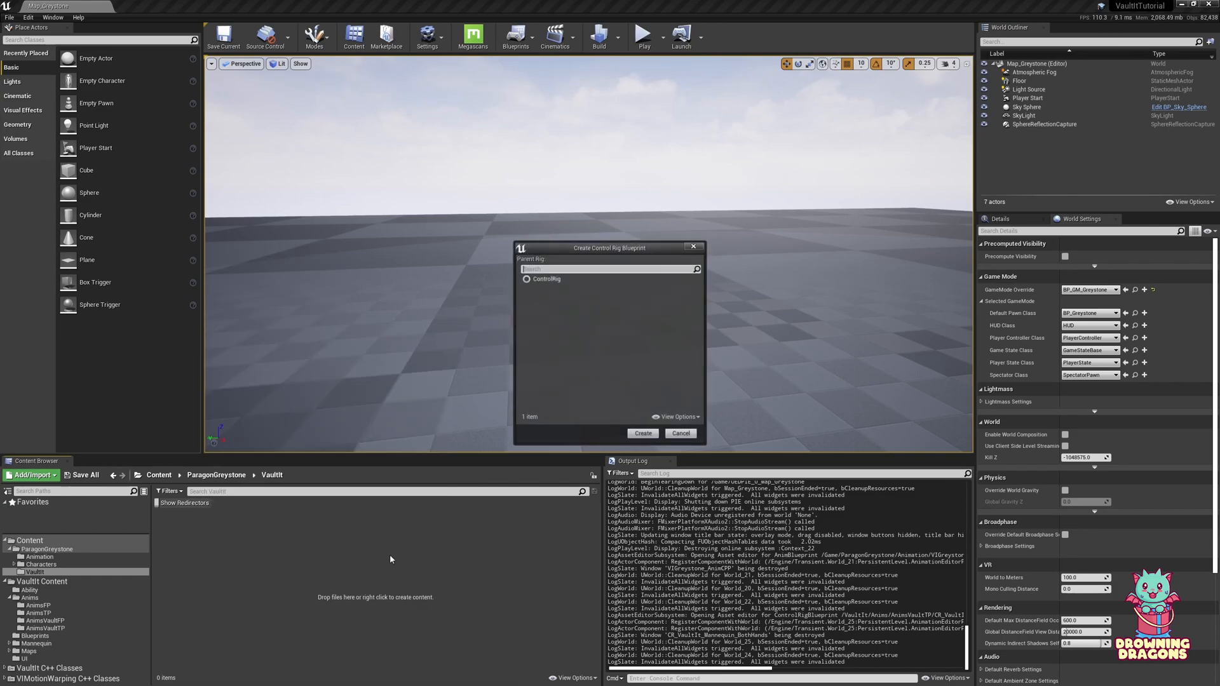
{"action": "left_click", "coordinate": [547, 278]}
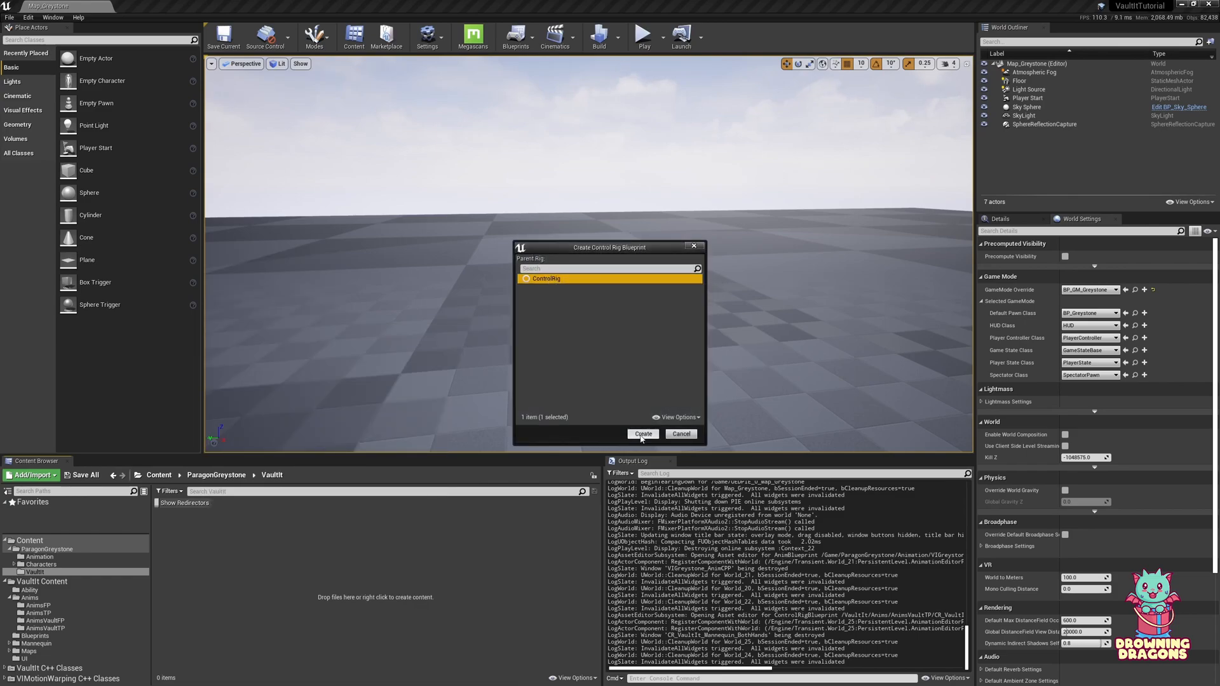
{"action": "left_click", "coordinate": [642, 433]}
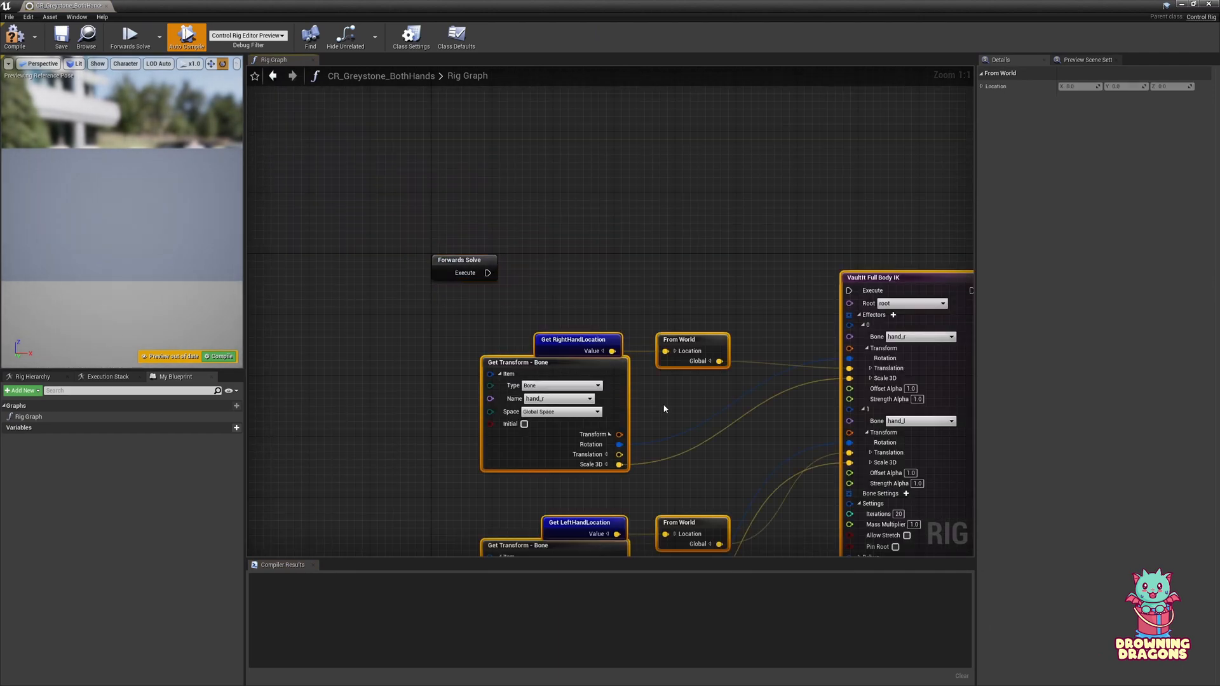
- Import the Greystone skeleton hierarchy into the rig, compile it, and show its graphs and variables
{"action": "left_click", "coordinate": [871, 259]}
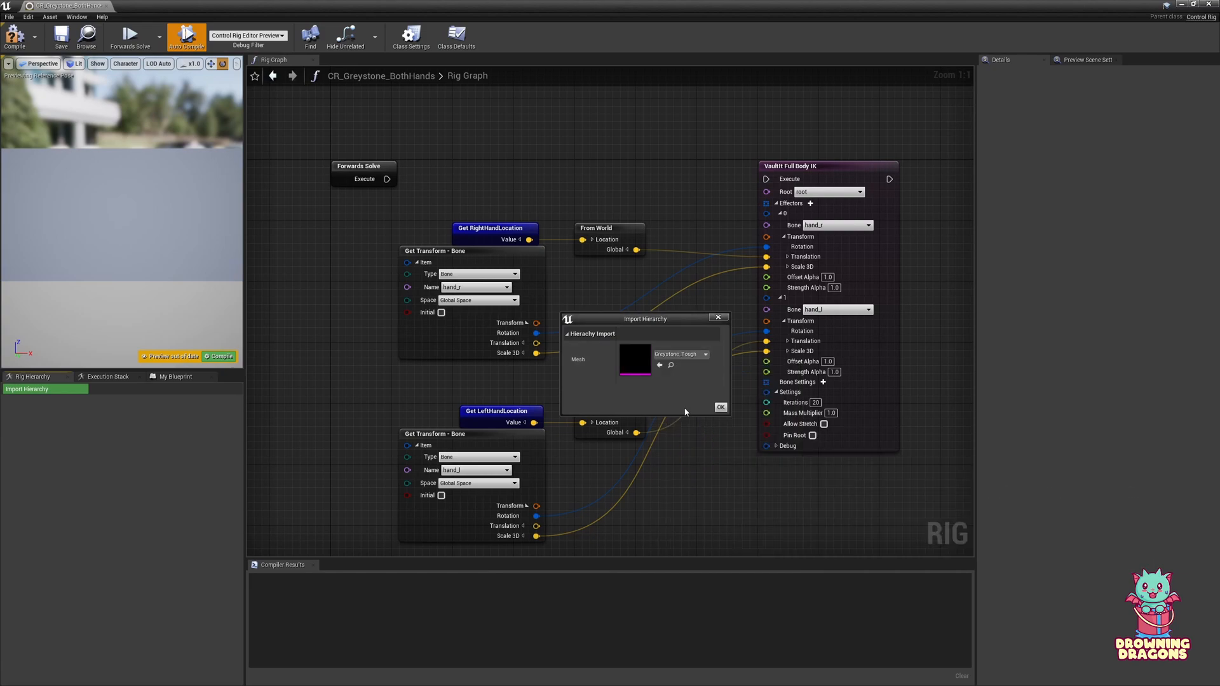
{"action": "left_click", "coordinate": [718, 407]}
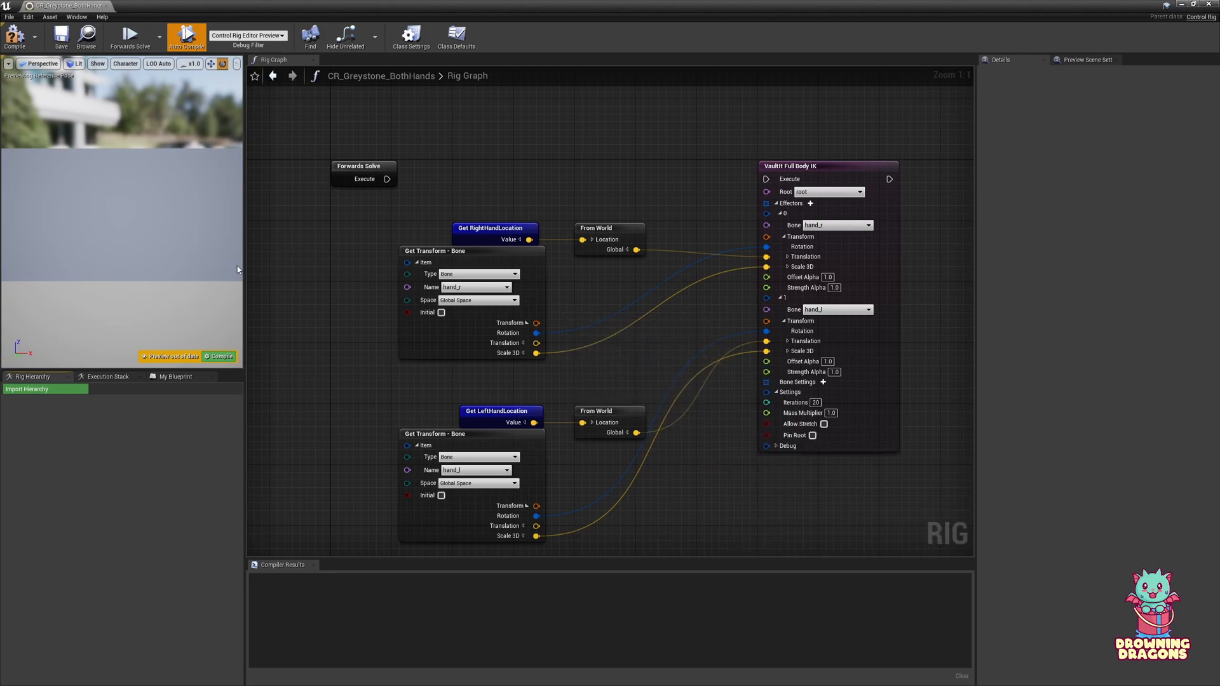
{"action": "left_click", "coordinate": [14, 35]}
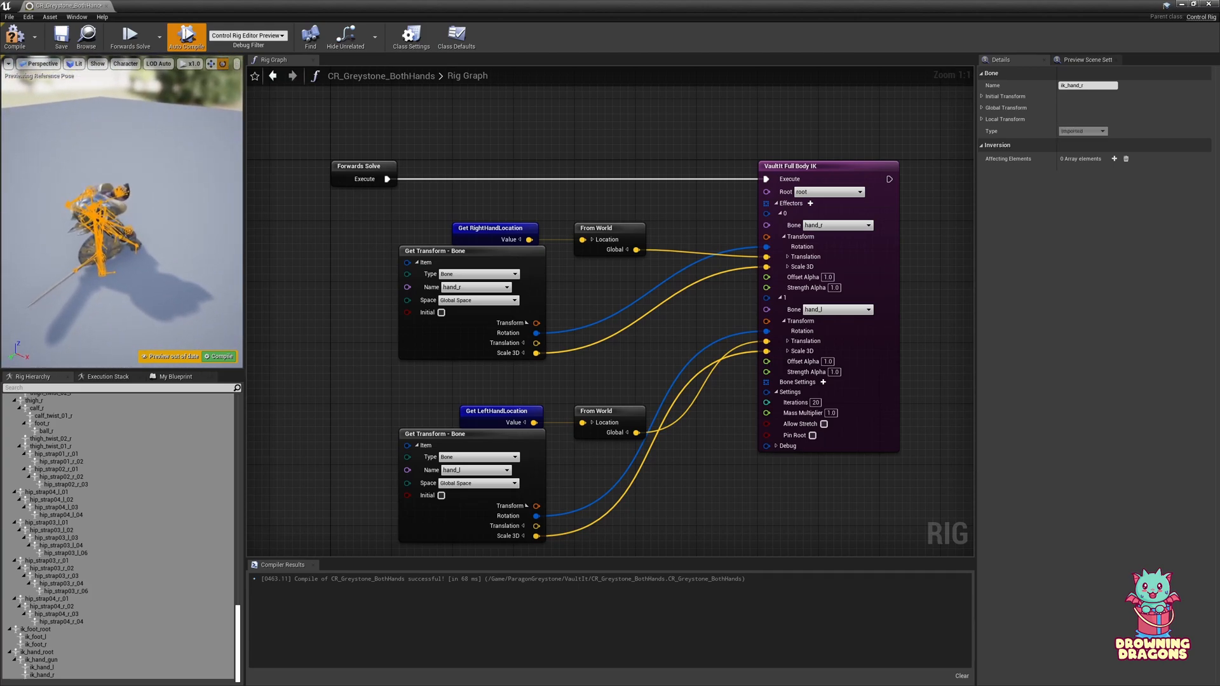
{"action": "mouse_move", "coordinate": [172, 375]}
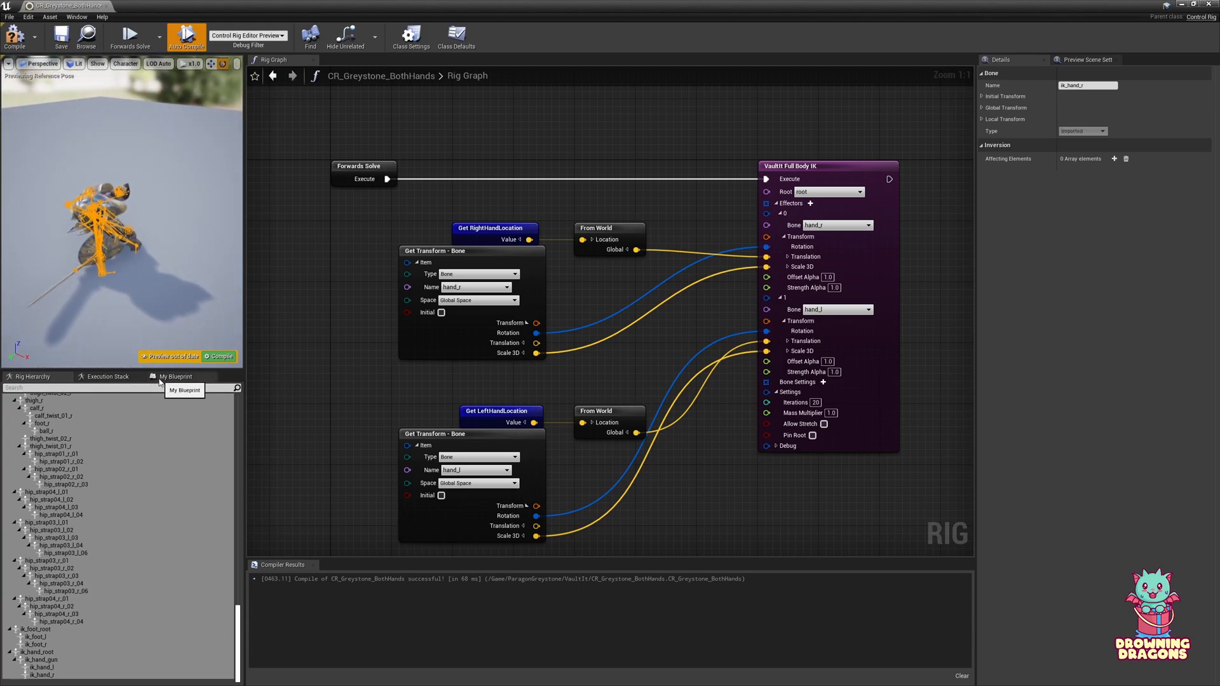
{"action": "left_click", "coordinate": [177, 377]}
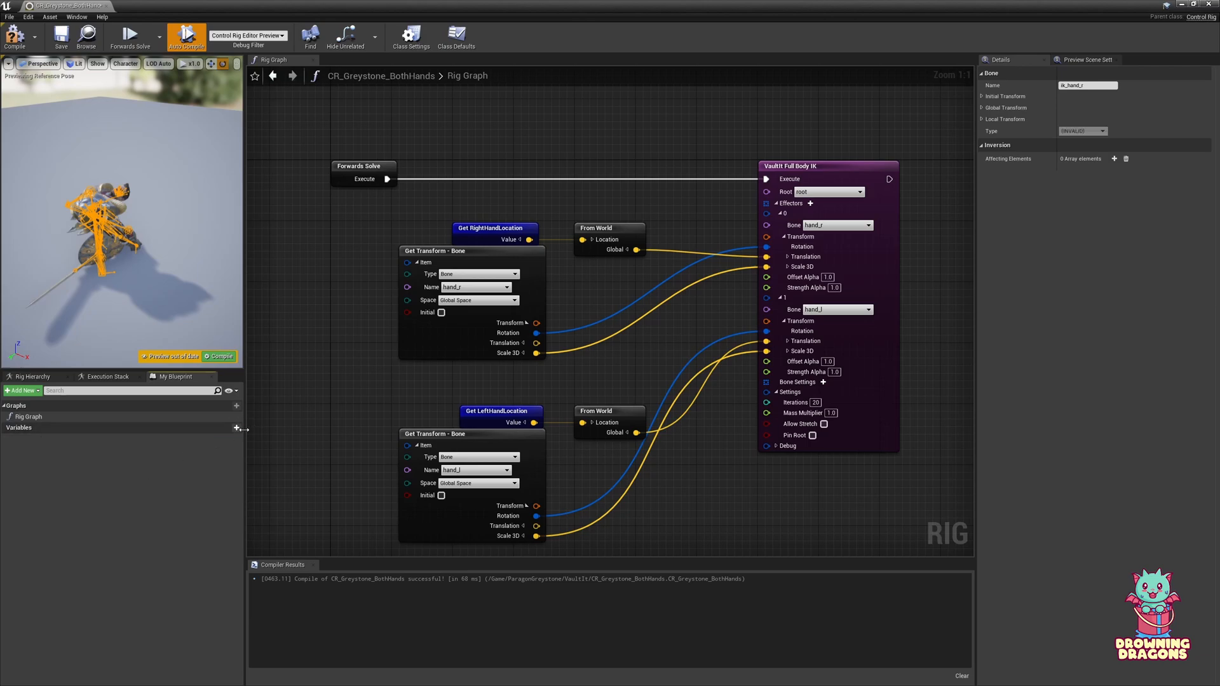
- Add Instance Editable vector variables RightHandLocation and LeftHandLocation to the both-hands rig
{"action": "left_click", "coordinate": [236, 427]}
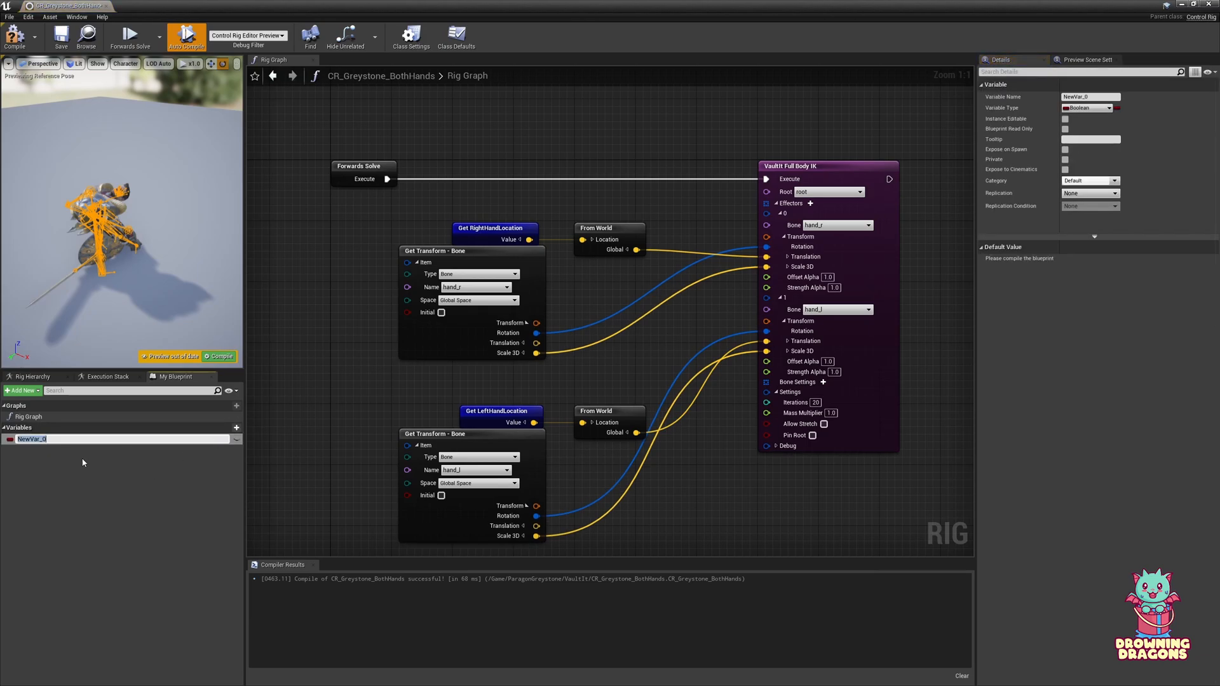
{"action": "type", "text": "RightHandLocation"}
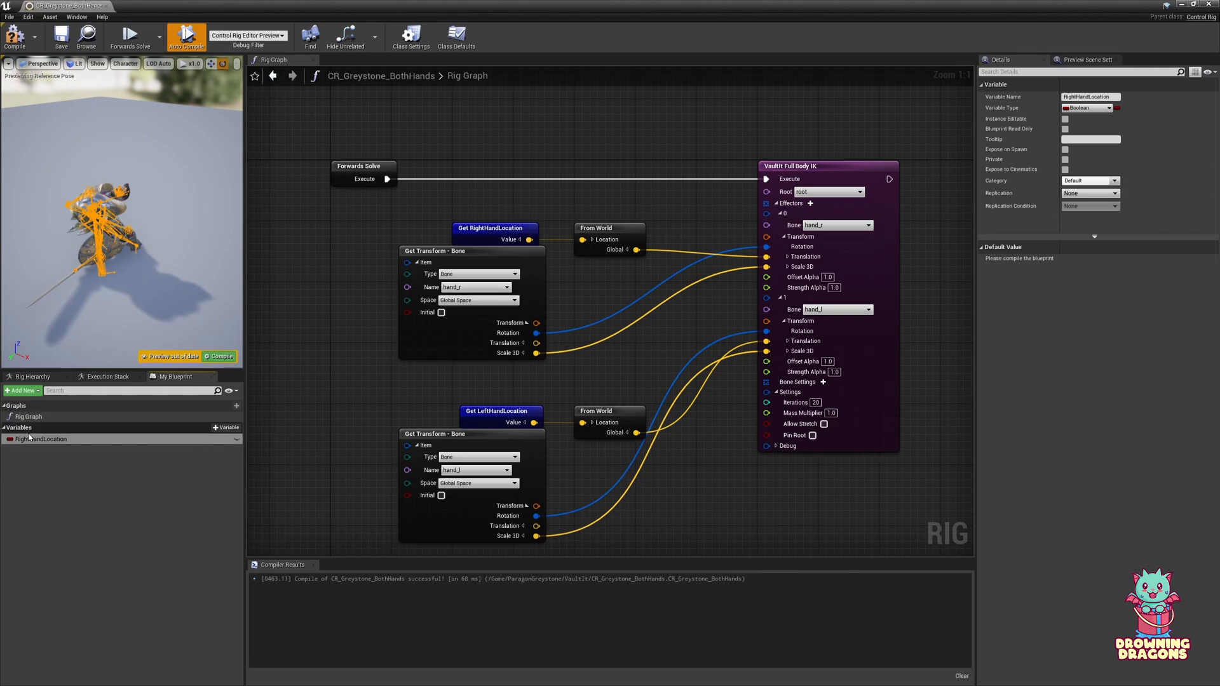
{"action": "left_click", "coordinate": [1089, 108]}
{"action": "type", "text": "LeftHandLocation"}
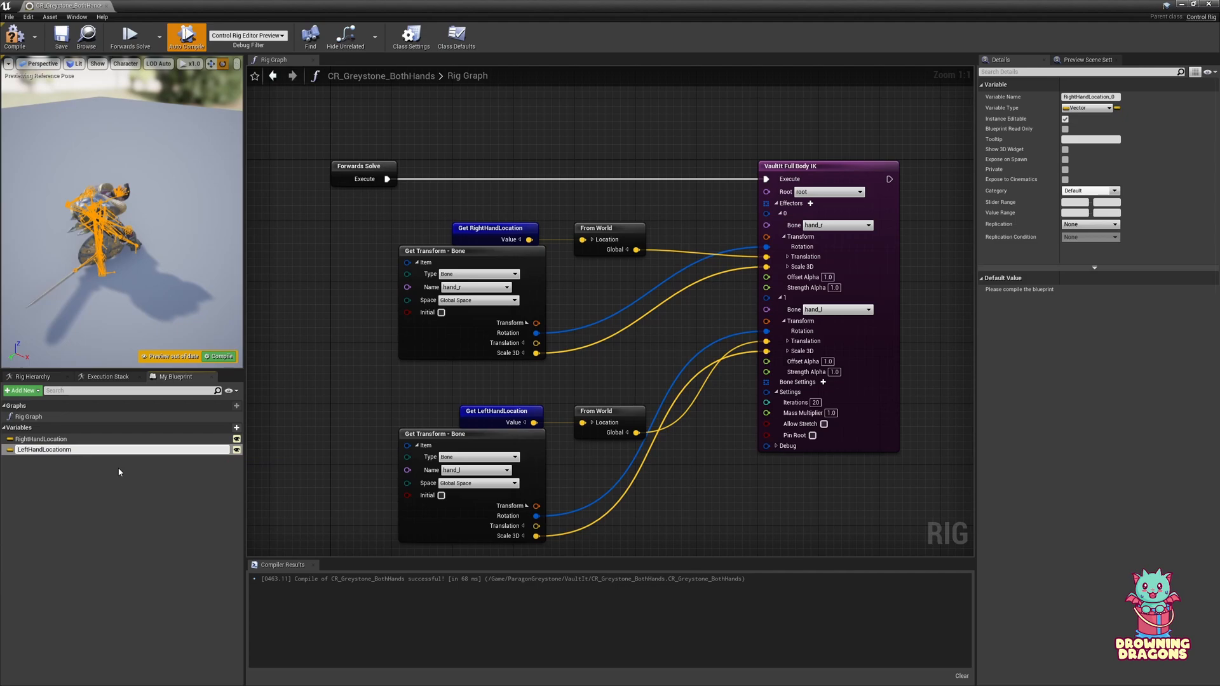
{"action": "left_click", "coordinate": [44, 449]}
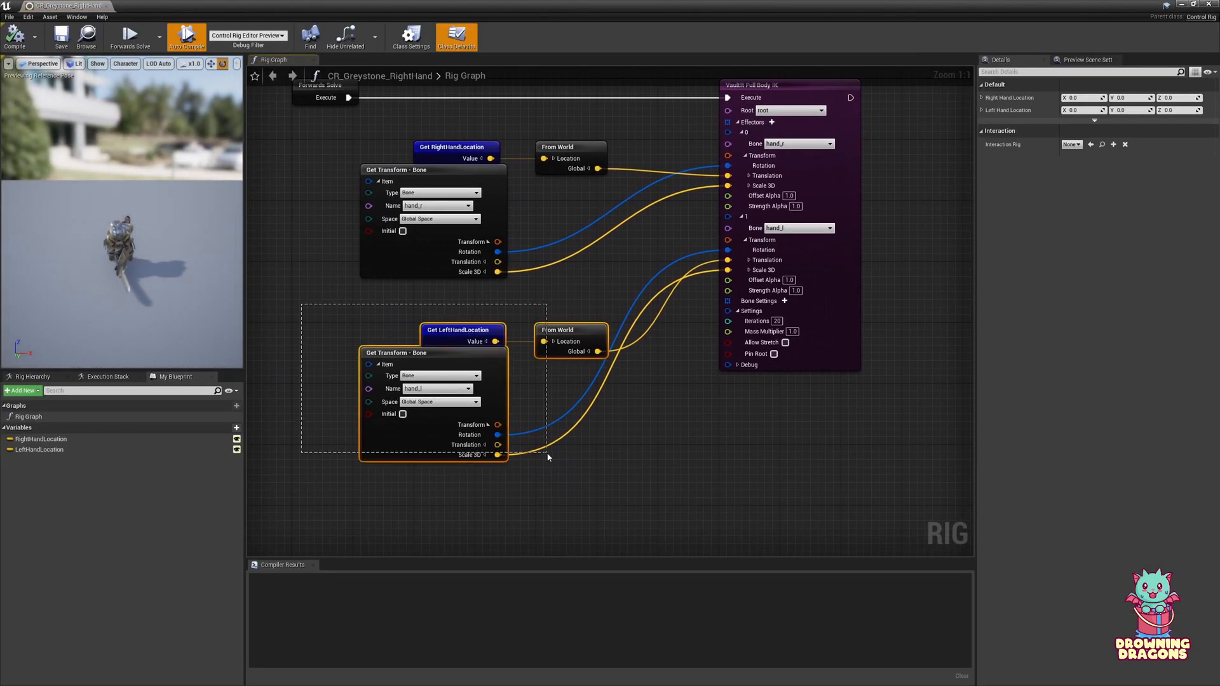
- Strip left-hand nodes and the second effector from CR_Greystone_RightHand, then compile it
{"action": "left_click_drag", "start_coordinate": [547, 457], "coordinate": [620, 509]}
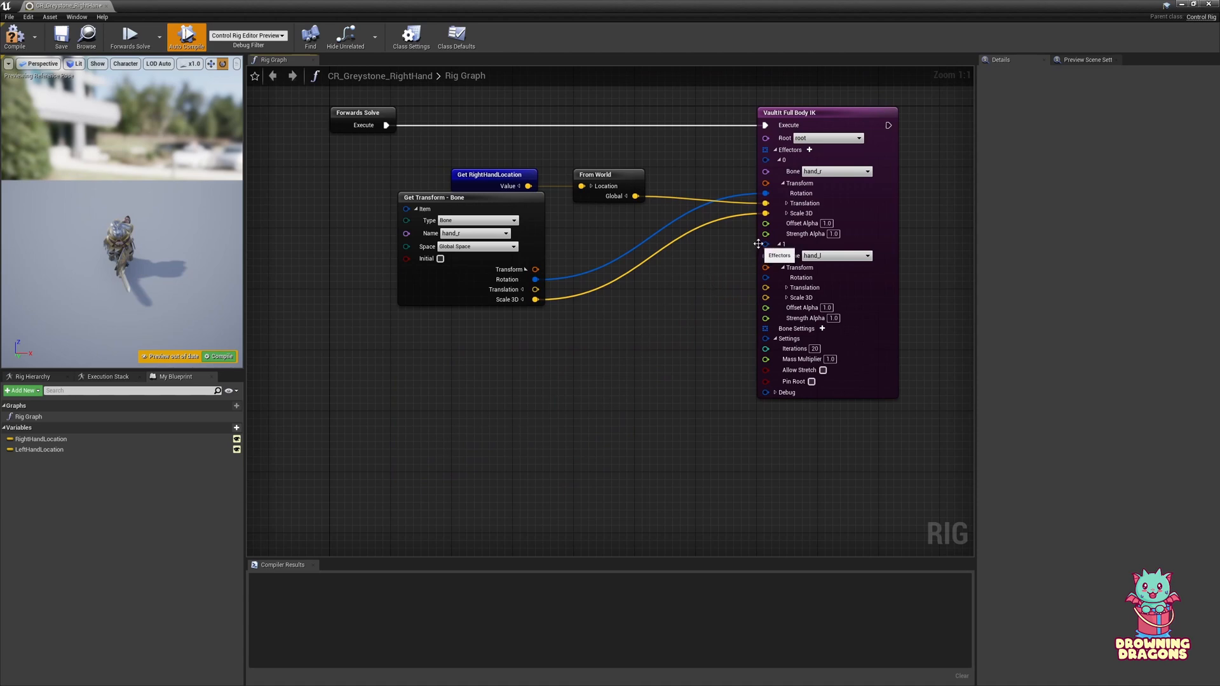
{"action": "right_click", "coordinate": [765, 243]}
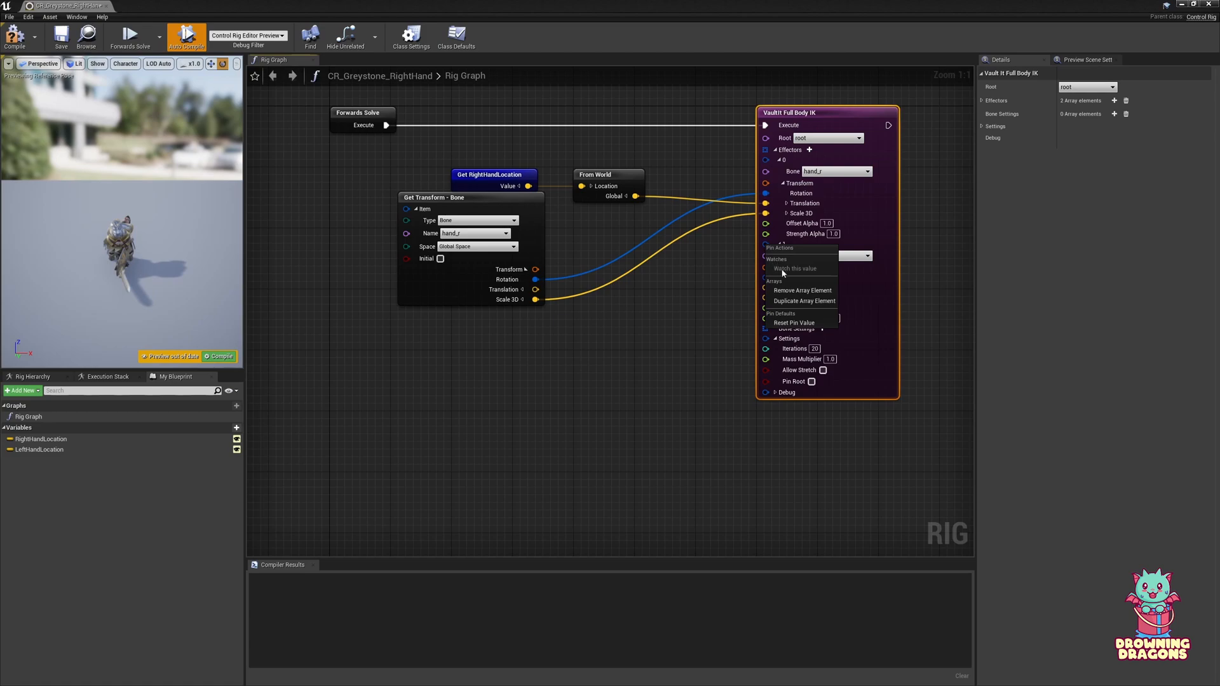
{"action": "left_click", "coordinate": [802, 290]}
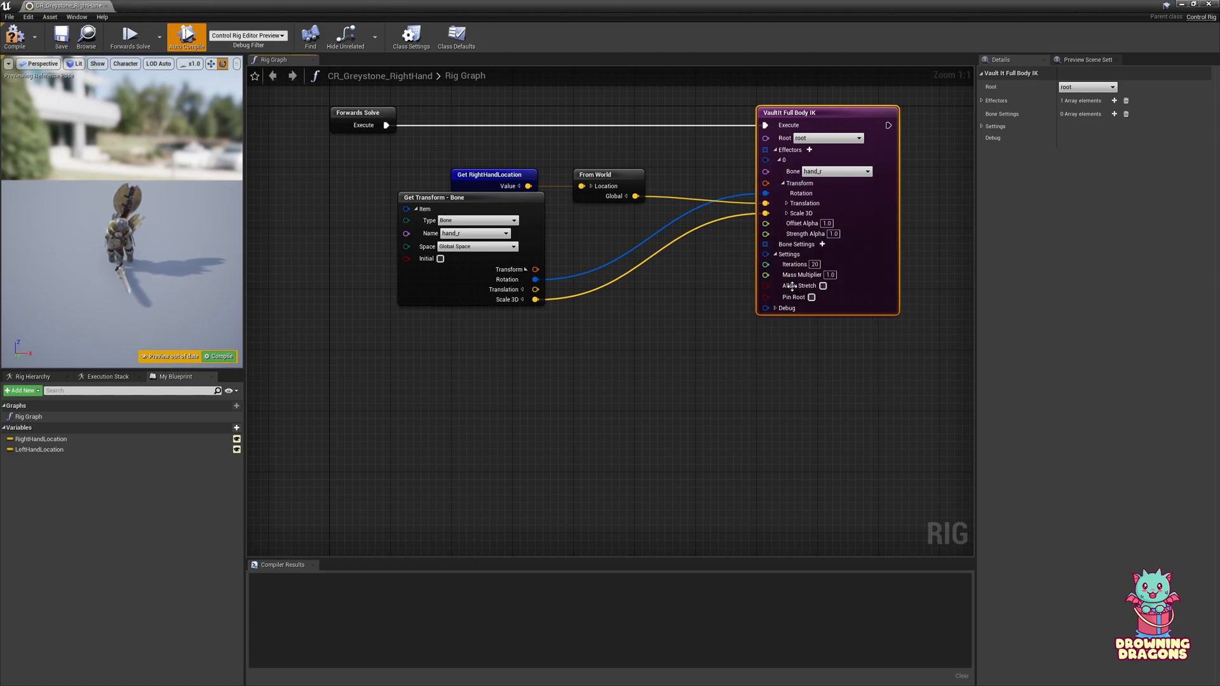
{"action": "mouse_move", "coordinate": [37, 450]}
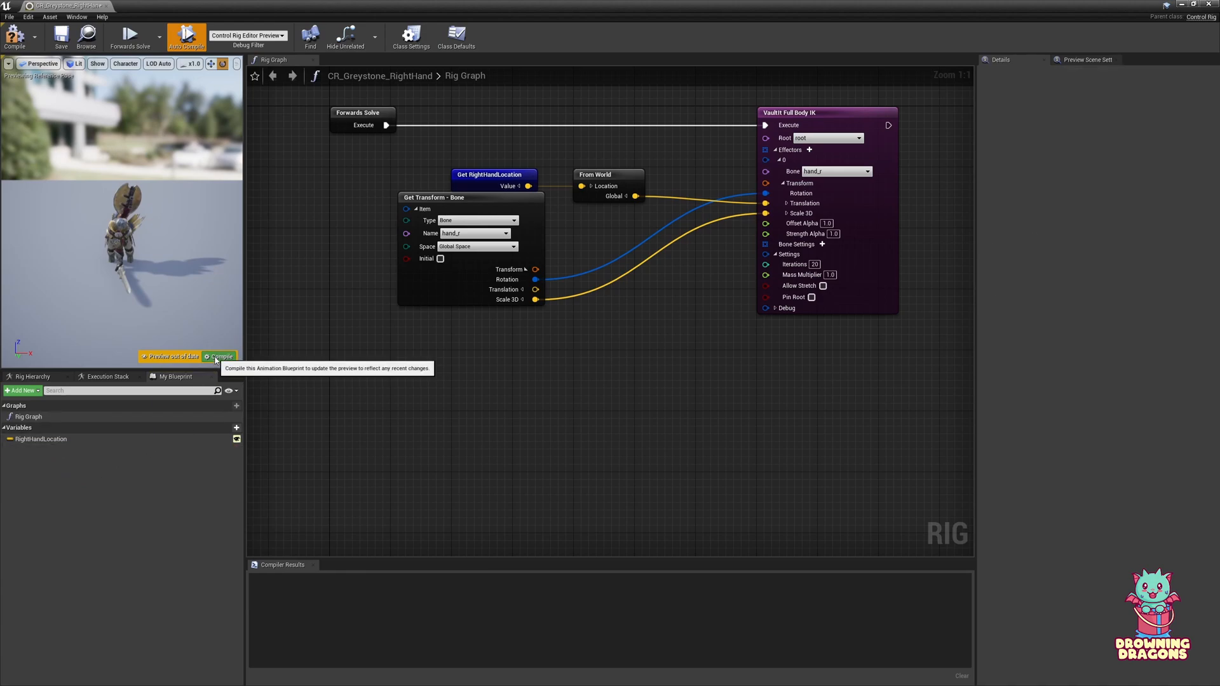
{"action": "left_click", "coordinate": [221, 356]}
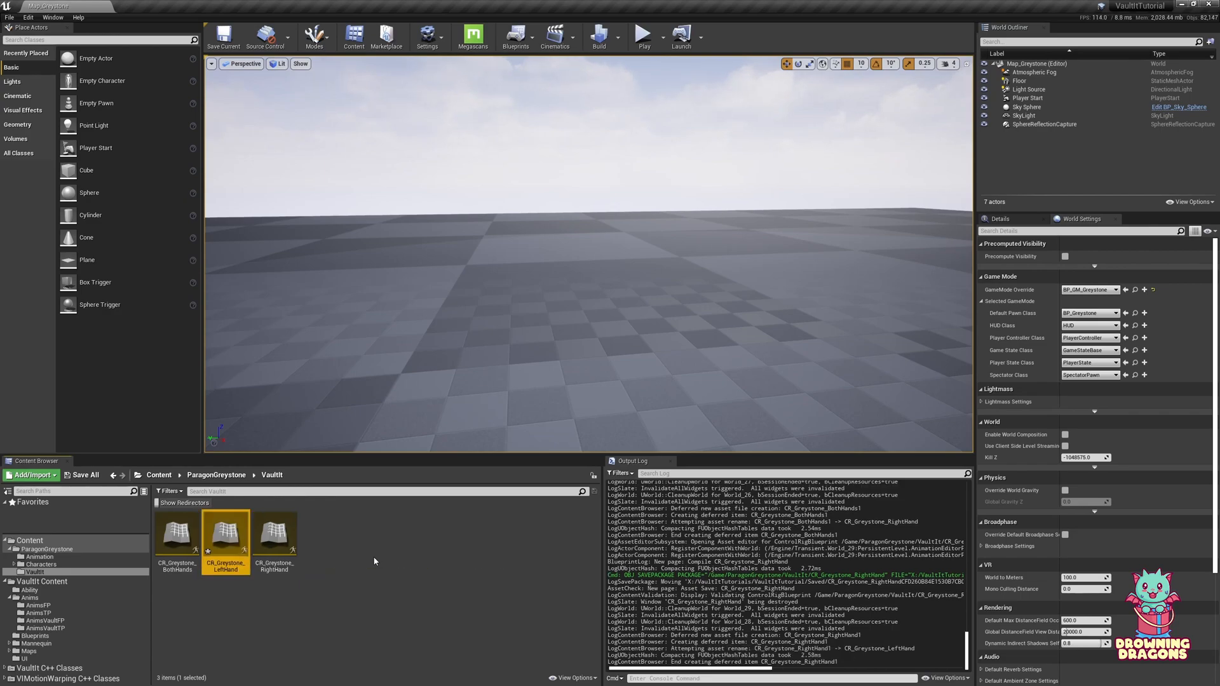
- Make CR_Greystone_LeftHand use LeftHandLocation and bone hand_l, compile and close
{"action": "double_click", "coordinate": [226, 537]}
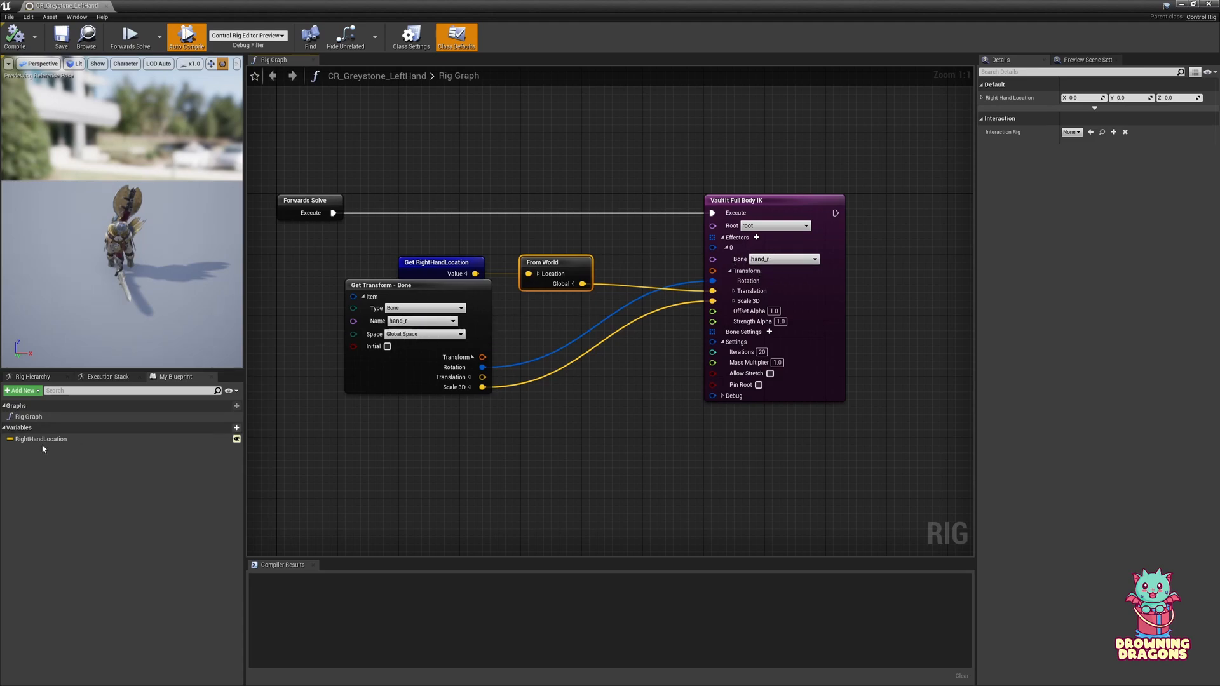
{"action": "left_click", "coordinate": [41, 439]}
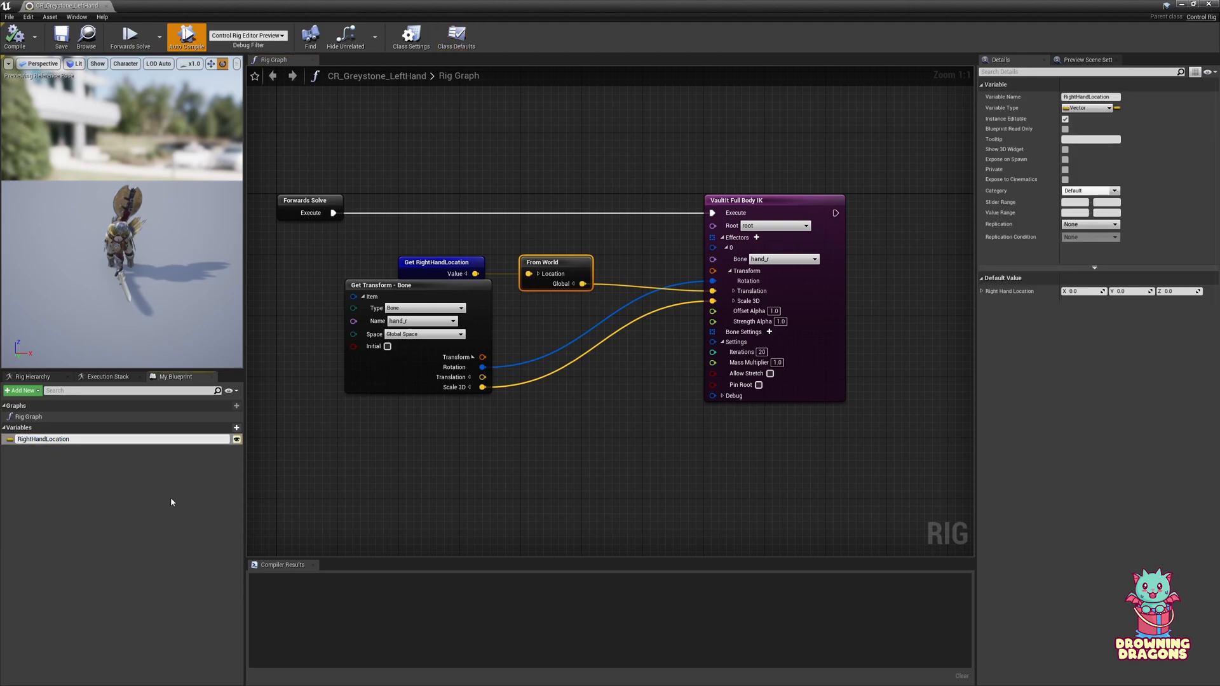
{"action": "left_click", "coordinate": [452, 320]}
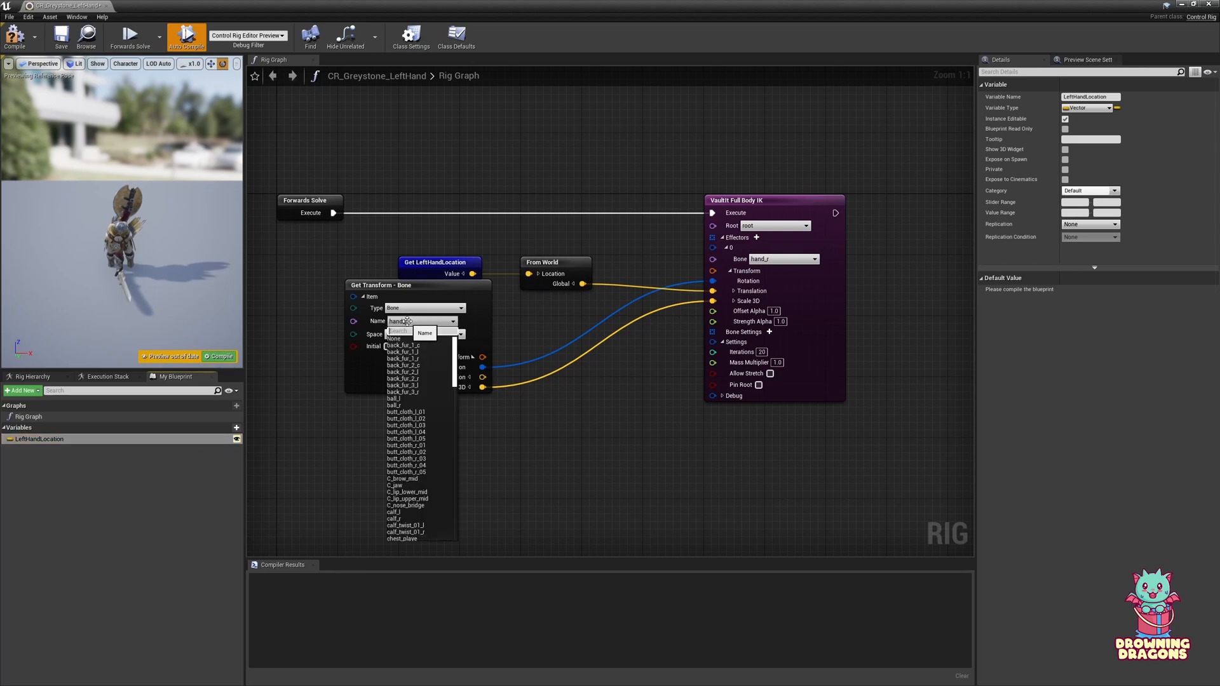
{"action": "left_click", "coordinate": [396, 320]}
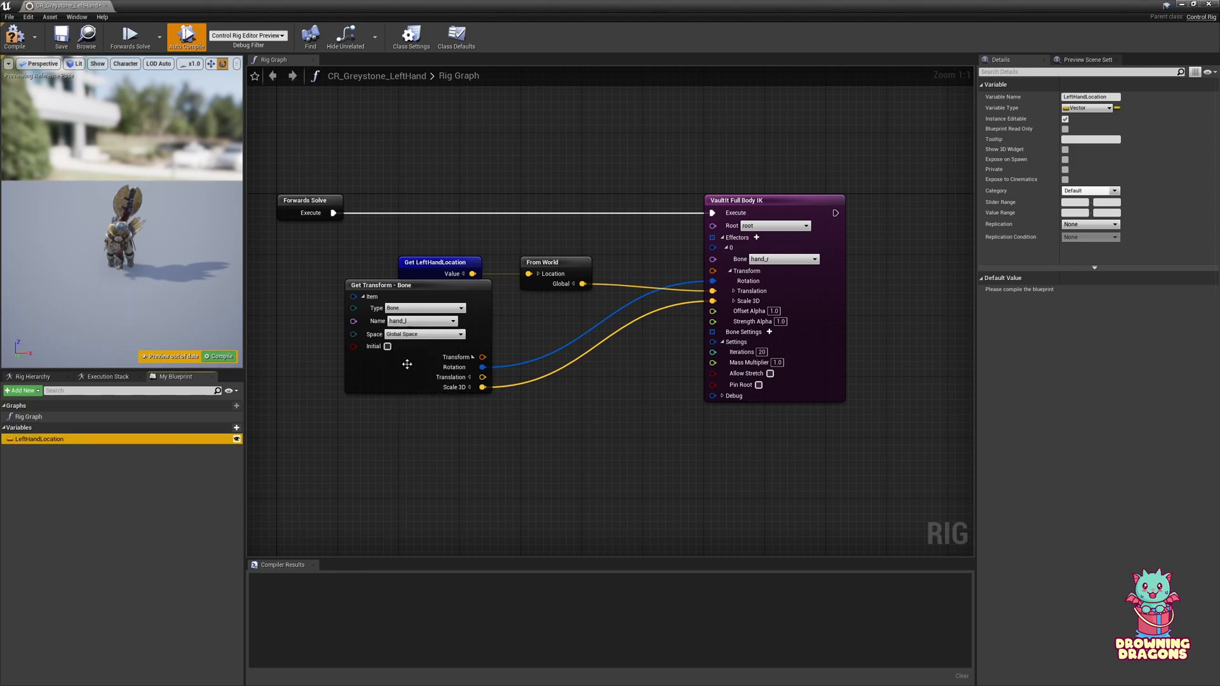
{"action": "left_click", "coordinate": [782, 259]}
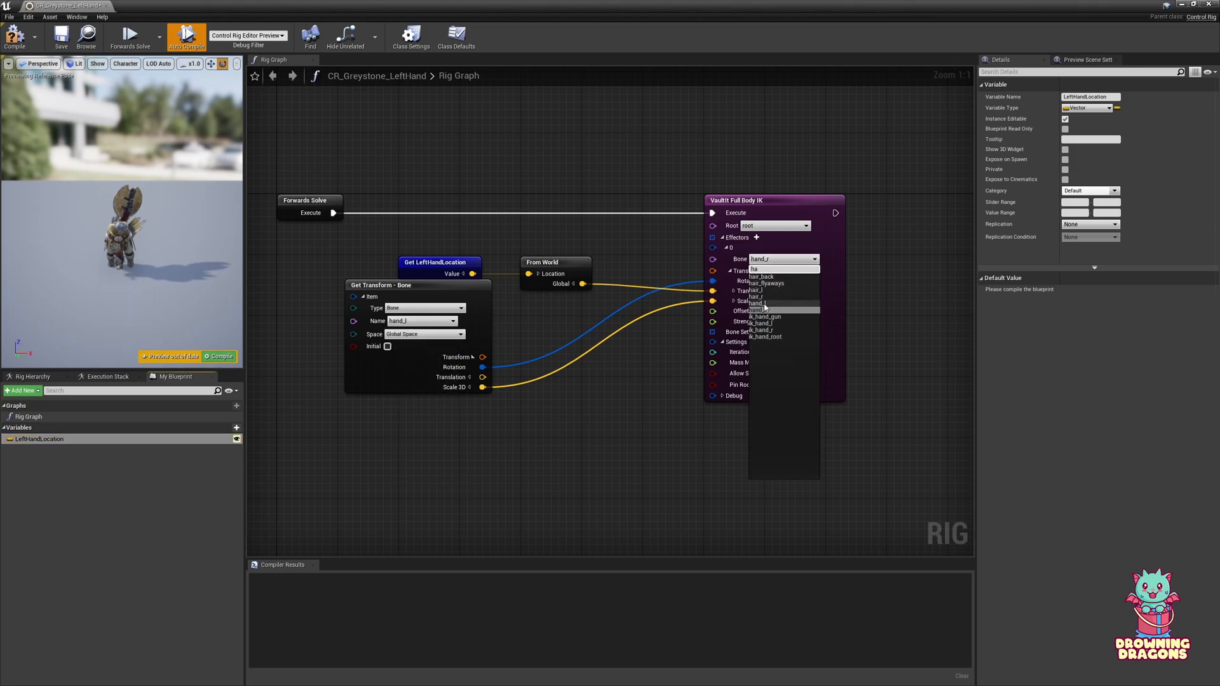
{"action": "left_click", "coordinate": [754, 304]}
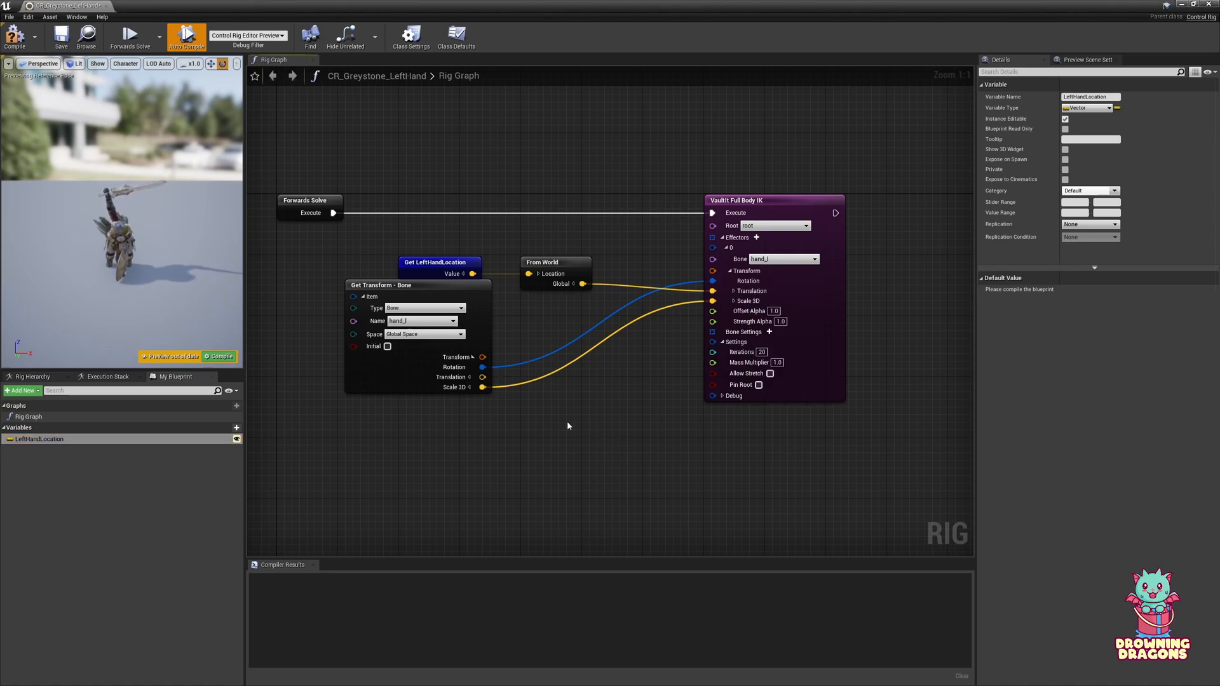
{"action": "left_click", "coordinate": [14, 37]}
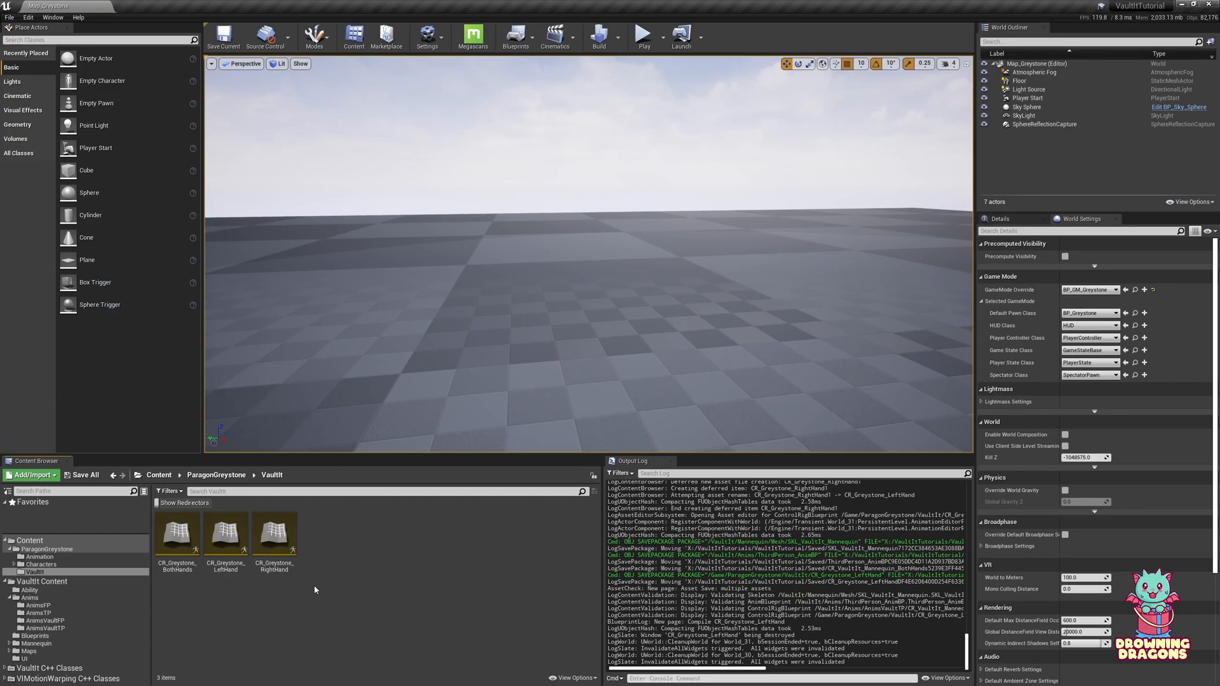
{"action": "mouse_move", "coordinate": [189, 605]}
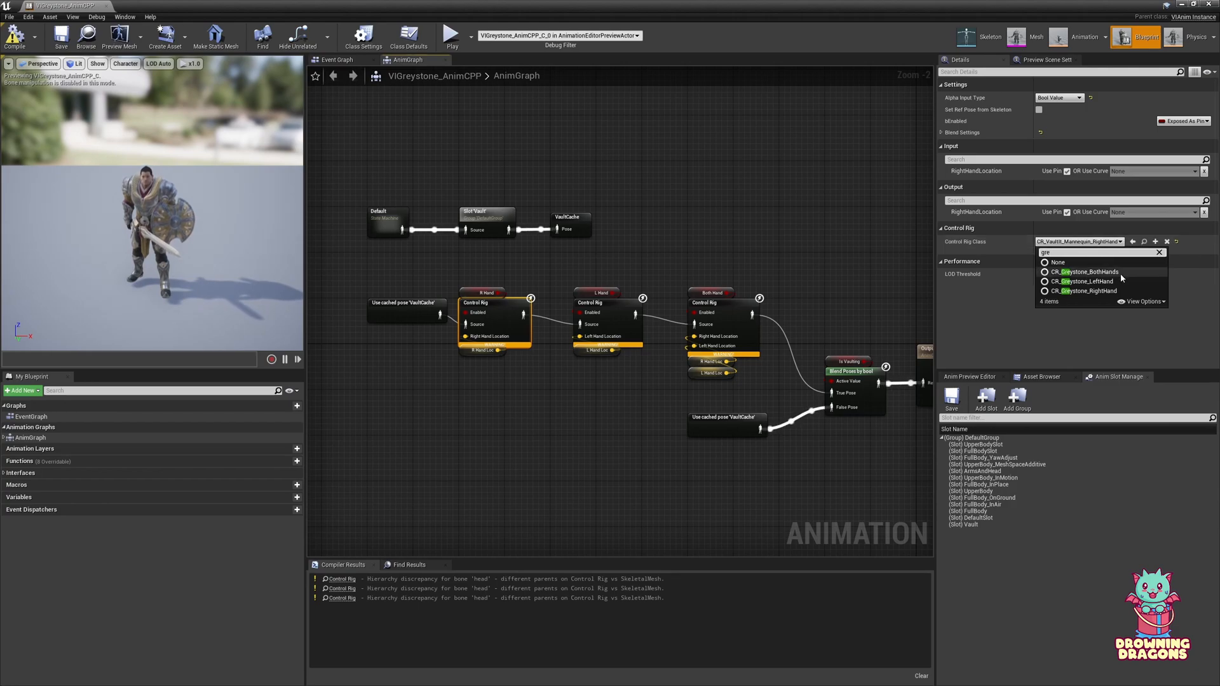
- Assign CR_Greystone_RightHand, LeftHand and BothHands to the R Hand, L Hand and Both Hand nodes
{"action": "left_click", "coordinate": [1082, 290]}
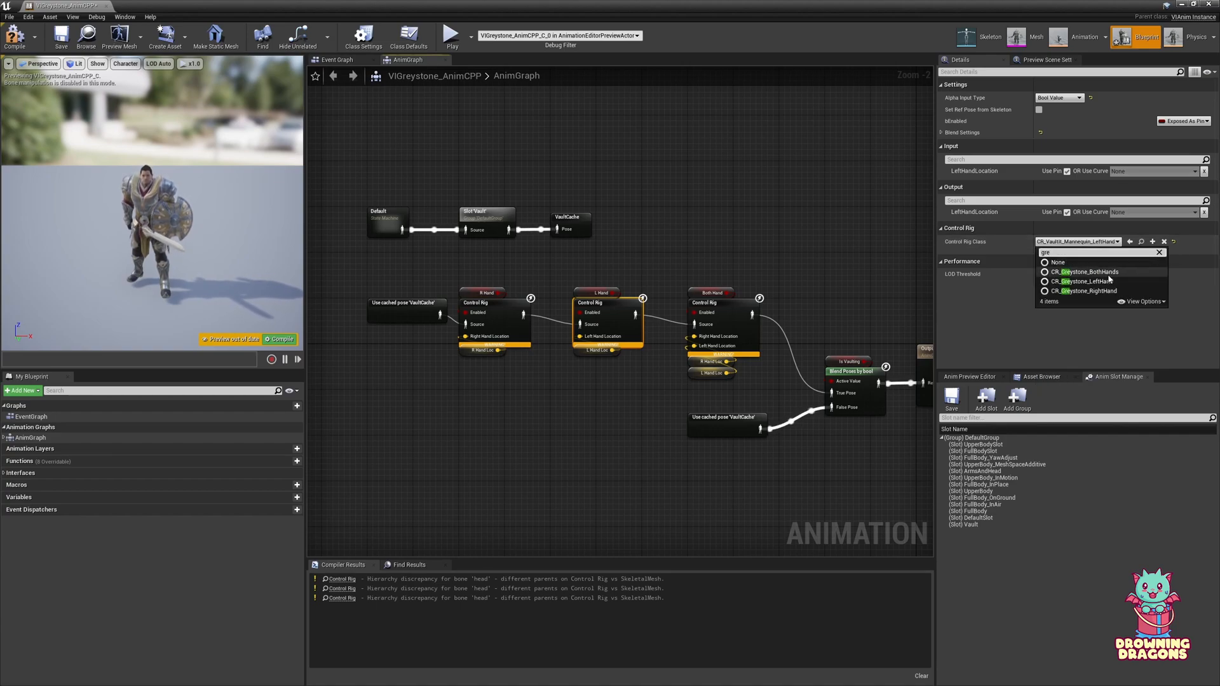
{"action": "left_click", "coordinate": [1082, 271]}
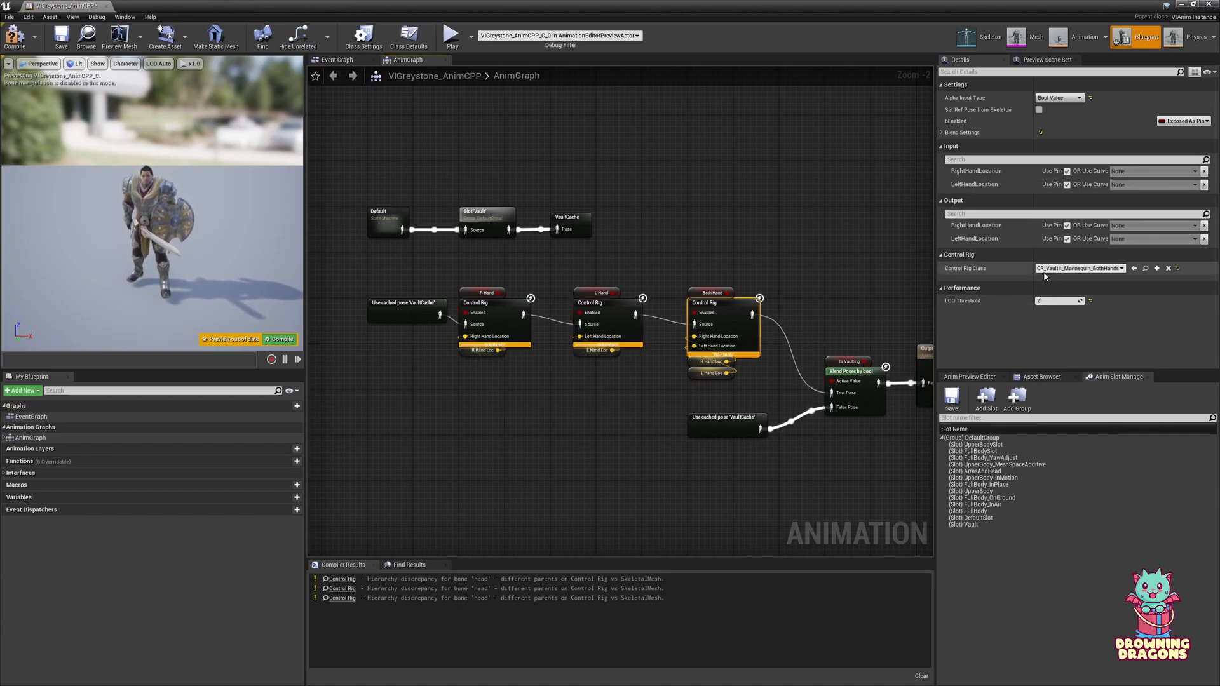
{"action": "left_click", "coordinate": [1079, 268]}
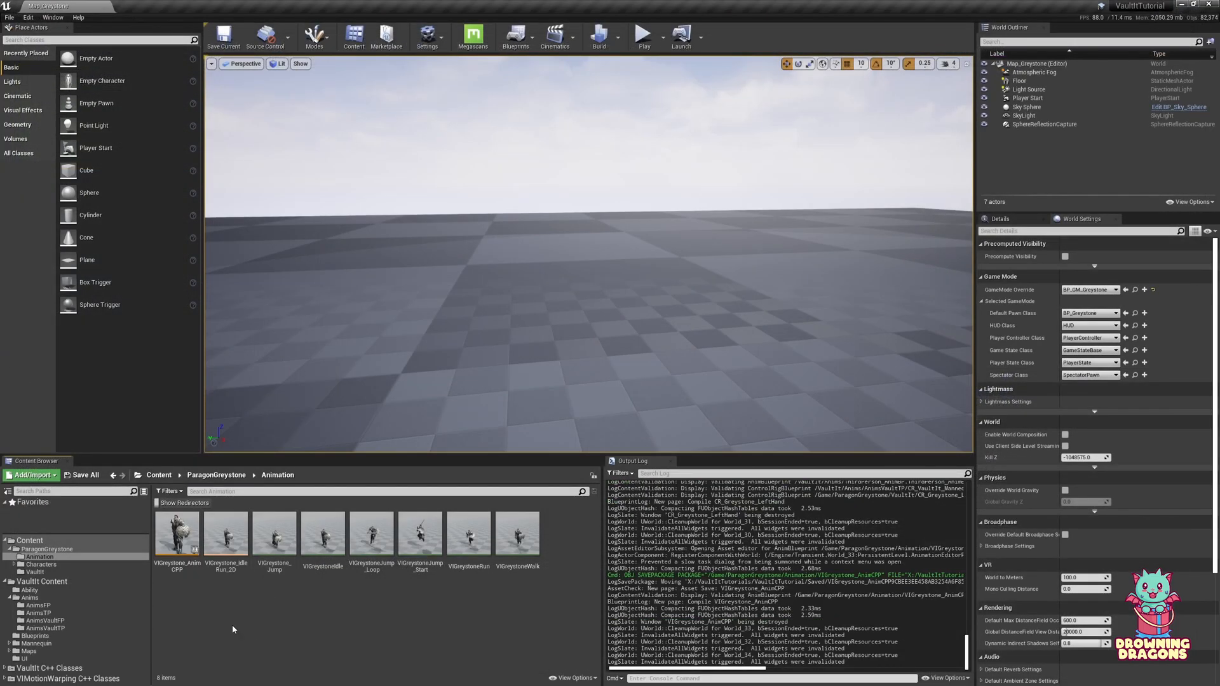
- Retarget the VaultIt_Height montages to Greystone_Skeleton into ParagonGreystone/VaultIt
{"action": "left_click", "coordinate": [35, 572]}
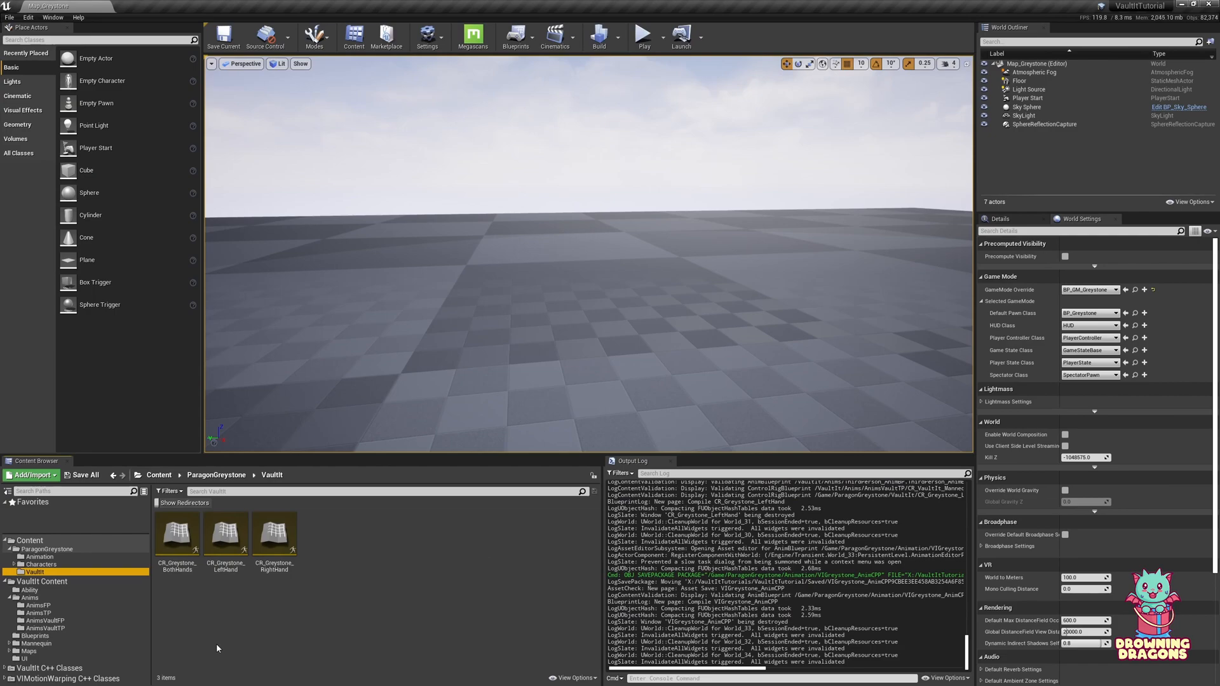
{"action": "mouse_move", "coordinate": [54, 627]}
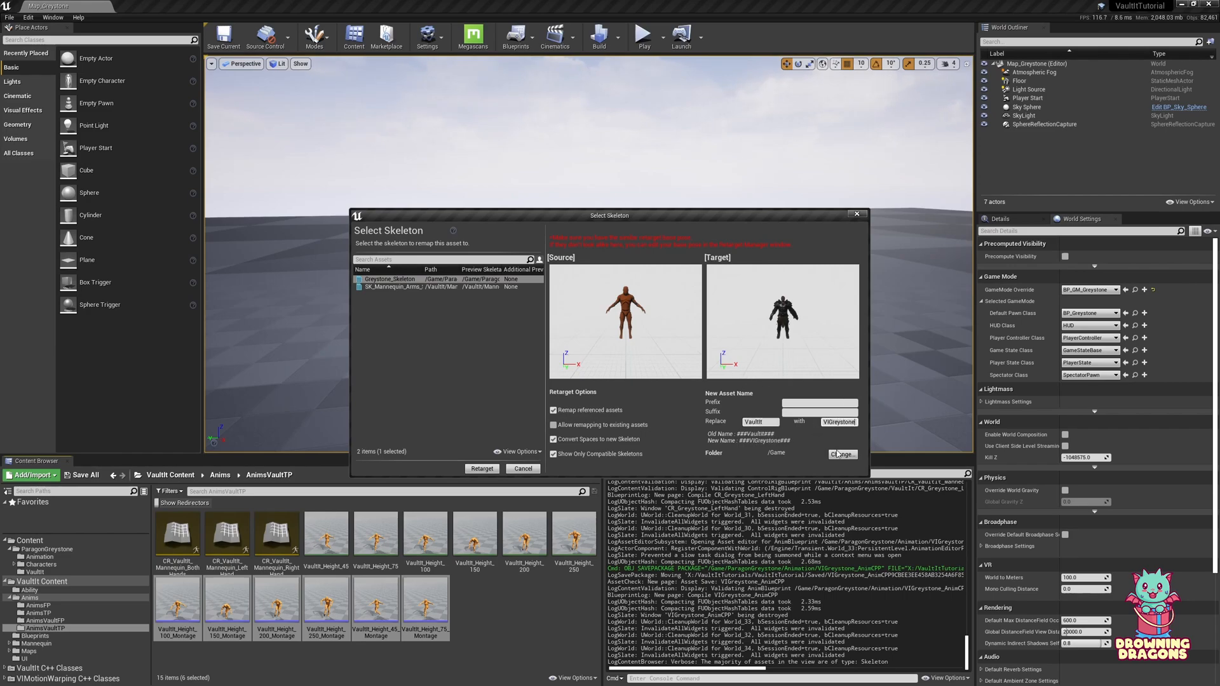
{"action": "left_click", "coordinate": [840, 454]}
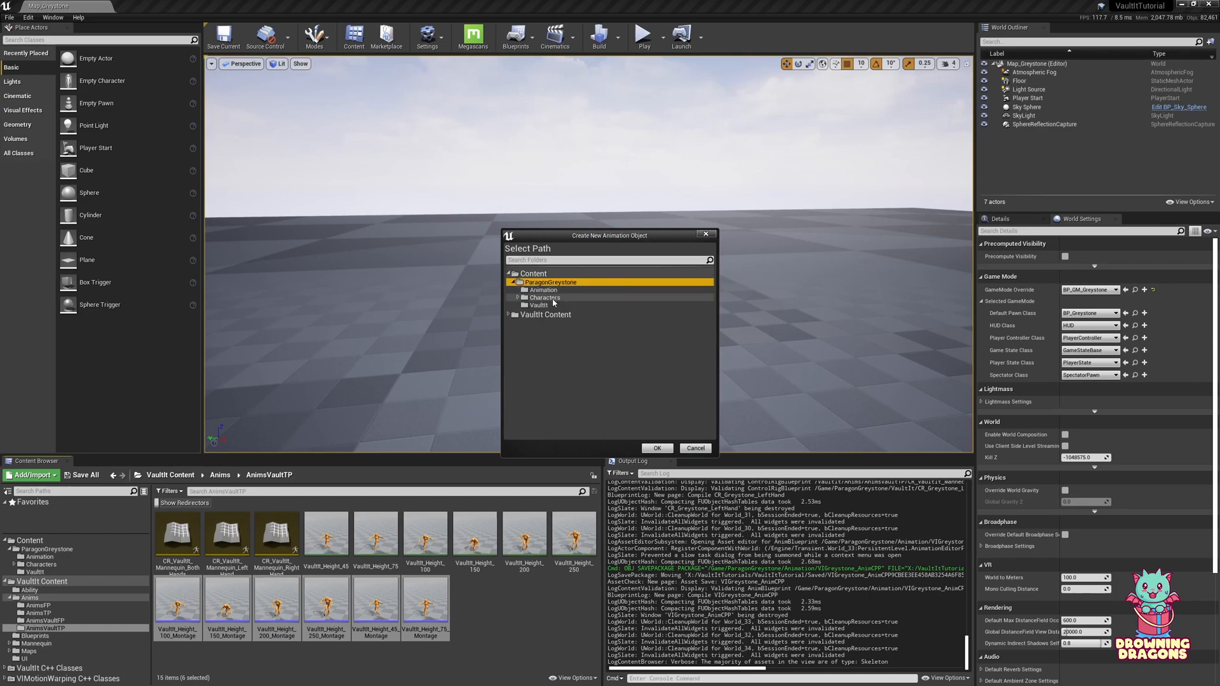
{"action": "left_click", "coordinate": [656, 448]}
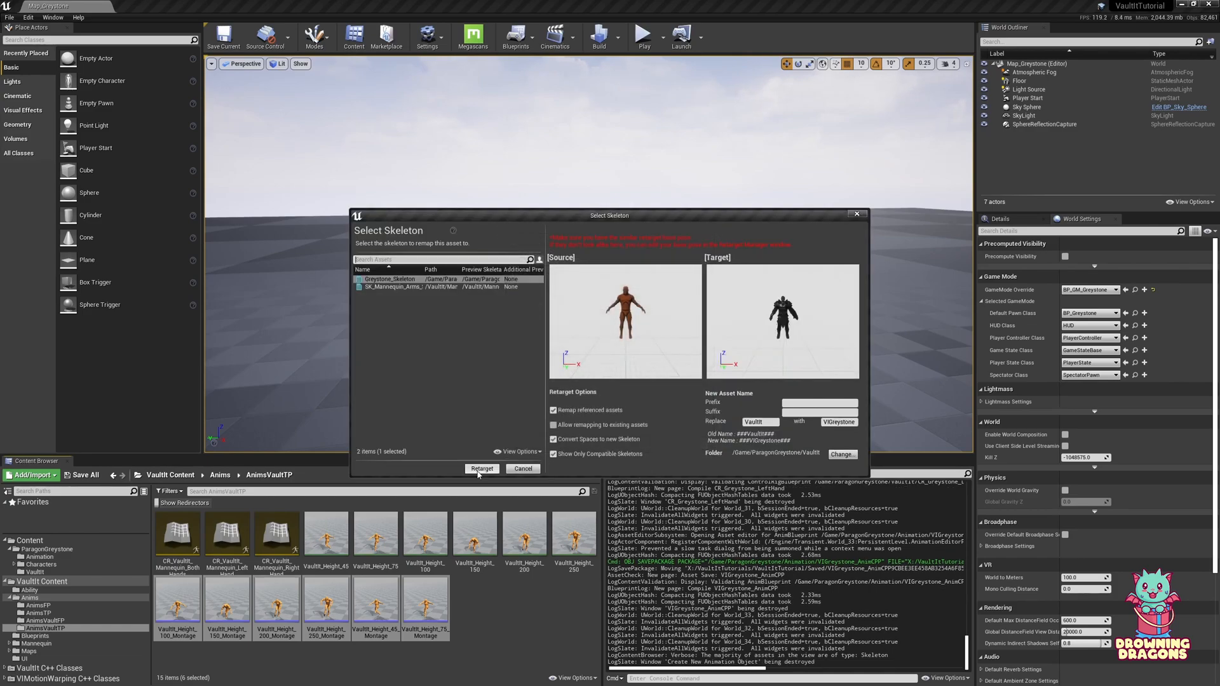
{"action": "left_click", "coordinate": [482, 467]}
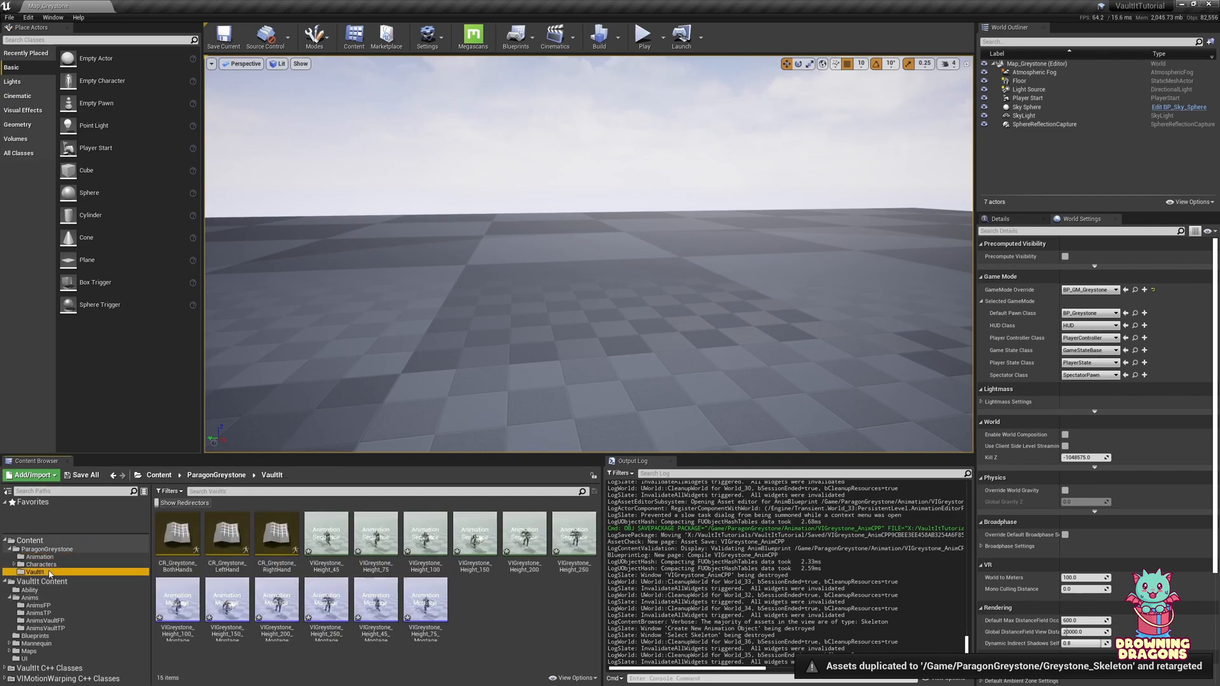
{"action": "left_click", "coordinate": [61, 475]}
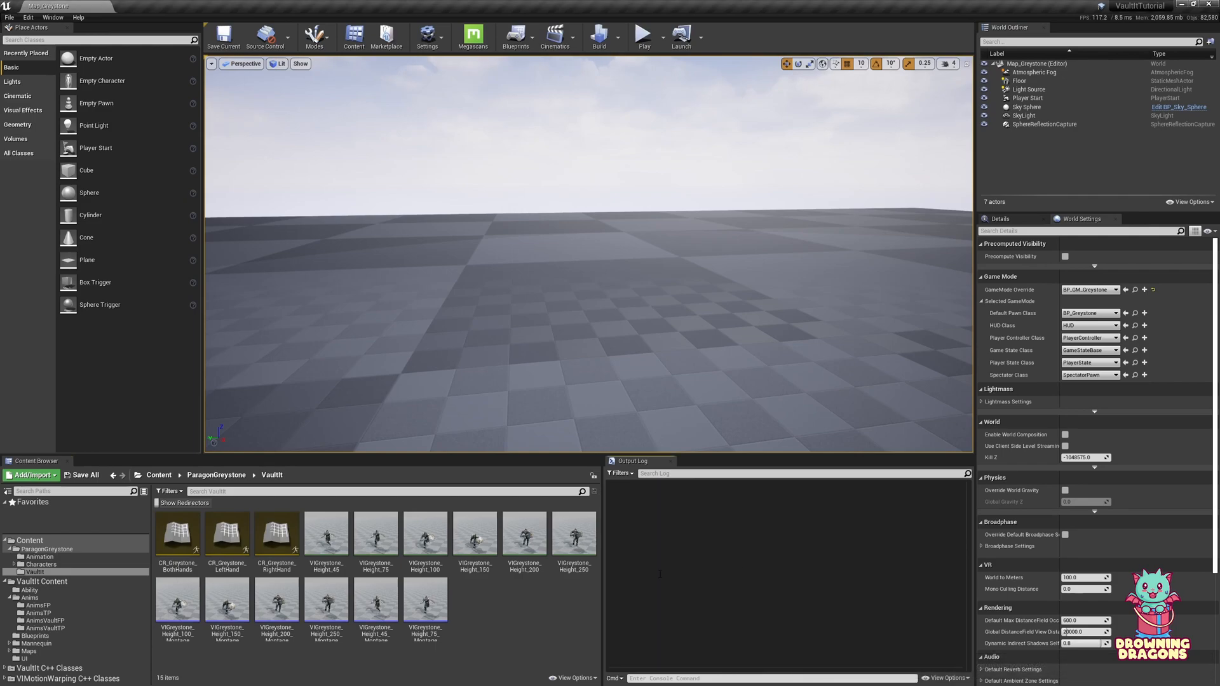
{"action": "mouse_move", "coordinate": [475, 620]}
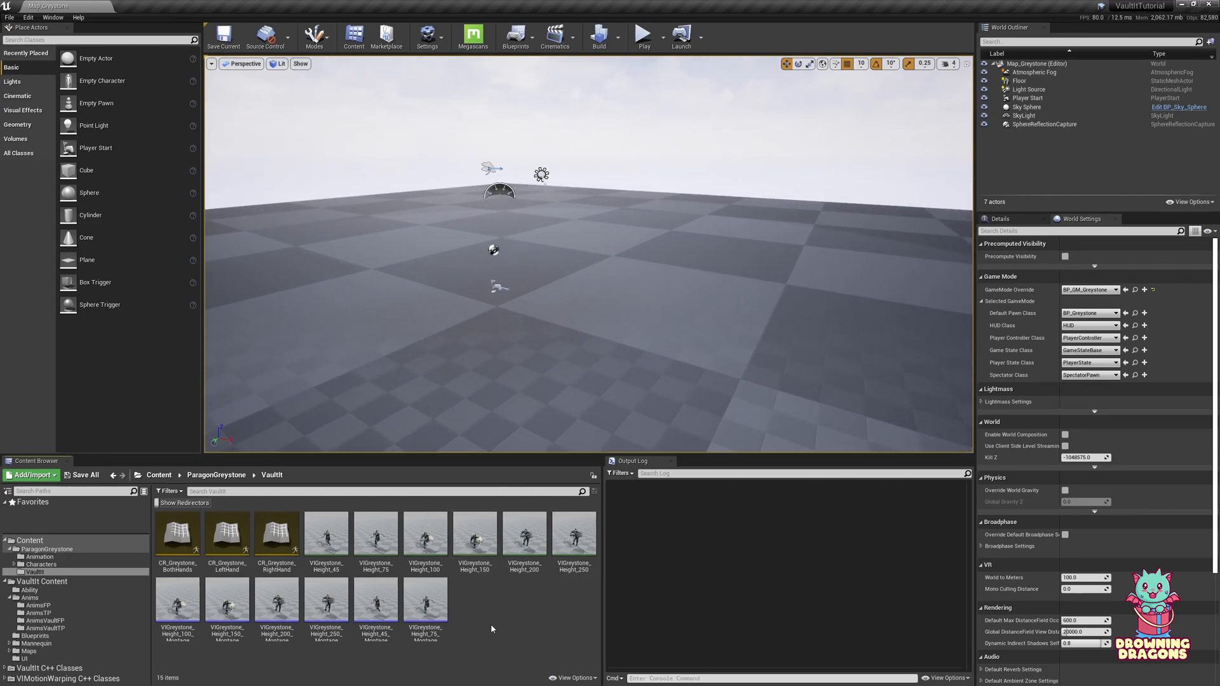
- In BP_Greystone's Vault Anim Set, swap height montages for VIGreystone versions and compile
{"action": "left_click", "coordinate": [159, 475]}
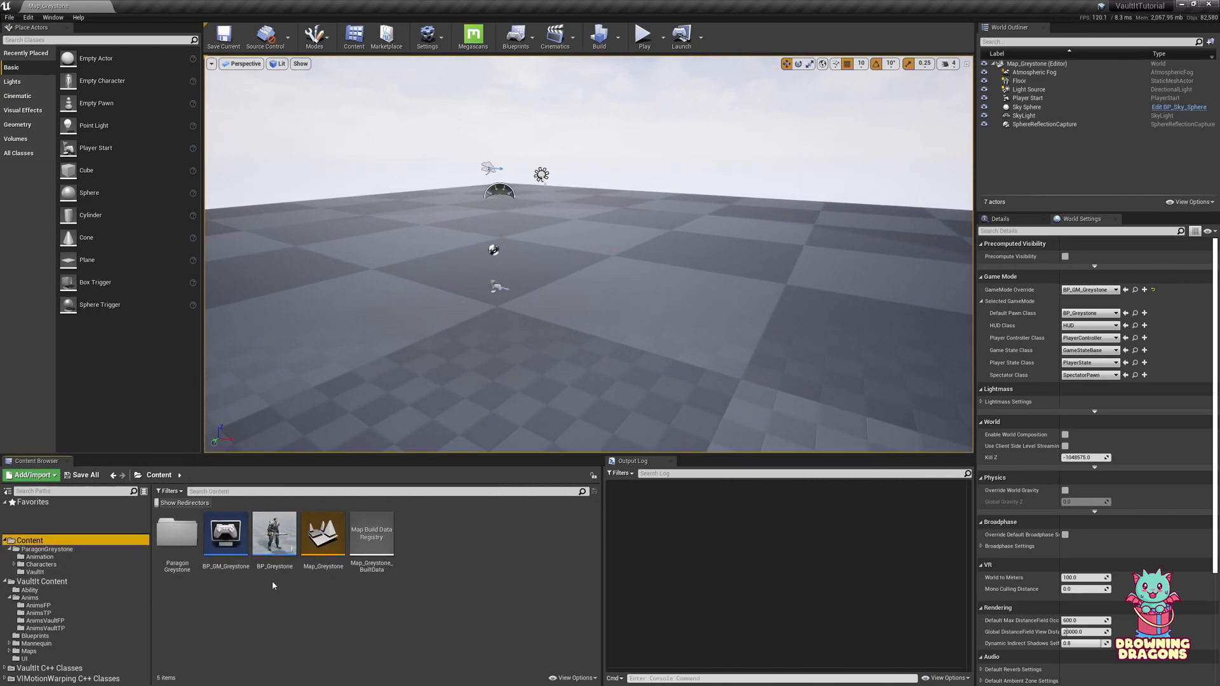
{"action": "double_click", "coordinate": [274, 534]}
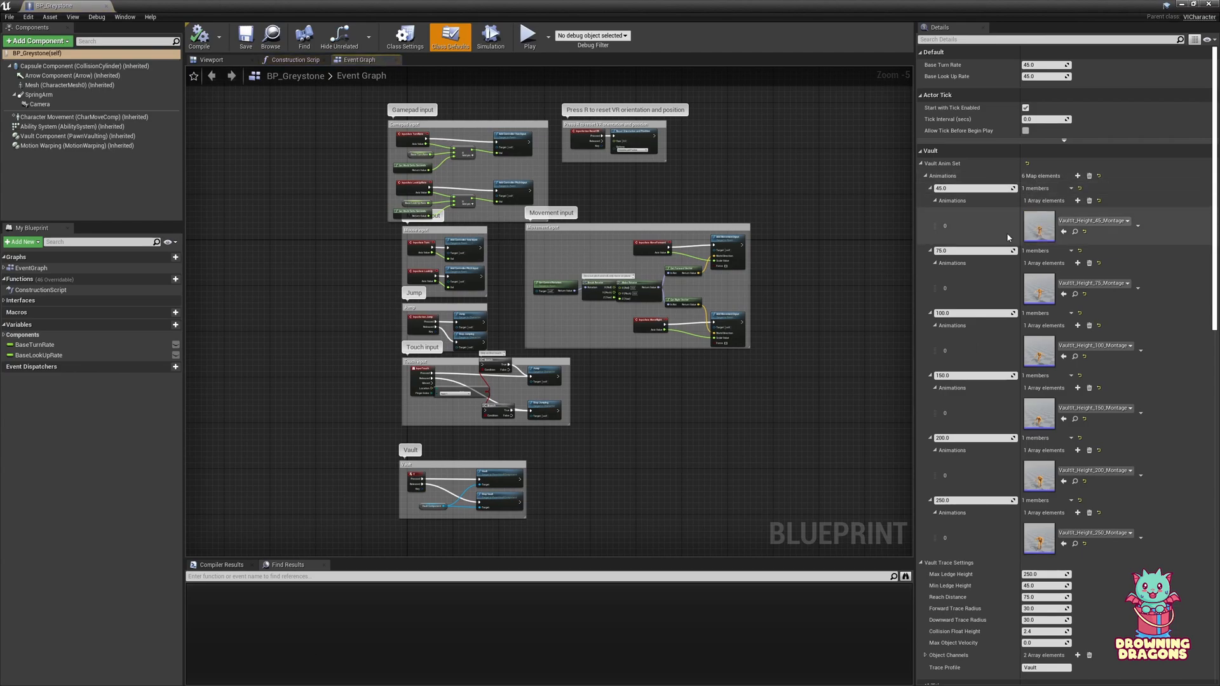
{"action": "left_click", "coordinate": [1120, 221]}
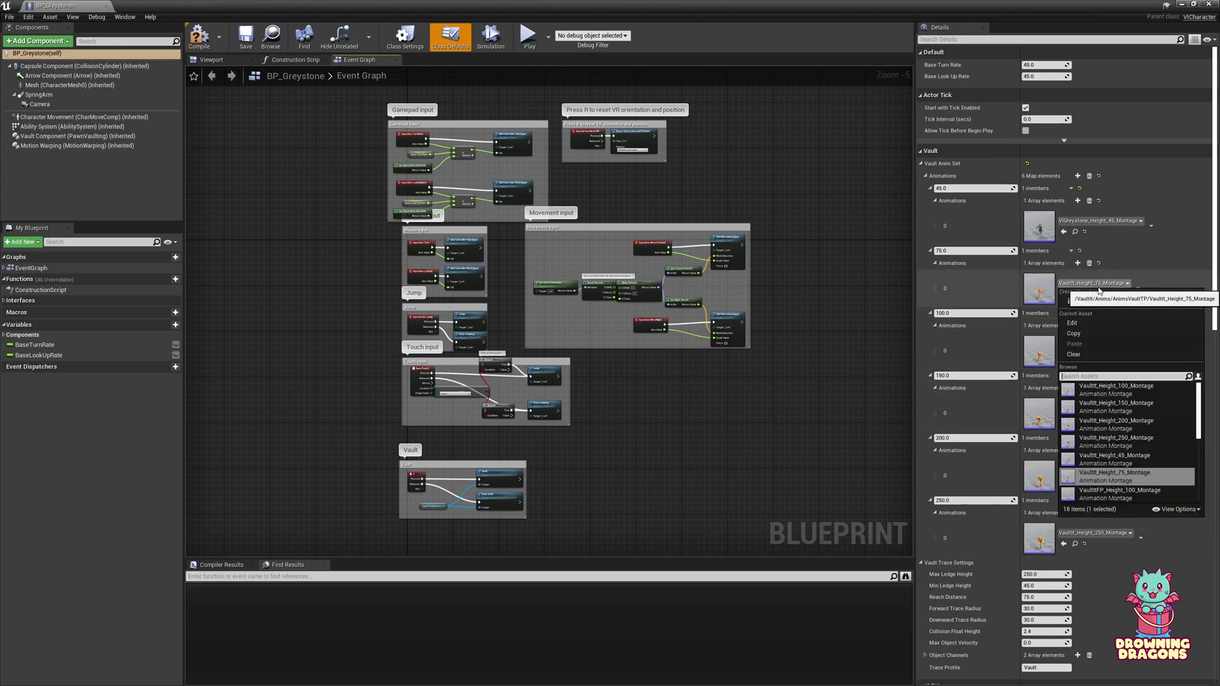
{"action": "type", "text": "75"}
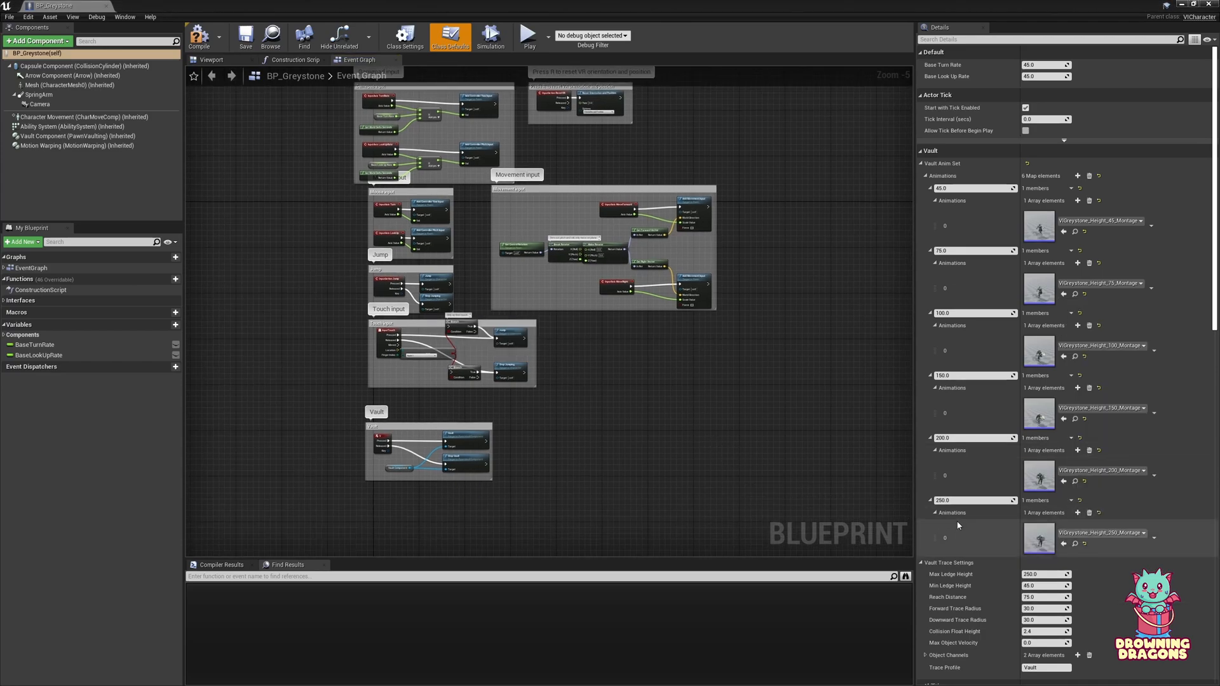
{"action": "left_click", "coordinate": [199, 36]}
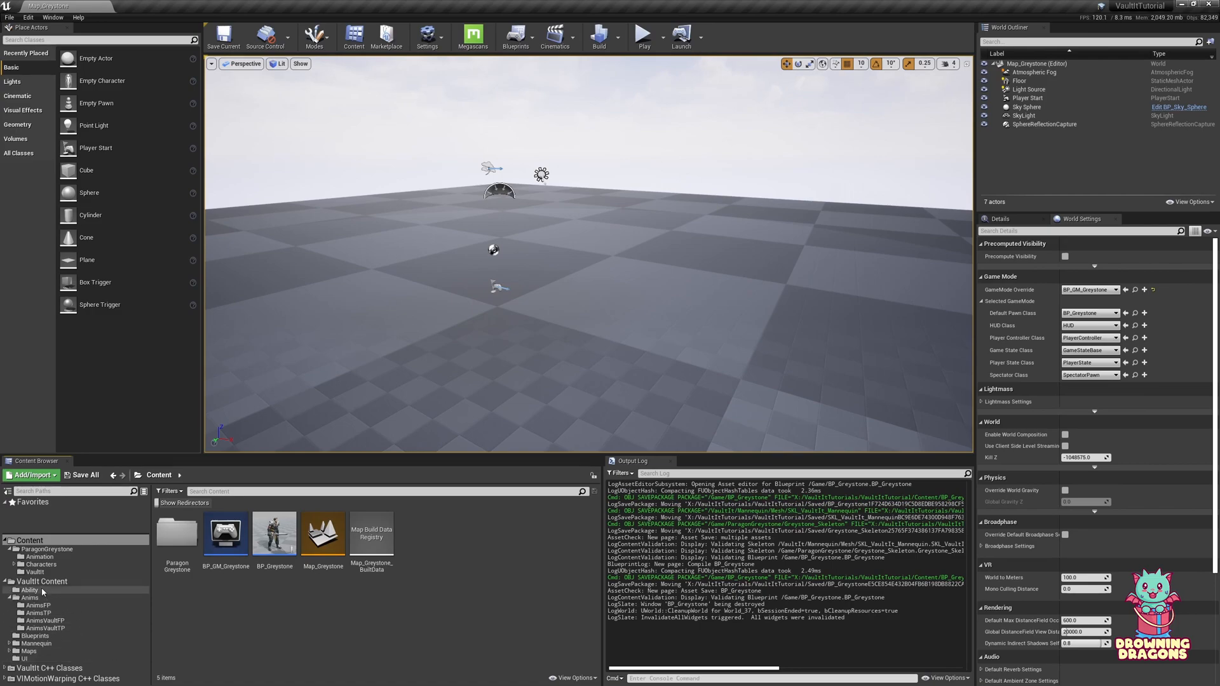
- Place BP_HeightActor in the level and play-test Greystone vaulting onto the box
{"action": "left_click", "coordinate": [35, 635]}
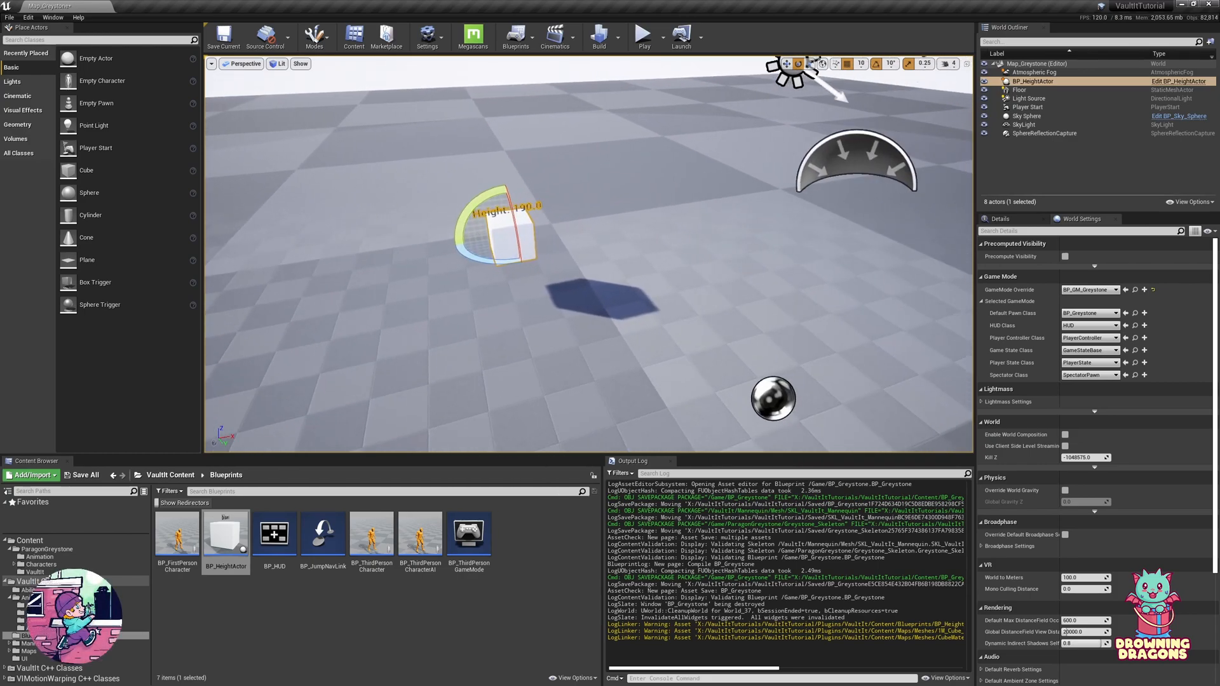
{"action": "mouse_move", "coordinate": [643, 36]}
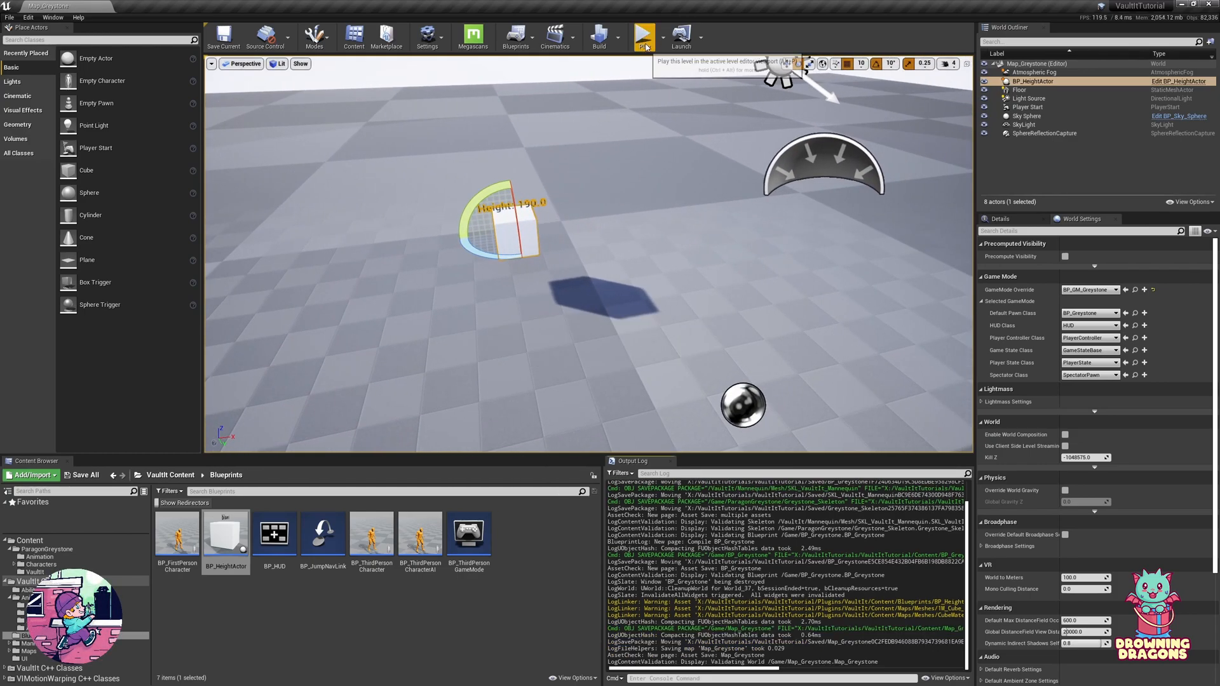
{"action": "left_click", "coordinate": [643, 36]}
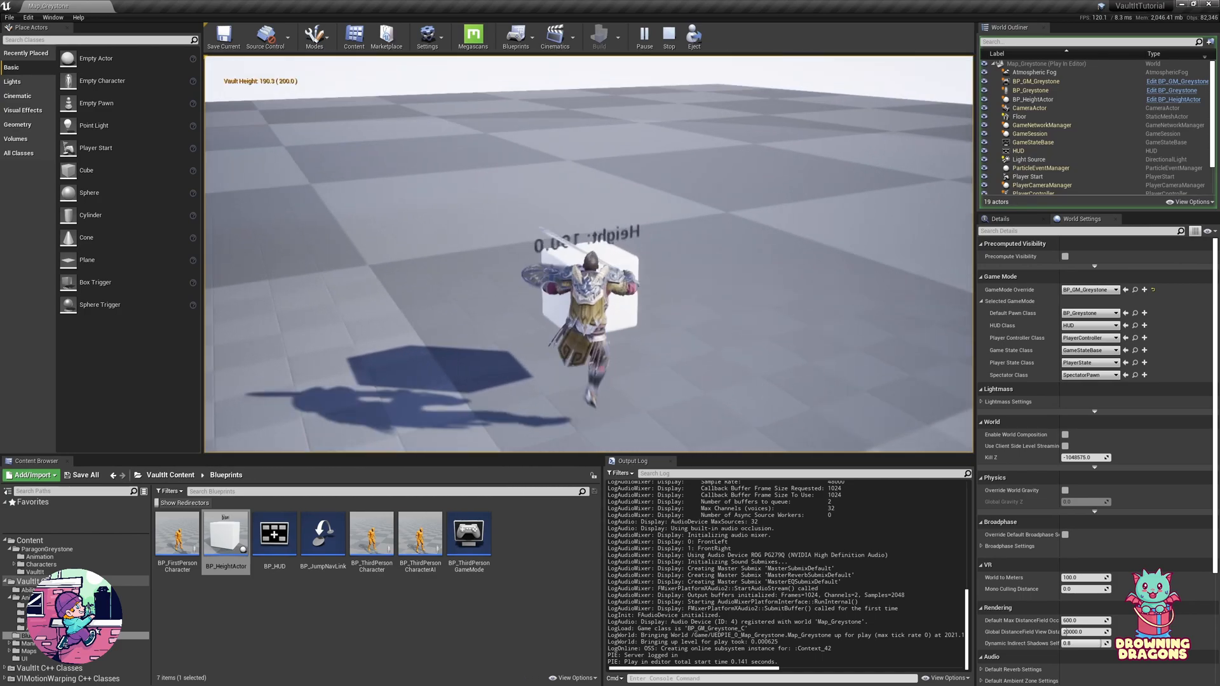
{"action": "left_click", "coordinate": [646, 37]}
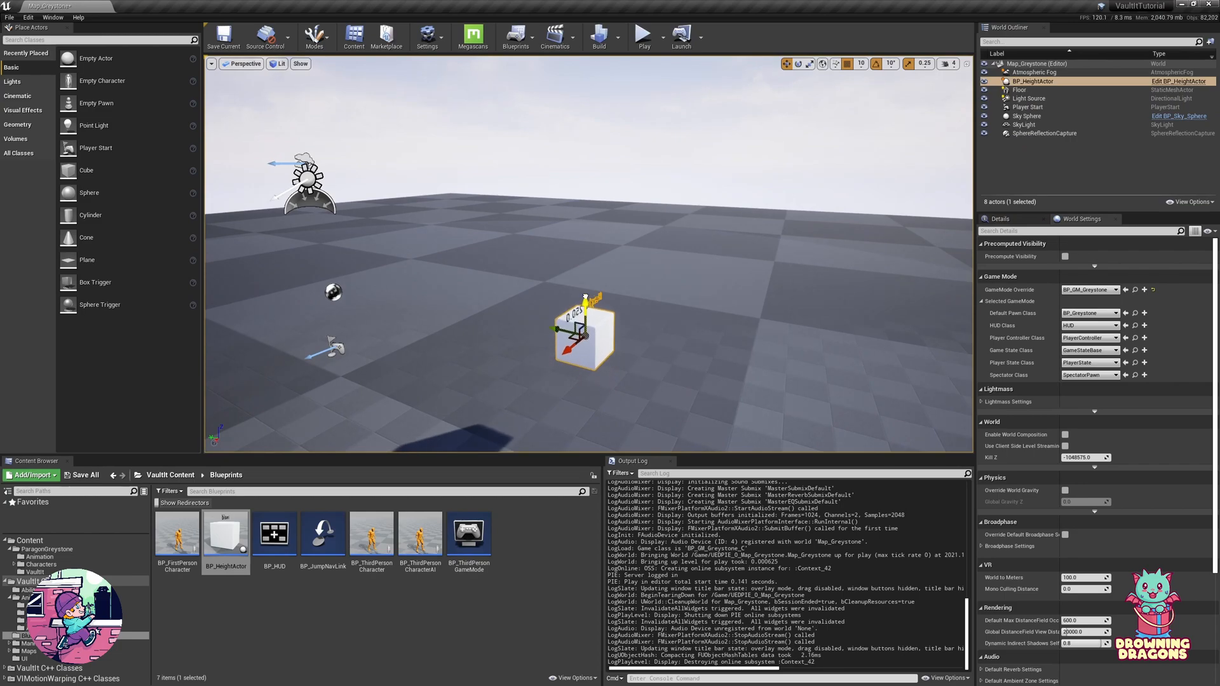
{"action": "mouse_move", "coordinate": [642, 37]}
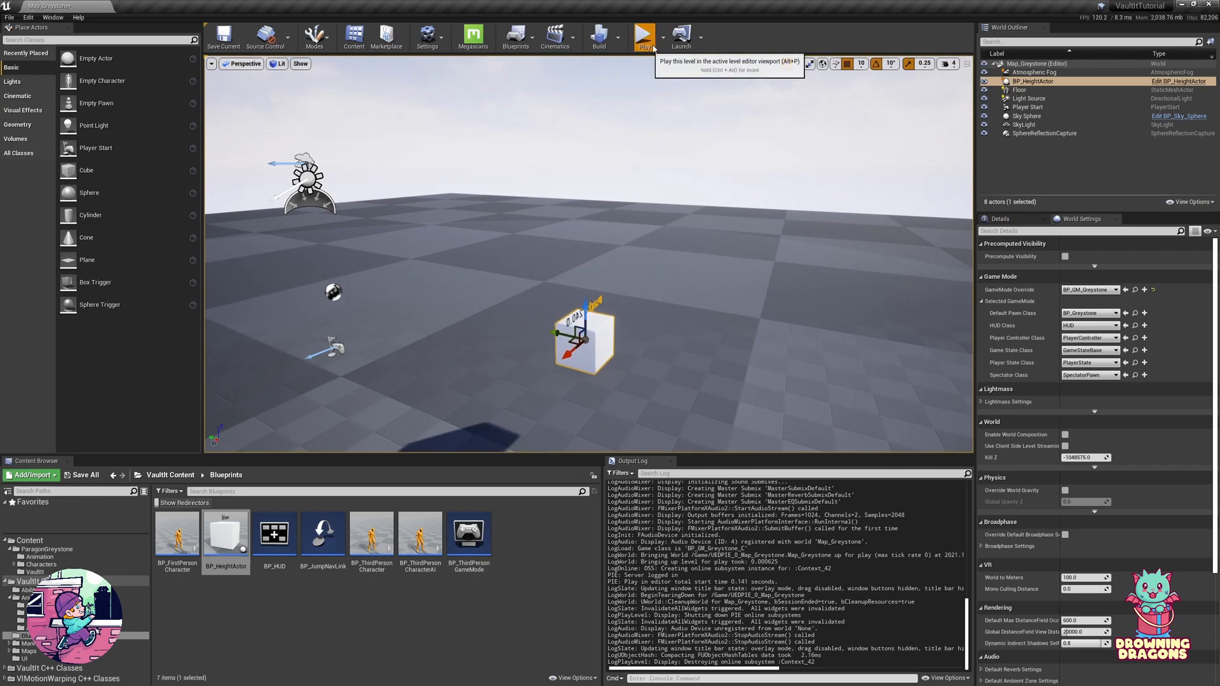
- Play the level again to test vaulting at different box heights
{"action": "left_click", "coordinate": [645, 36]}
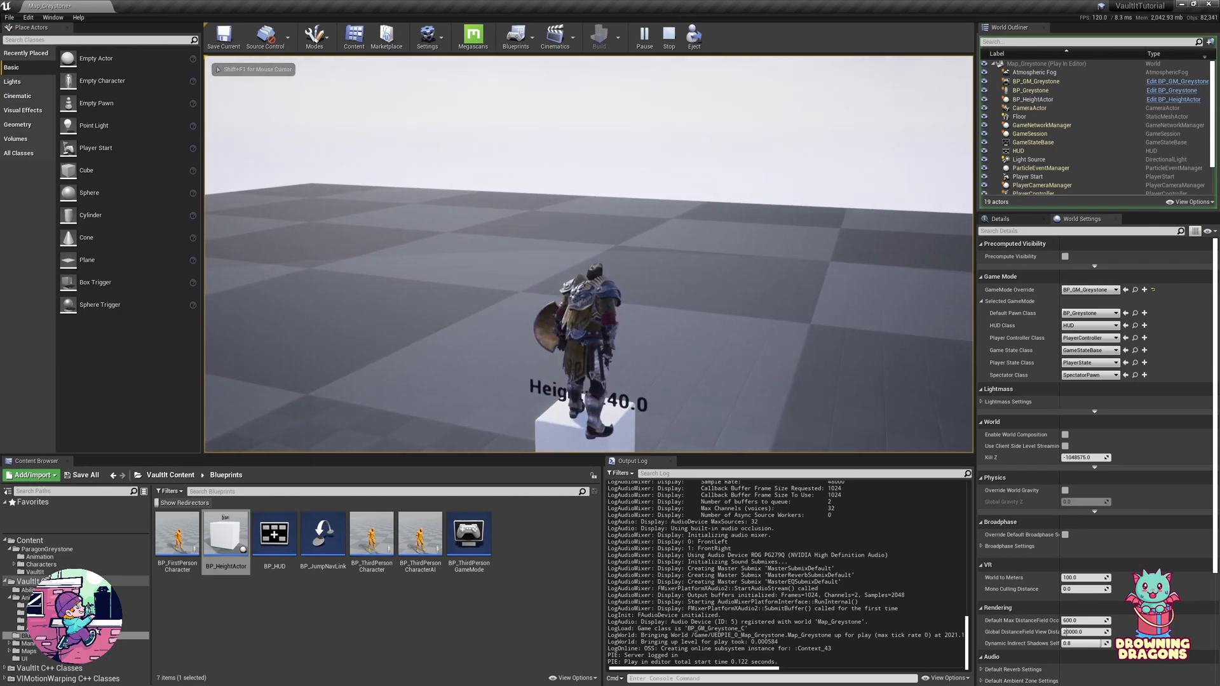
{"action": "left_click", "coordinate": [668, 37]}
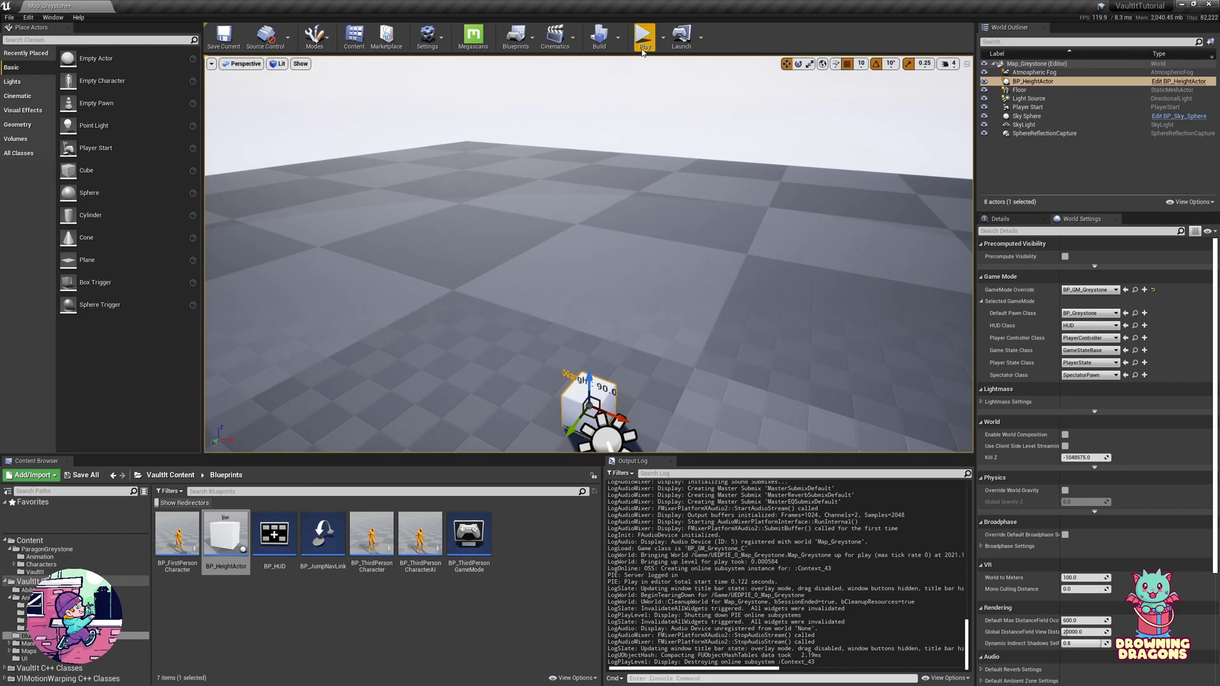
{"action": "left_click", "coordinate": [644, 36]}
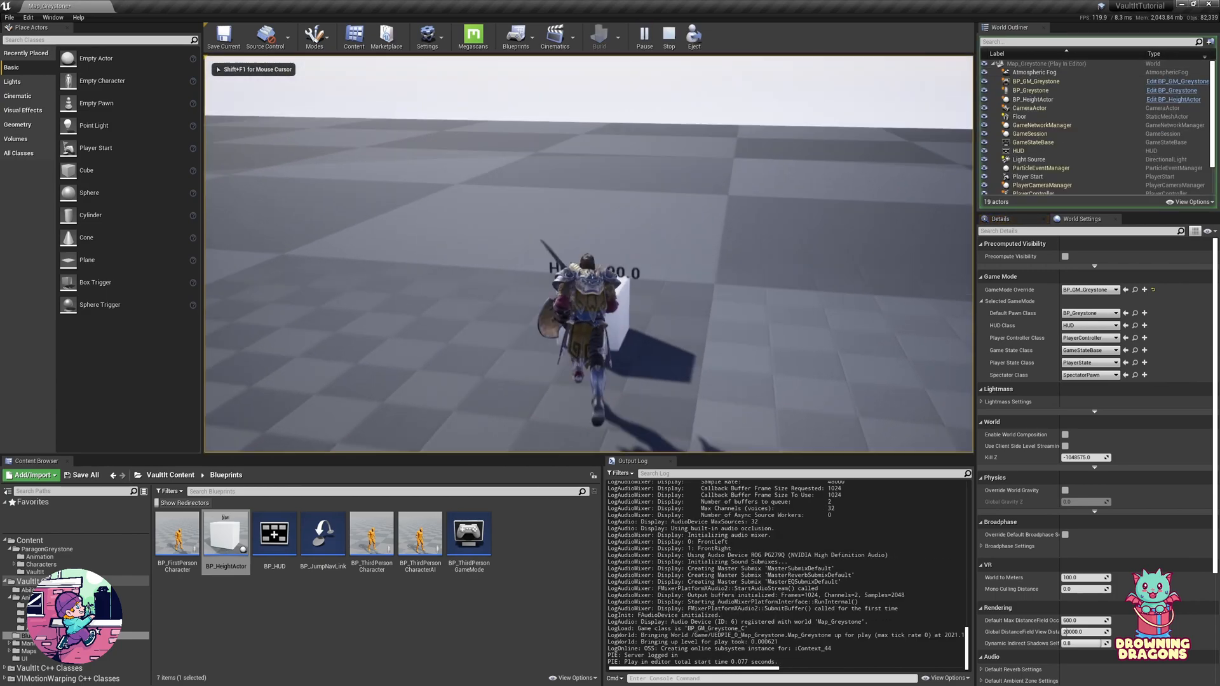